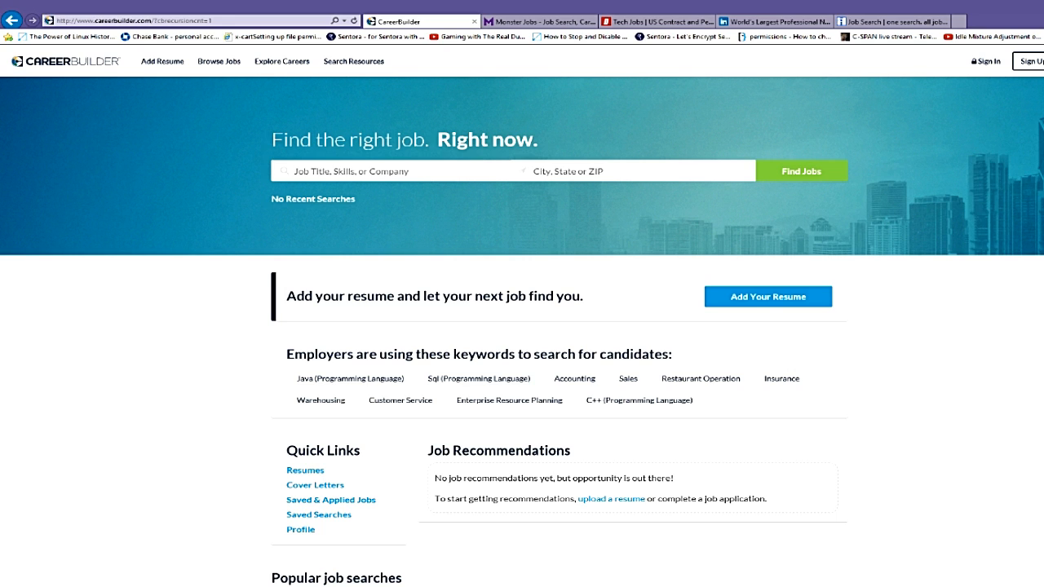
# Switch from CareerBuilder to the LinkedIn tab showing its join page
pyautogui.click(772, 21)
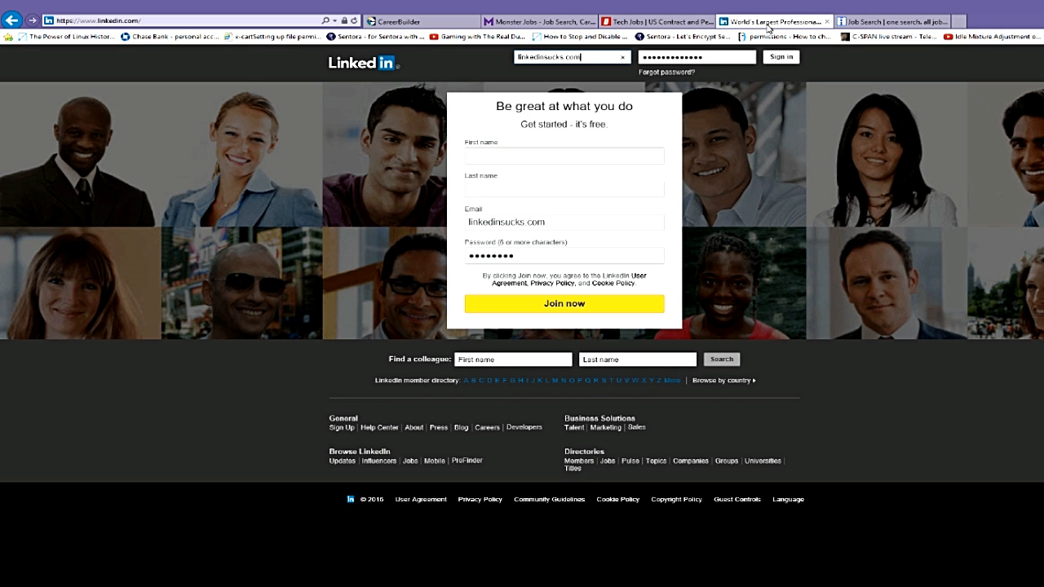
pyautogui.moveTo(783, 222)
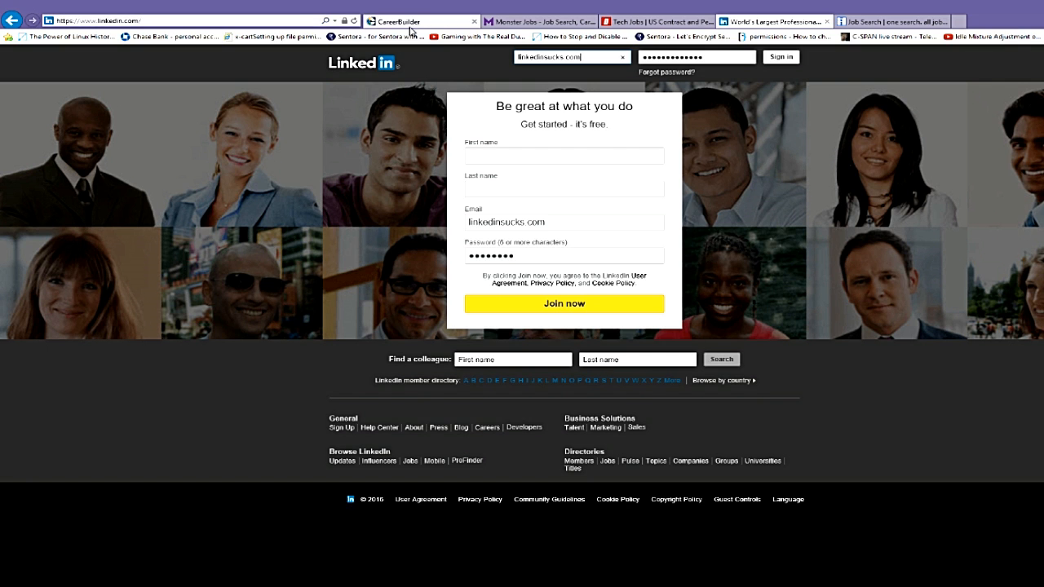
# Glance at Monster's home page, then return to CareerBuilder's home page
pyautogui.click(420, 20)
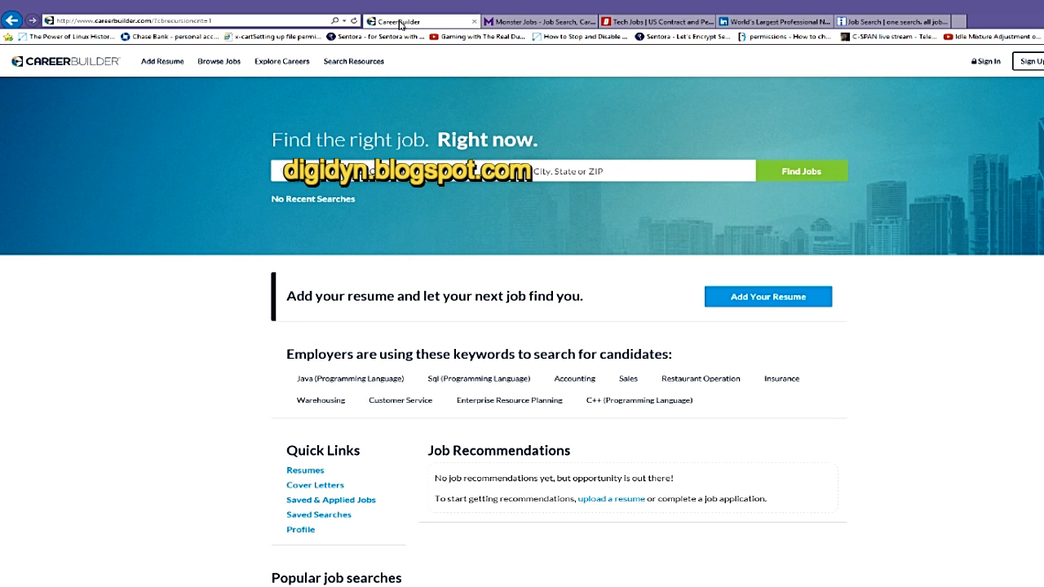
pyautogui.click(534, 21)
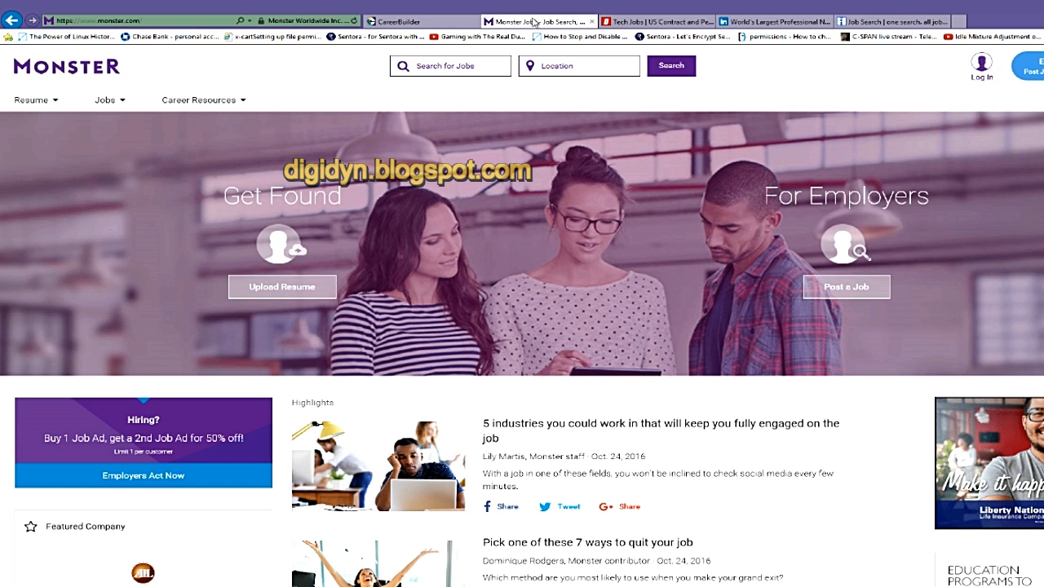
pyautogui.click(648, 20)
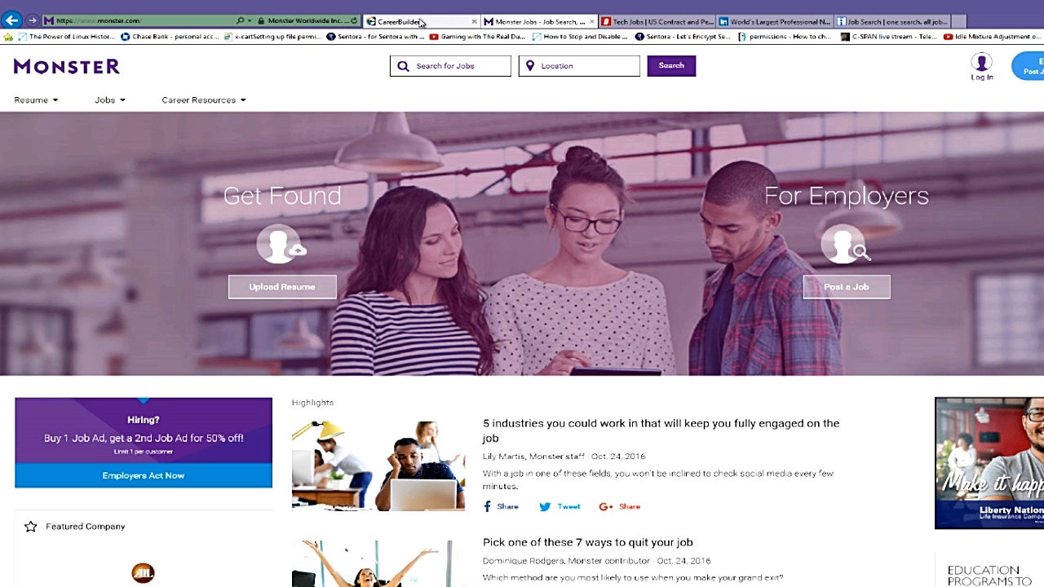
pyautogui.click(419, 21)
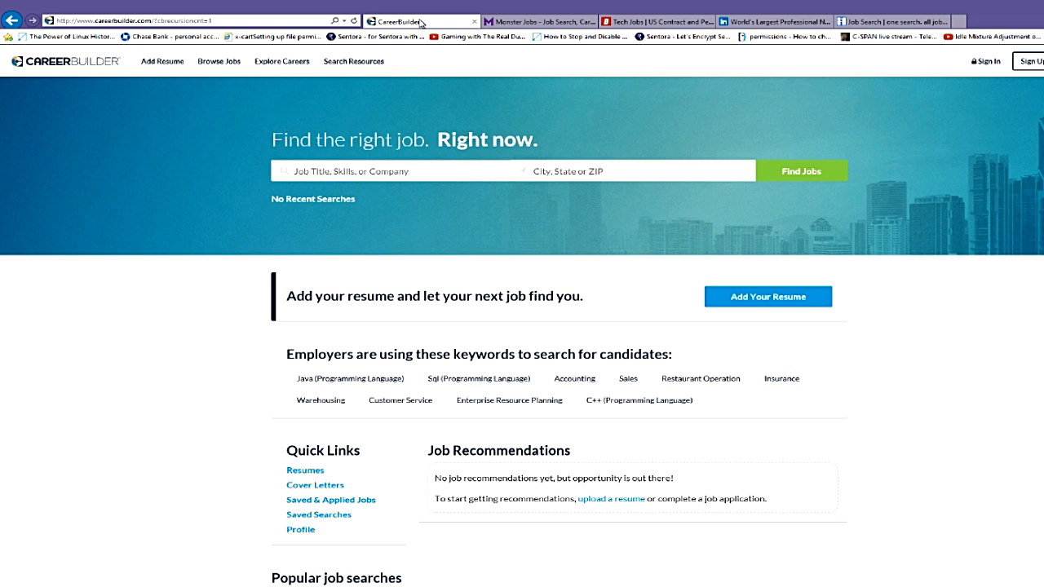
# Stop briefly at Monster and Dice, ending on Indeed's Mesa, AZ job search page
pyautogui.click(530, 21)
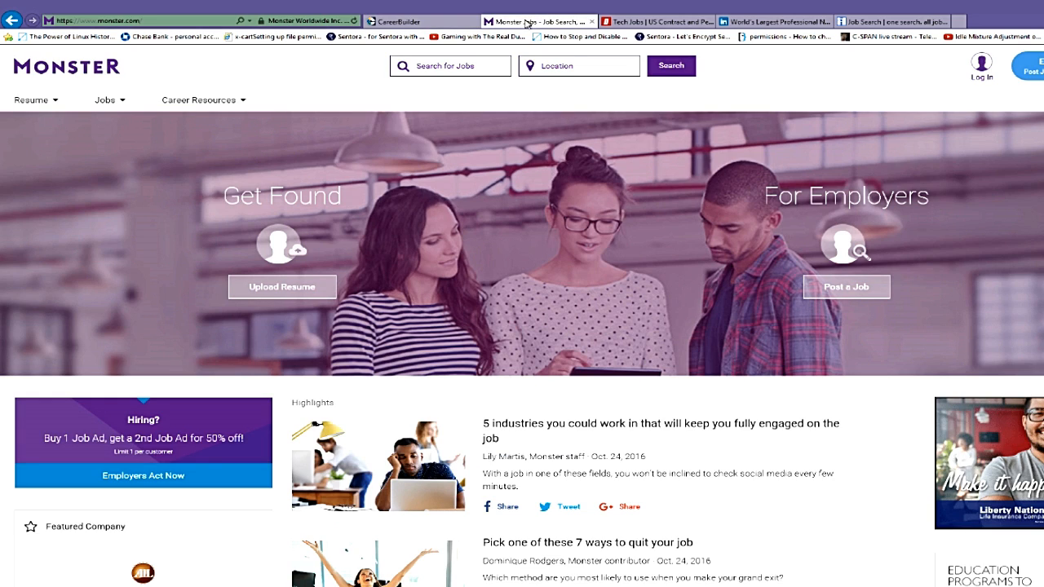
pyautogui.moveTo(633, 231)
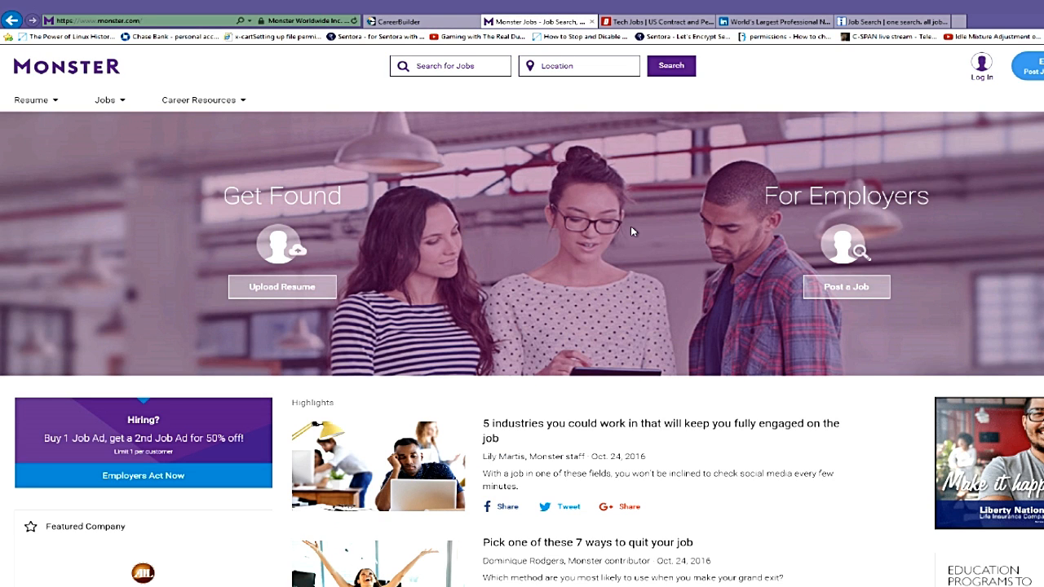
pyautogui.moveTo(657, 20)
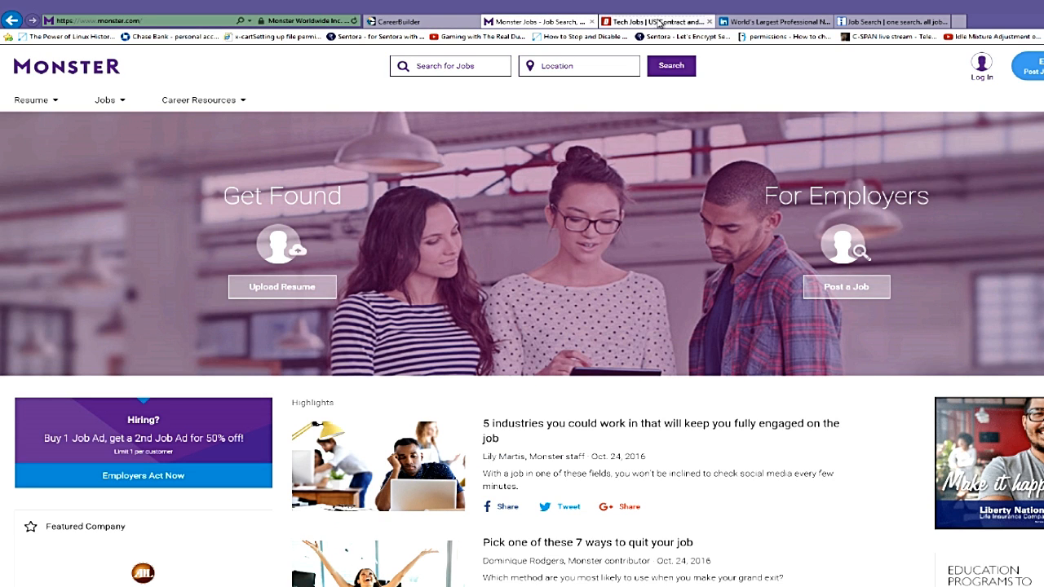
pyautogui.click(644, 21)
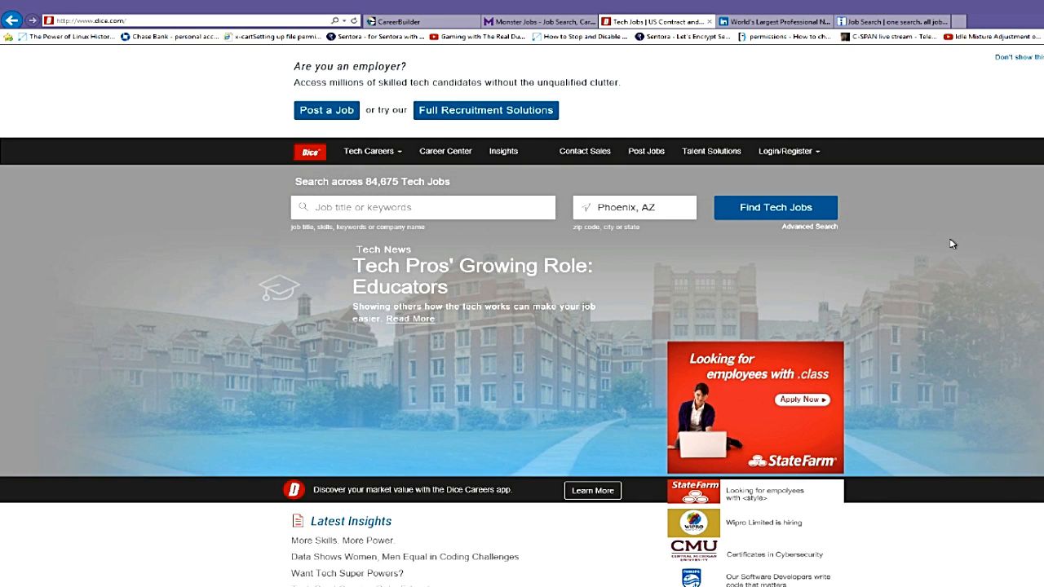
pyautogui.moveTo(974, 239)
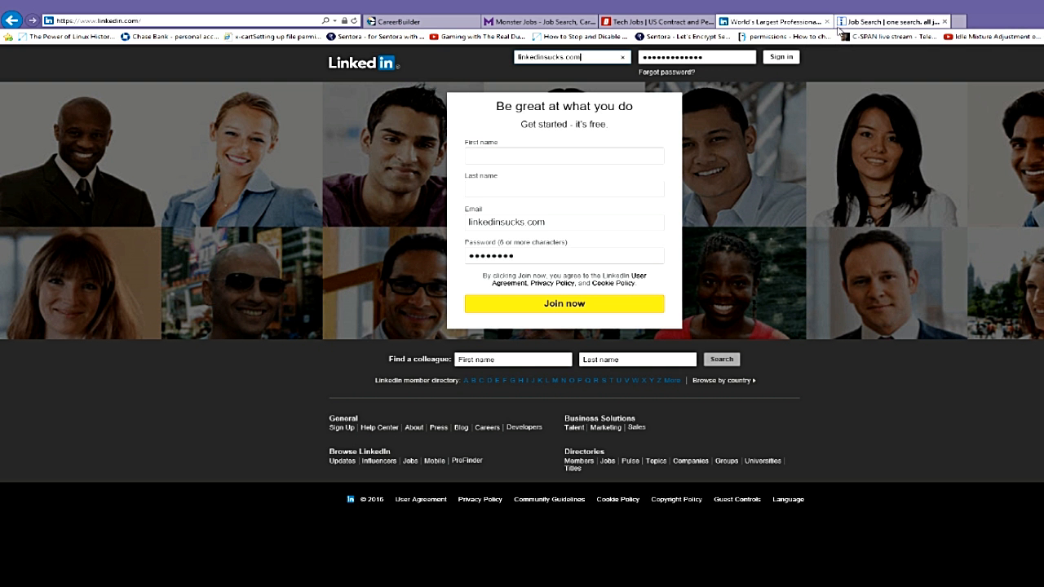
pyautogui.click(889, 20)
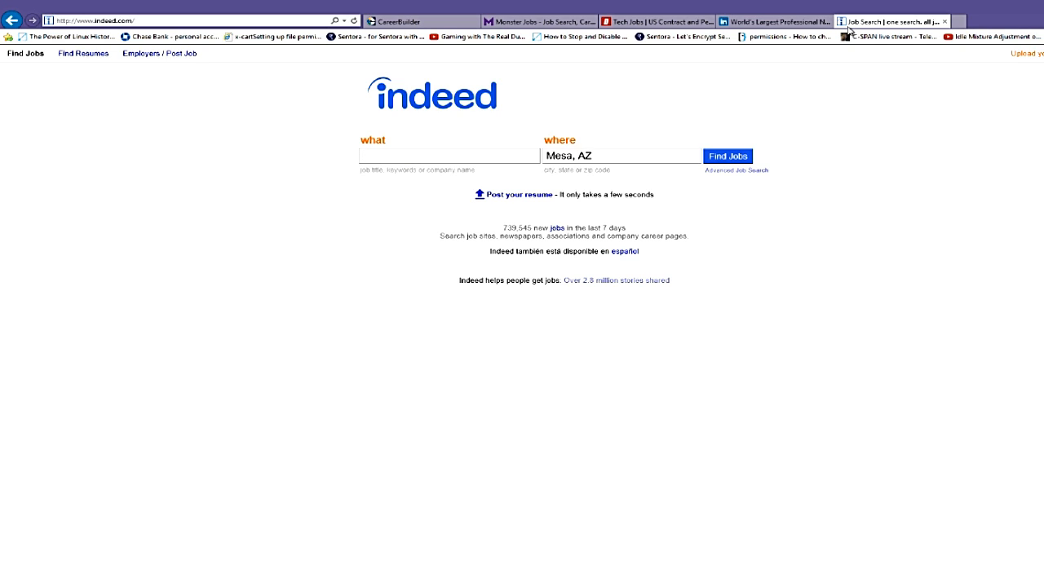
pyautogui.click(448, 155)
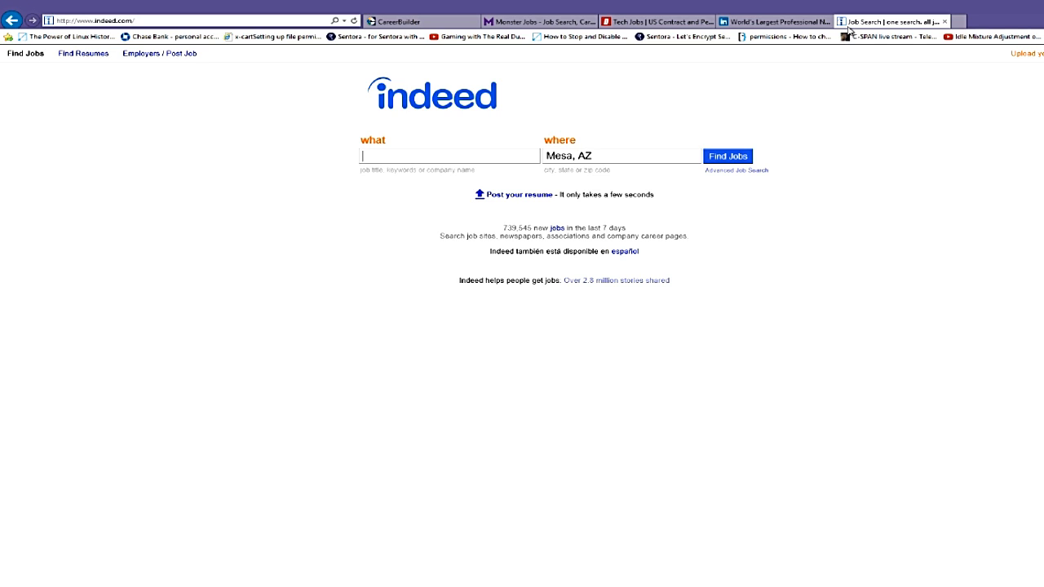
pyautogui.moveTo(645, 144)
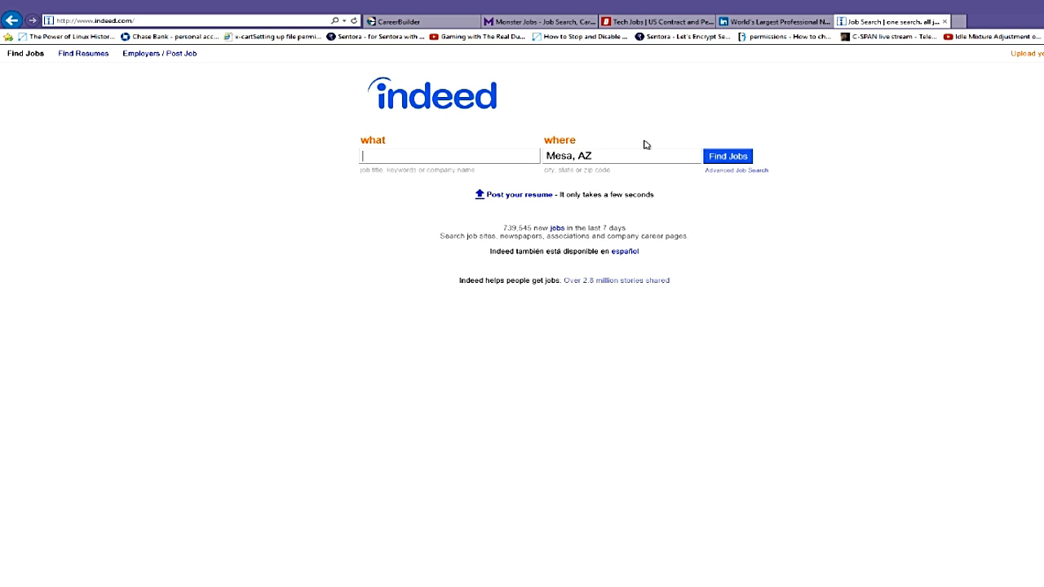
pyautogui.click(538, 20)
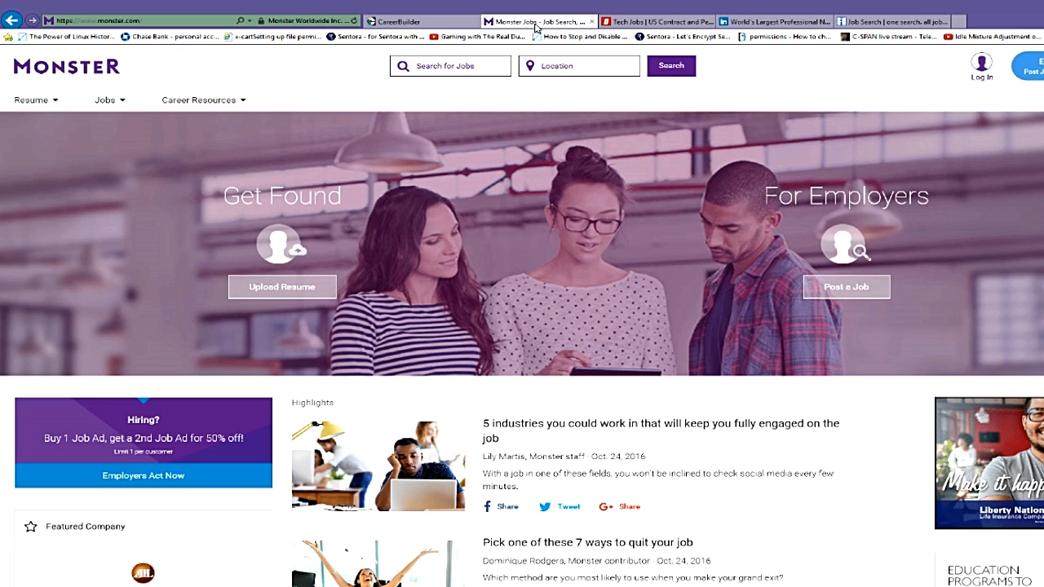
pyautogui.click(416, 20)
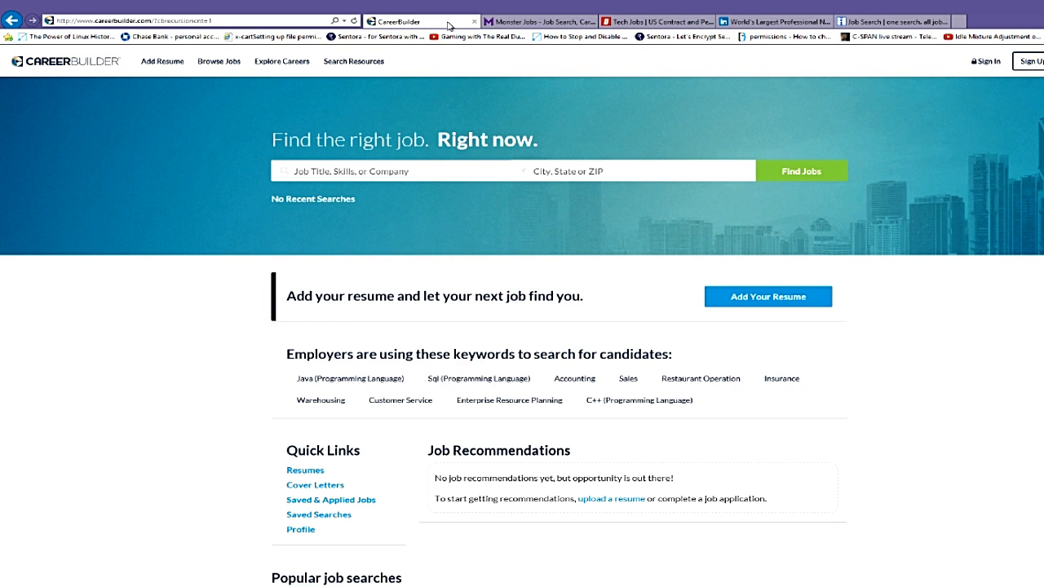
pyautogui.click(632, 21)
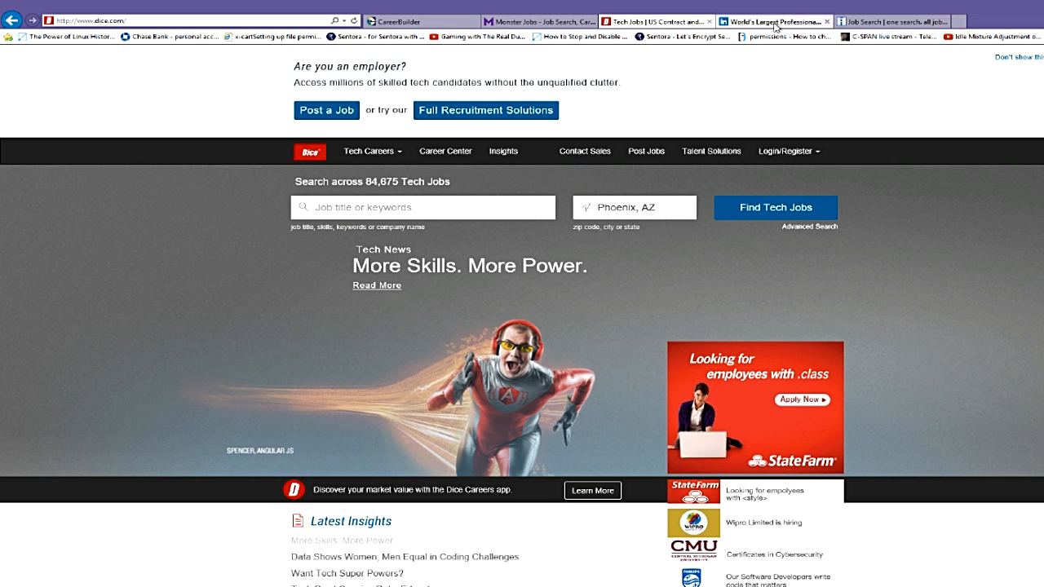
pyautogui.click(772, 20)
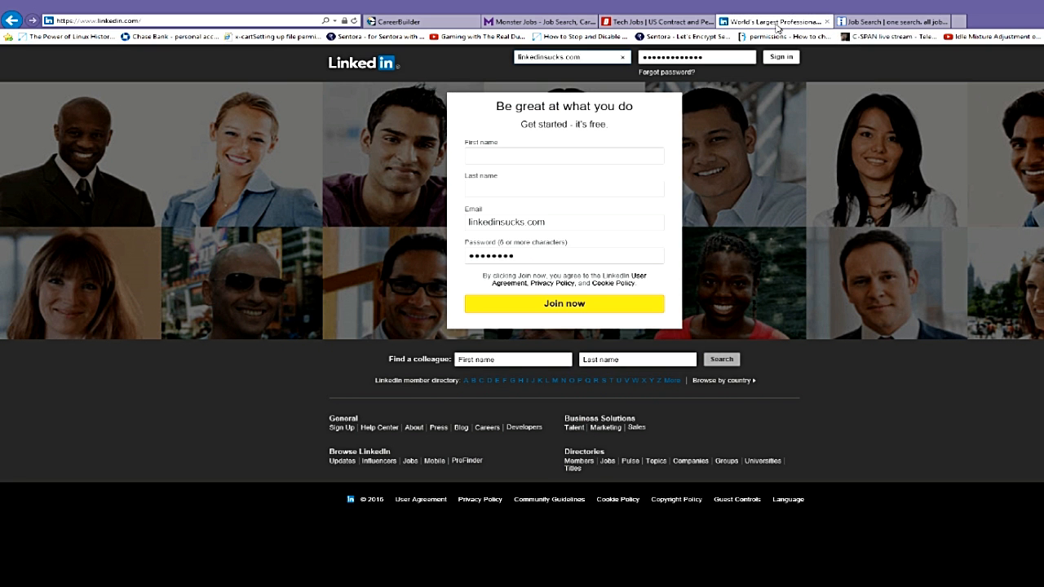
pyautogui.click(889, 20)
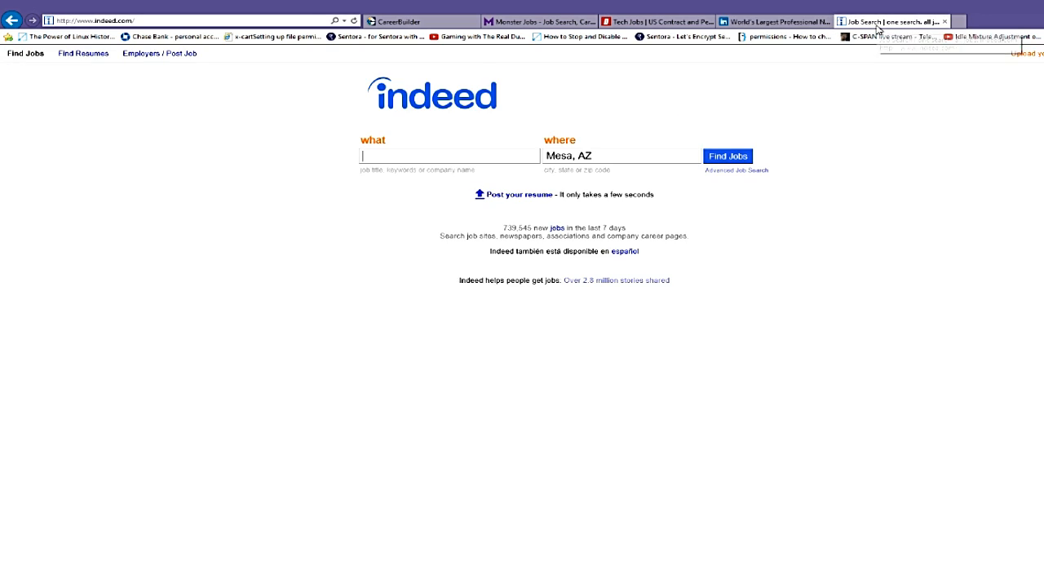
pyautogui.moveTo(845, 350)
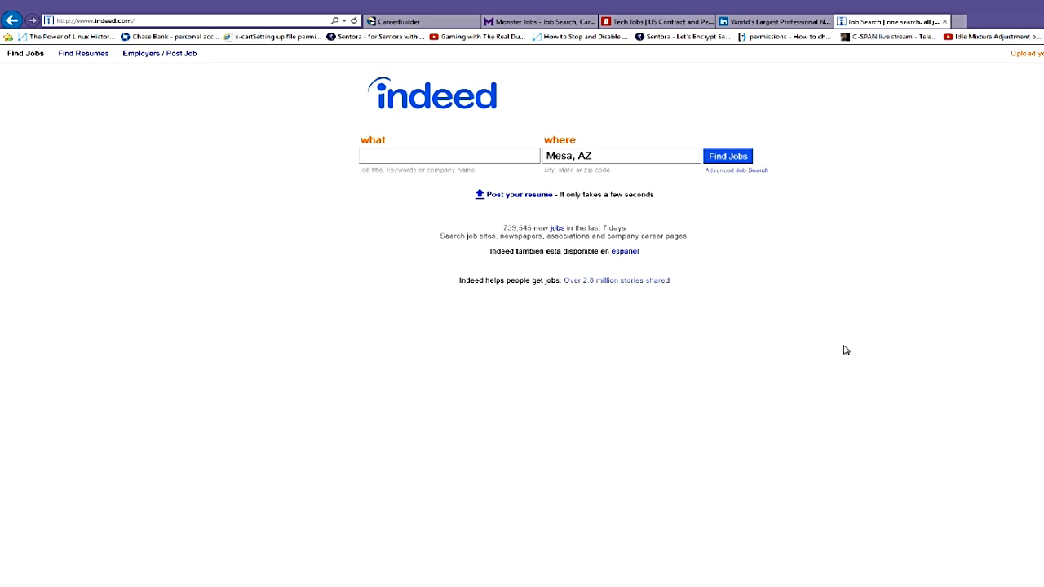
pyautogui.click(447, 155)
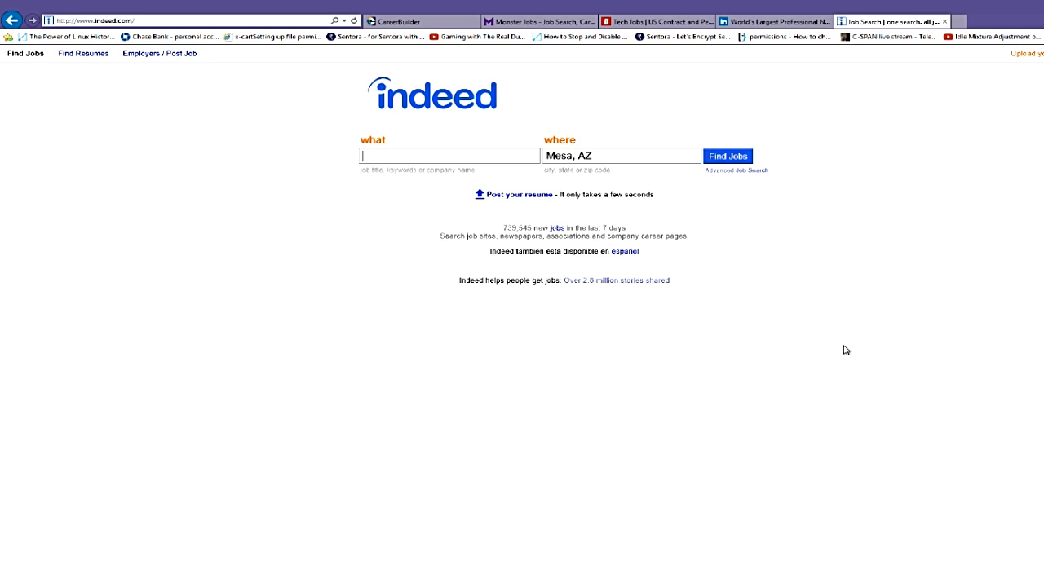
# Pass through CareerBuilder, Dice and LinkedIn, ending on Indeed's Mesa, AZ job search
pyautogui.click(420, 20)
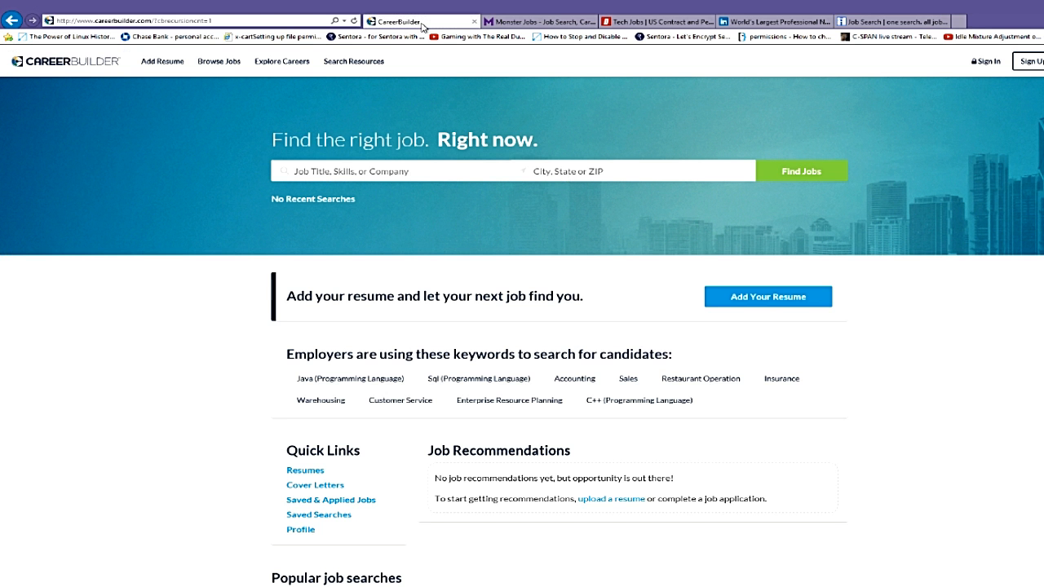
pyautogui.click(657, 20)
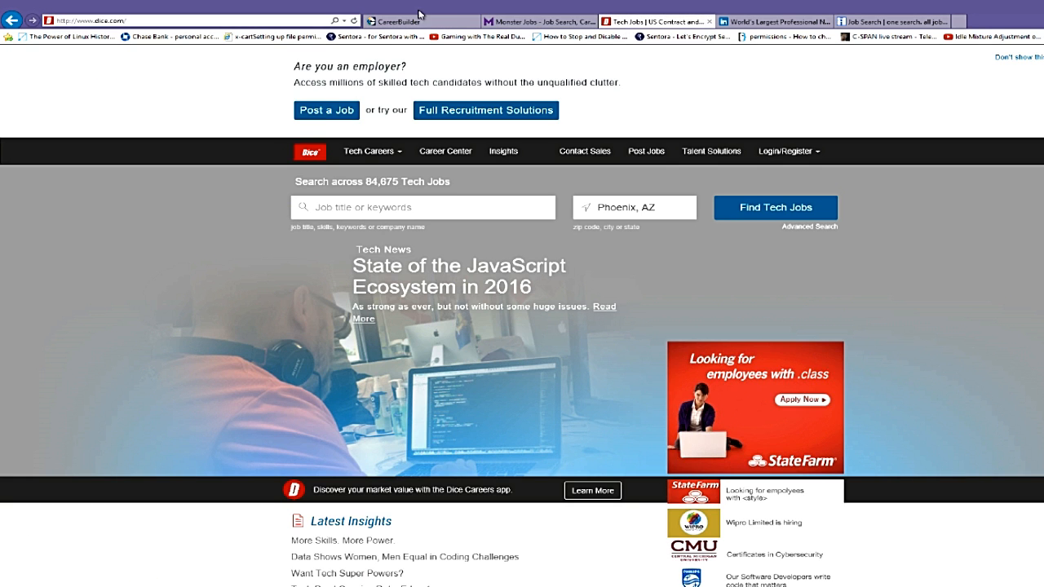
pyautogui.click(418, 20)
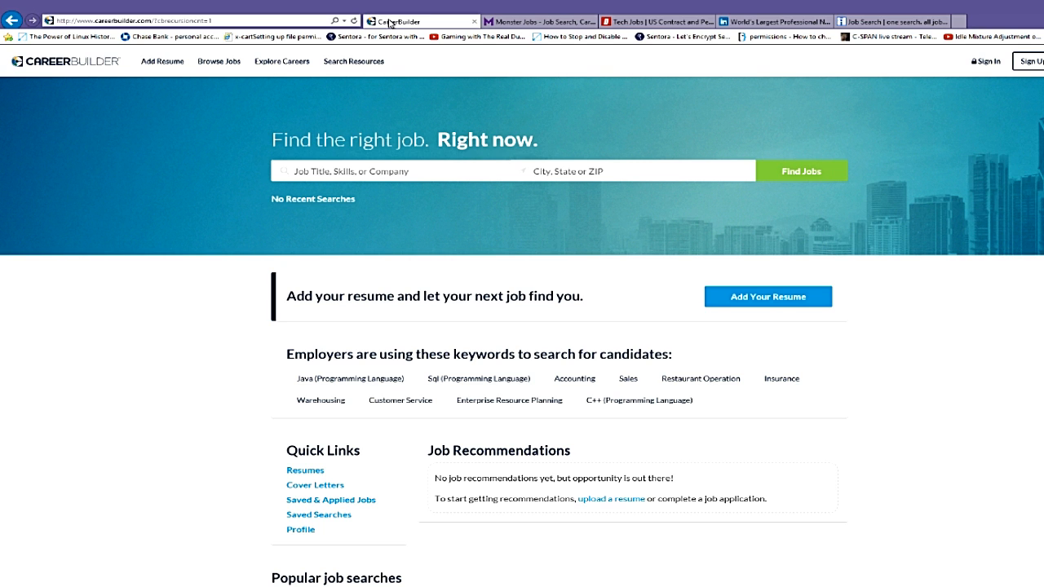
pyautogui.click(773, 20)
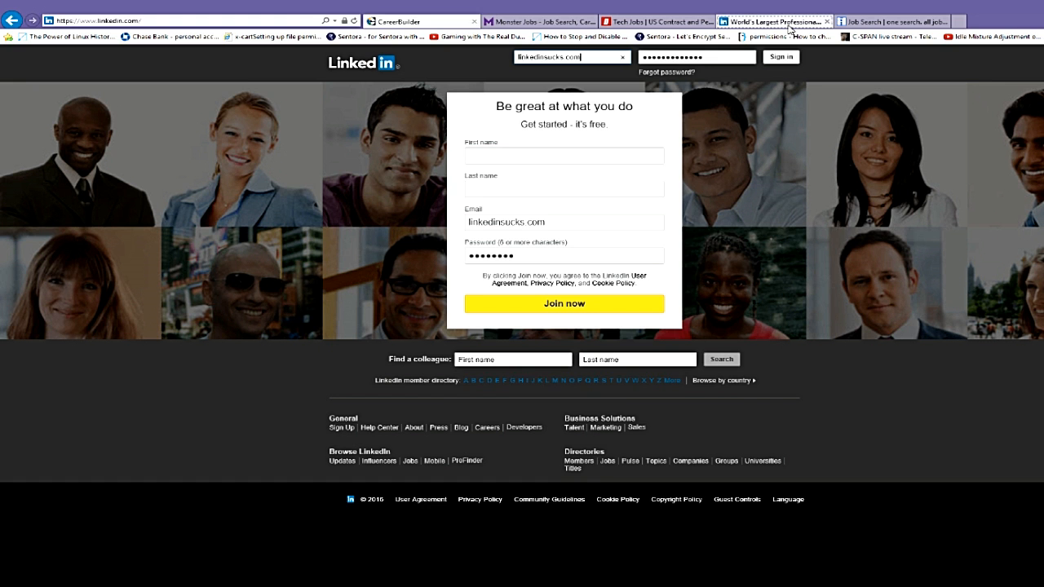
pyautogui.click(889, 21)
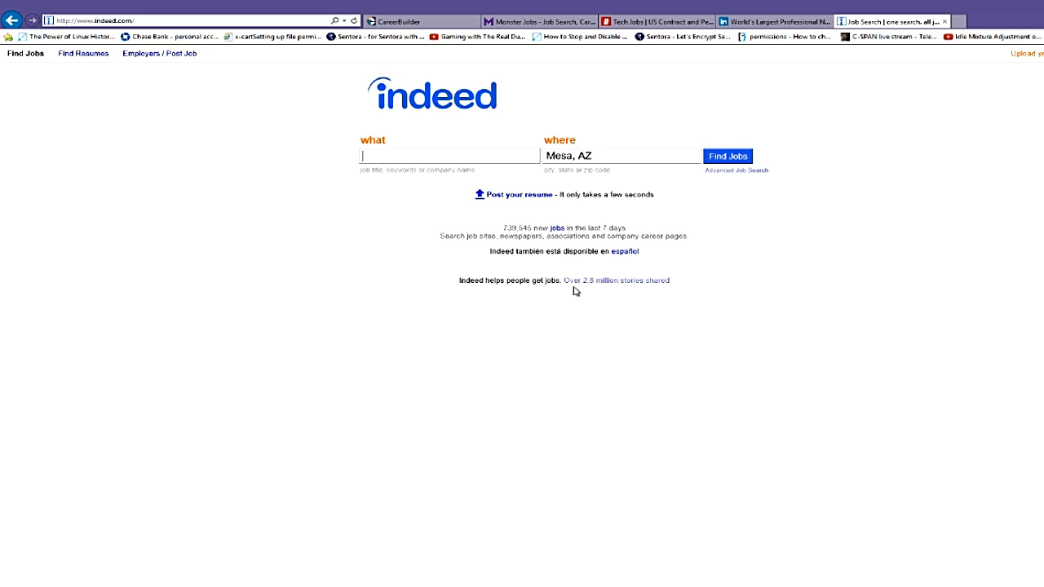
pyautogui.moveTo(774, 262)
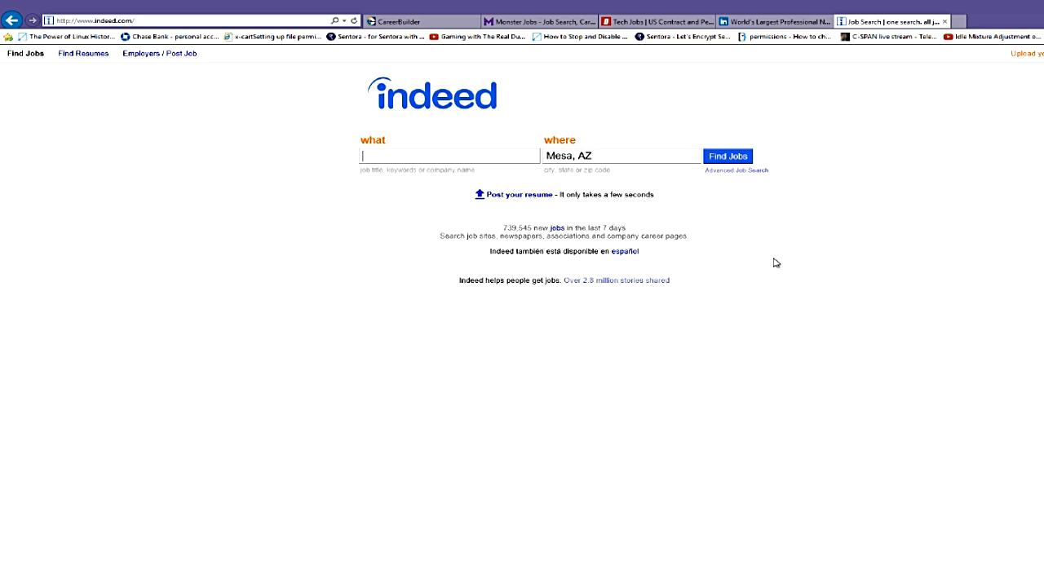
pyautogui.moveTo(712, 161)
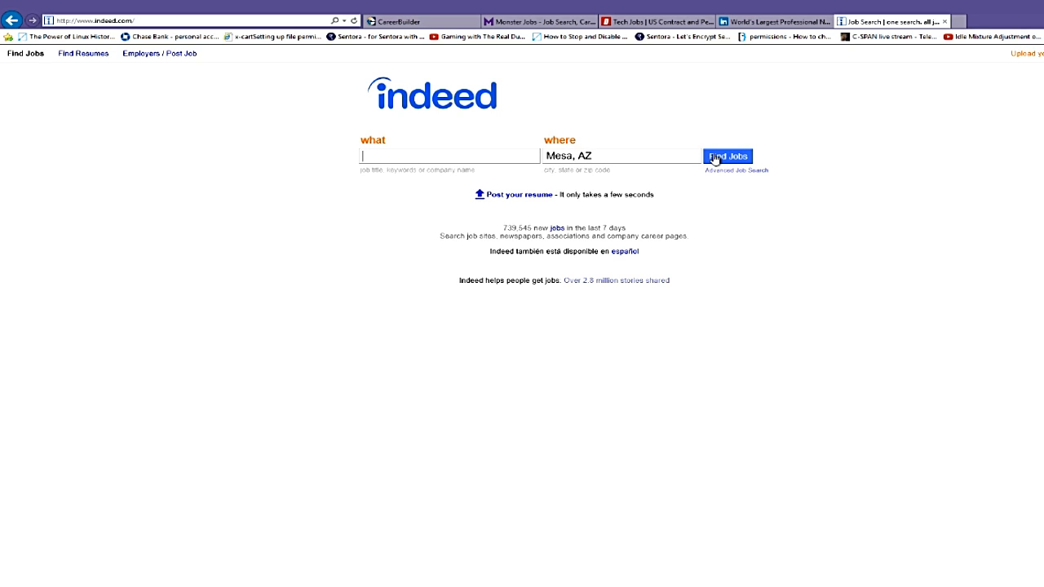
# Search Indeed for Mesa, AZ jobs and scroll the roughly 42,000 results
pyautogui.click(726, 156)
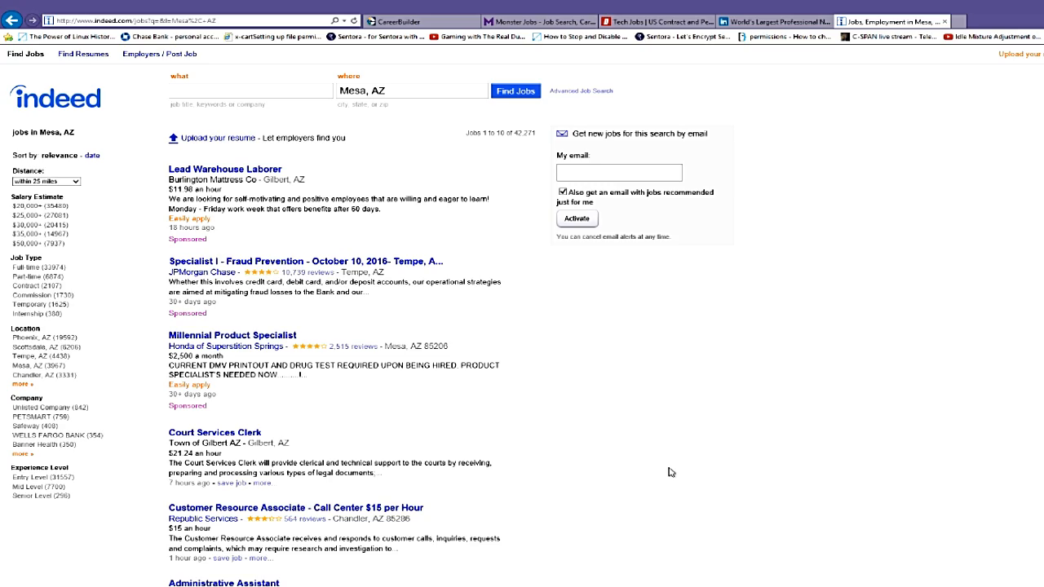
pyautogui.scroll(-3)
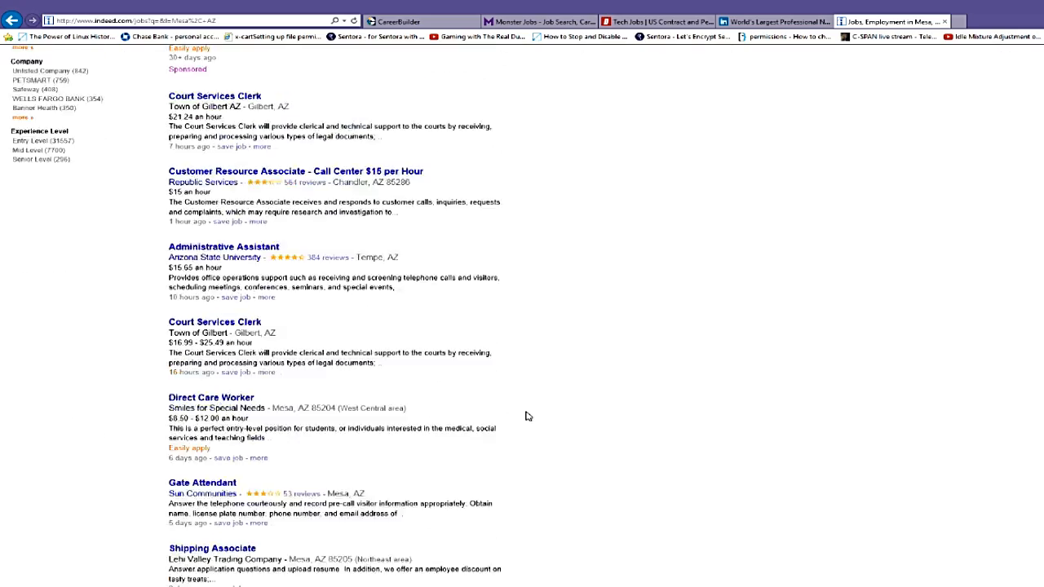
pyautogui.scroll(3)
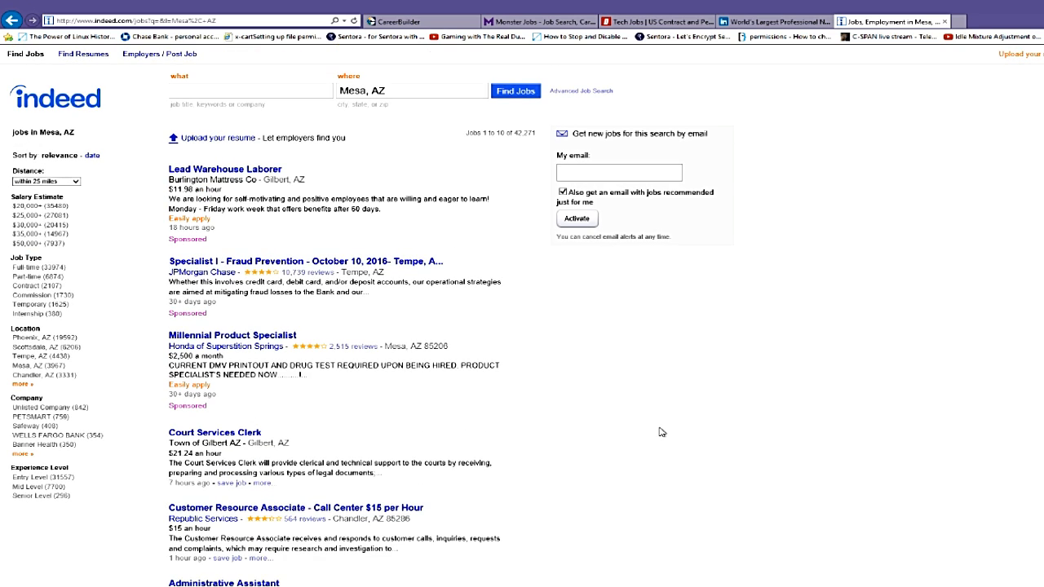
pyautogui.moveTo(456, 320)
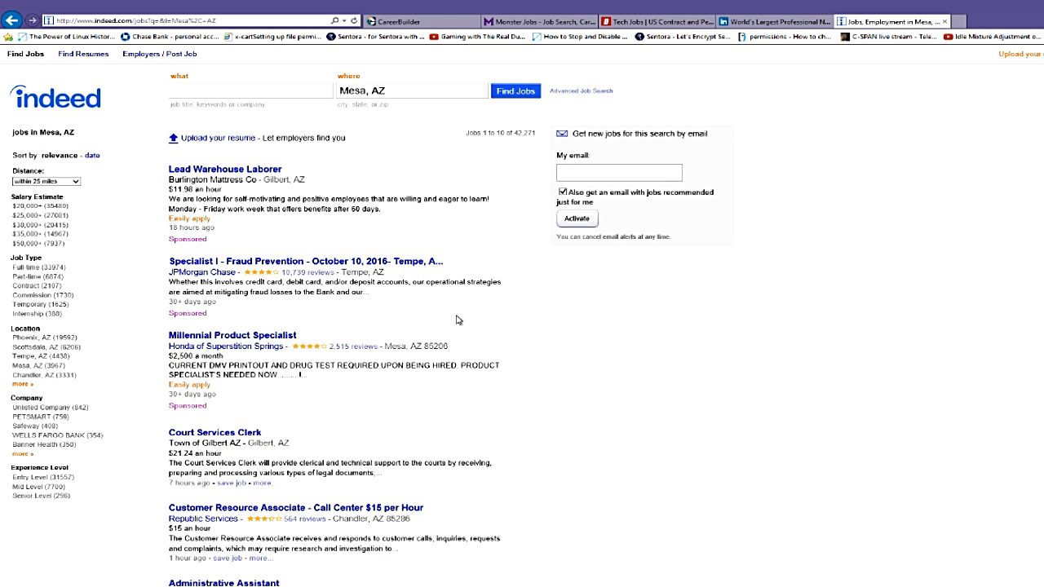
pyautogui.moveTo(257, 199)
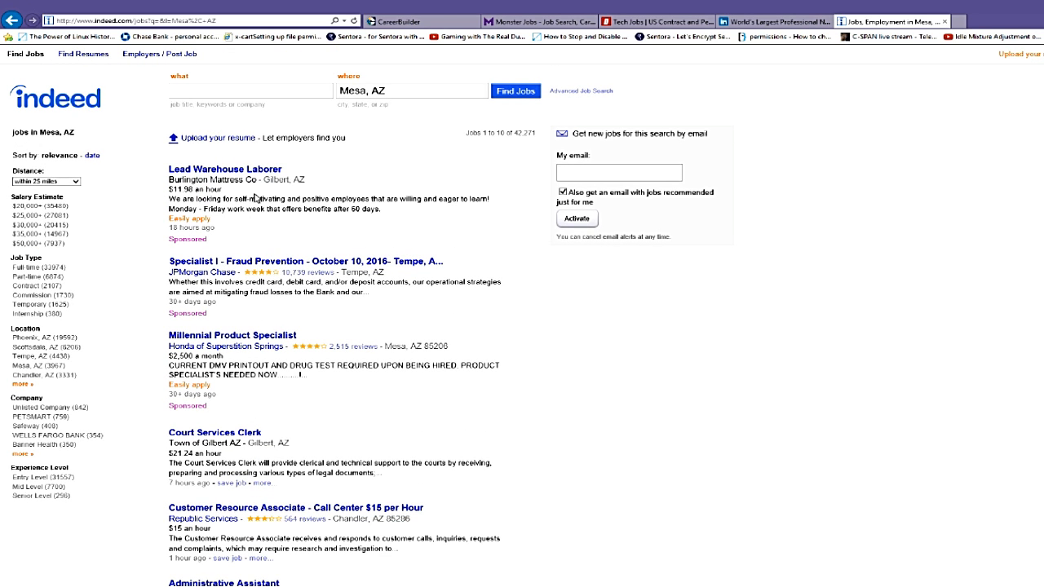
pyautogui.moveTo(249, 321)
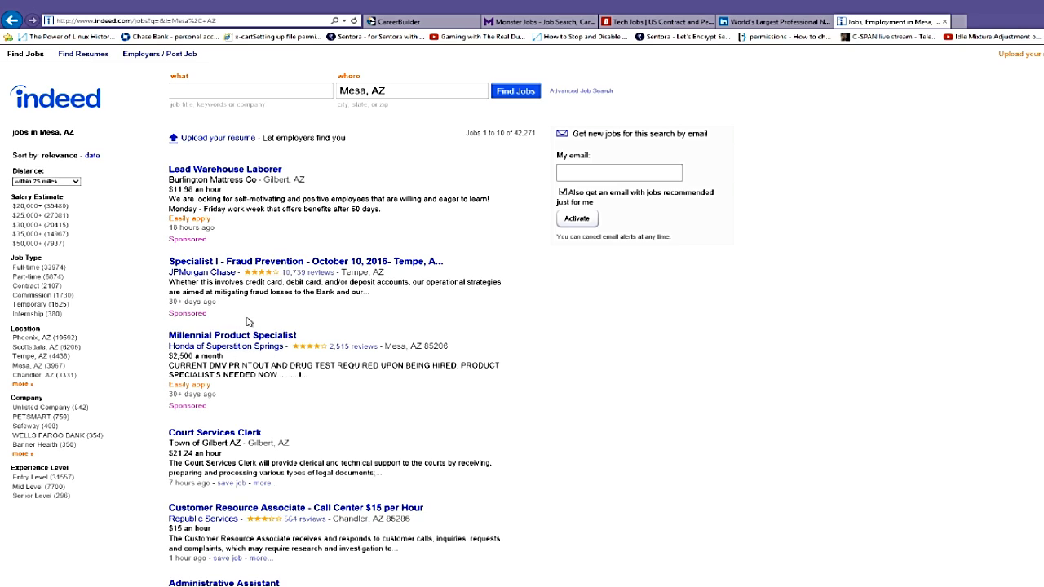
pyautogui.scroll(-3)
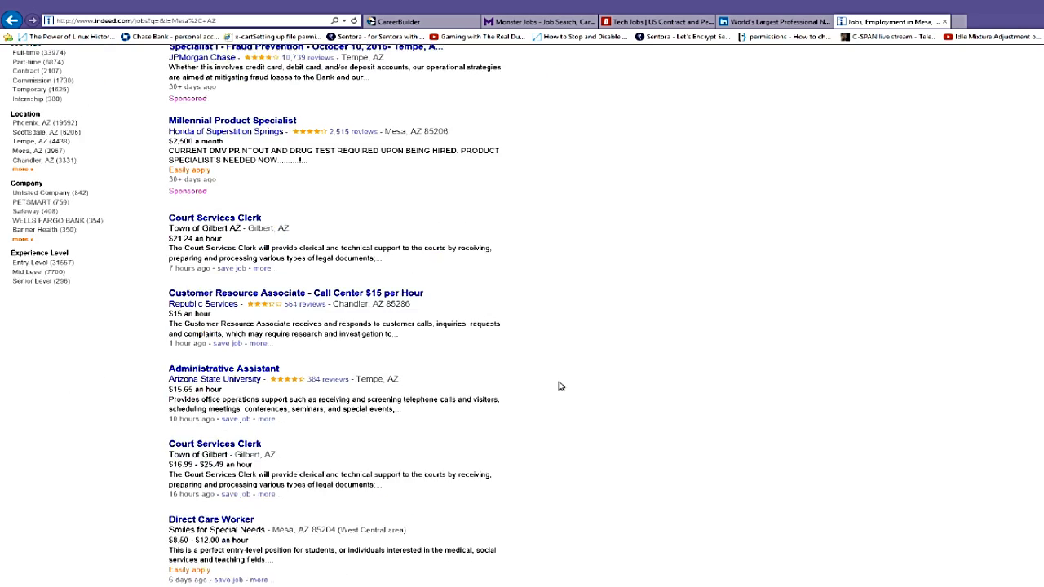
pyautogui.scroll(3)
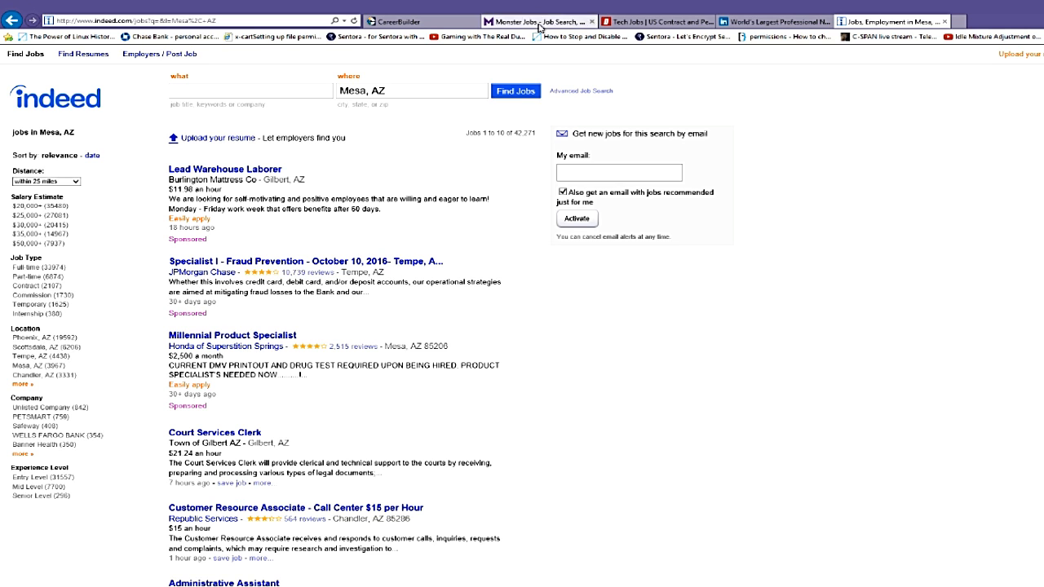
# Glance at Monster's home page, then bring up Dice's Phoenix, AZ tech jobs page
pyautogui.click(526, 20)
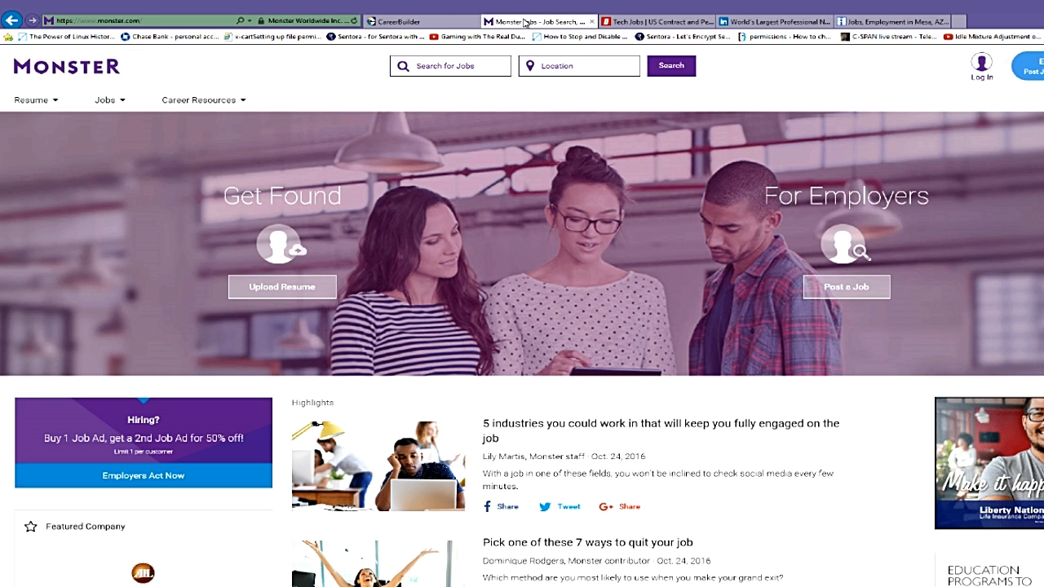
pyautogui.click(652, 21)
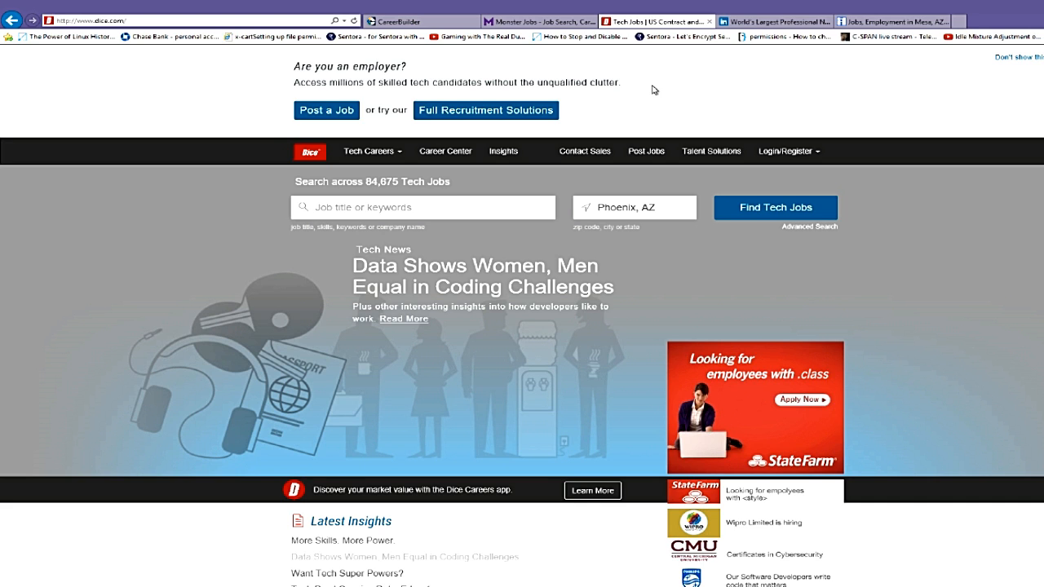
pyautogui.moveTo(446, 64)
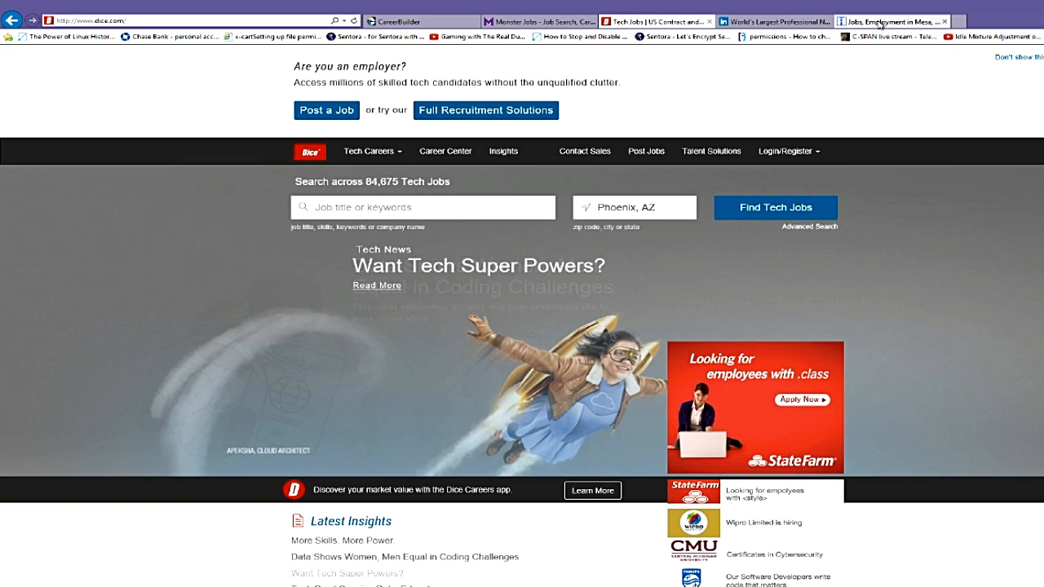
# Bring the Indeed tab with about 42,000 Mesa, AZ jobs back to the front
pyautogui.click(893, 21)
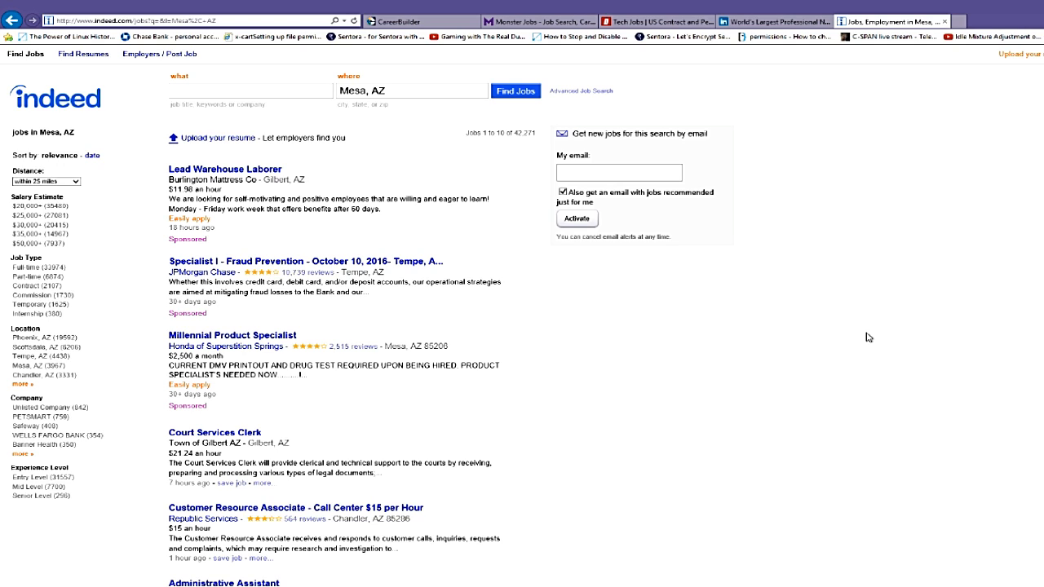
pyautogui.moveTo(742, 365)
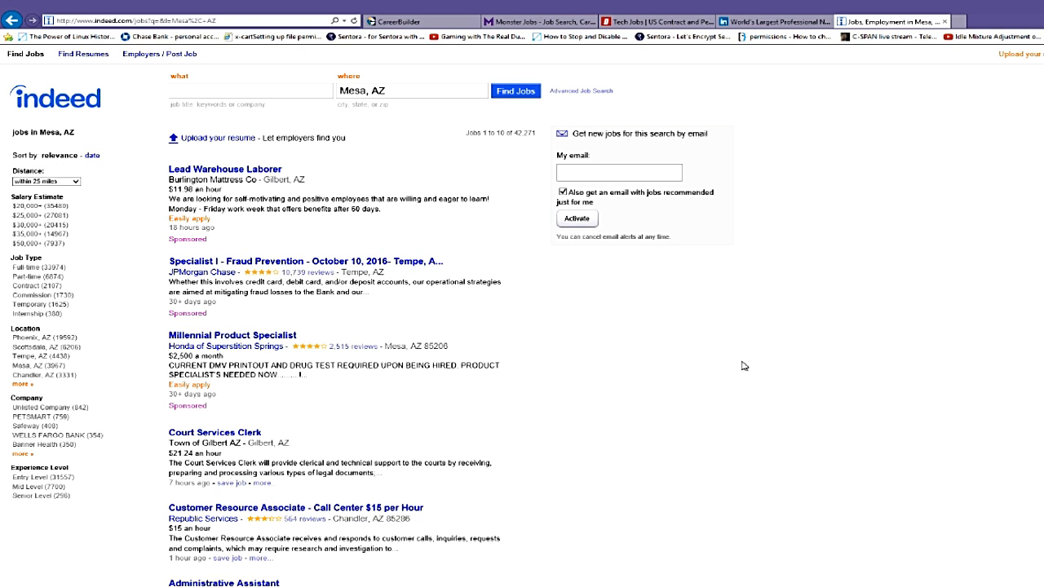
pyautogui.moveTo(399, 314)
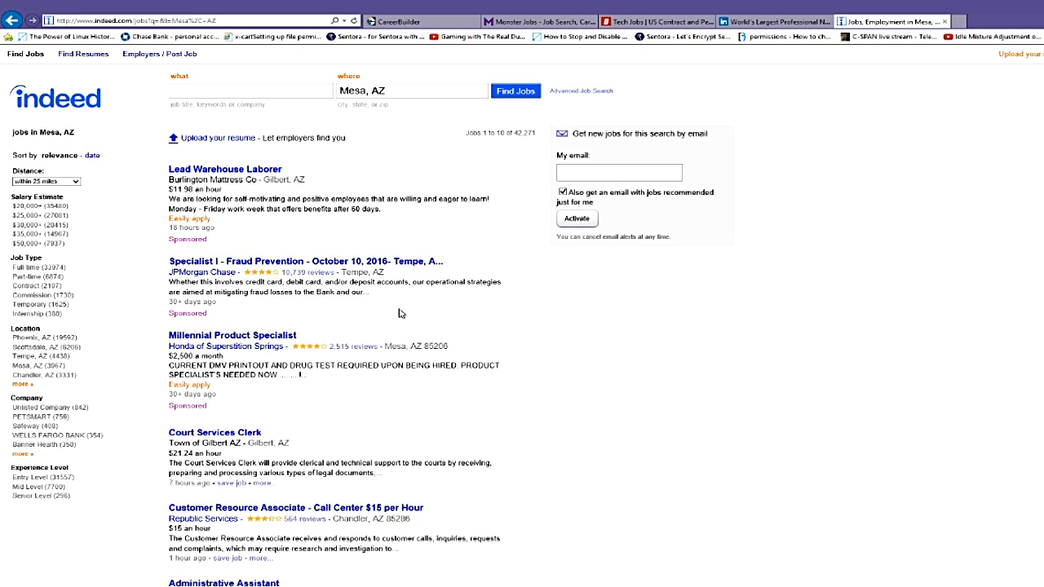
pyautogui.moveTo(455, 433)
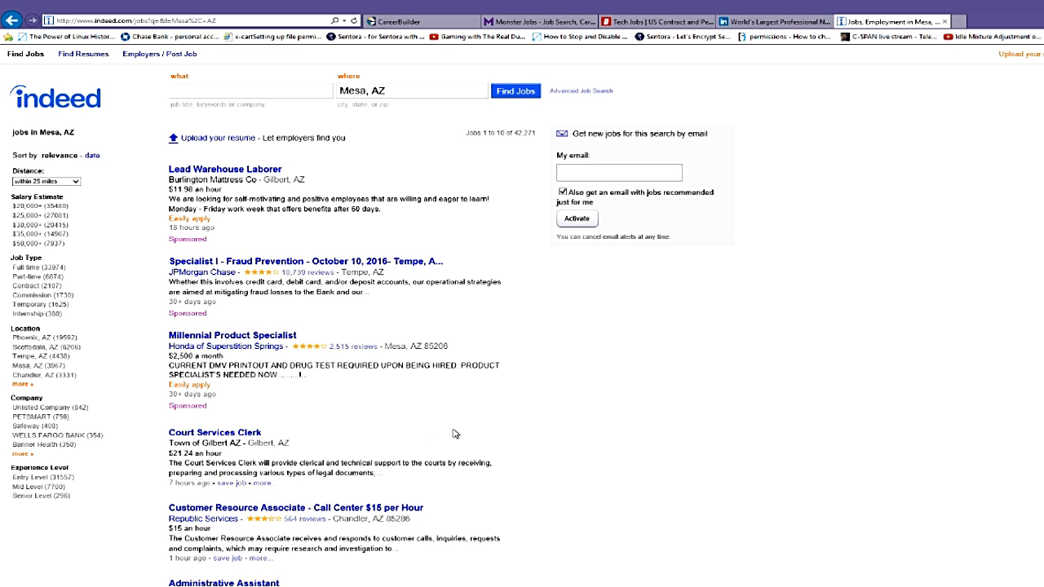
pyautogui.moveTo(308, 422)
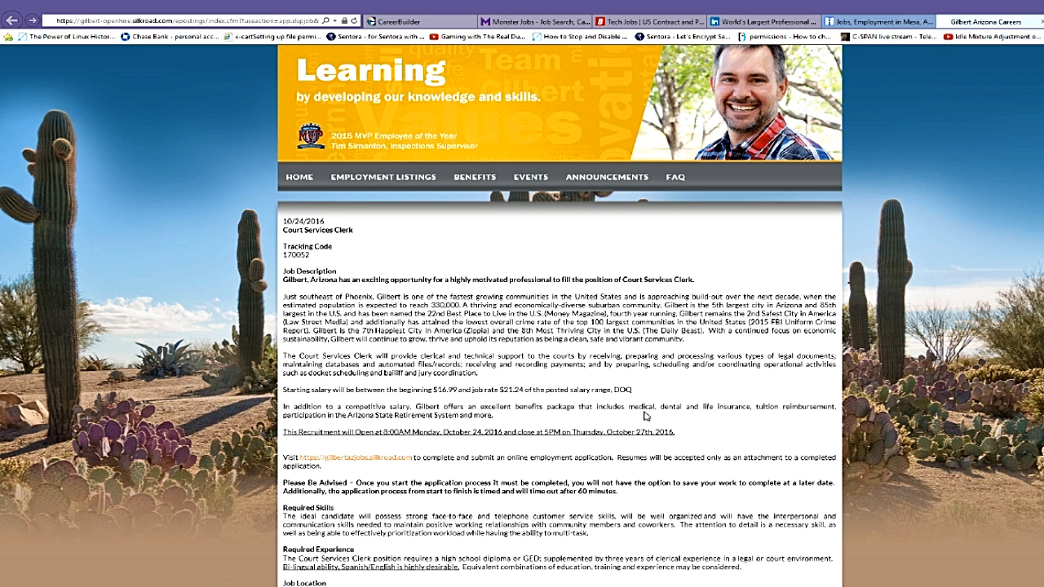
pyautogui.moveTo(922, 68)
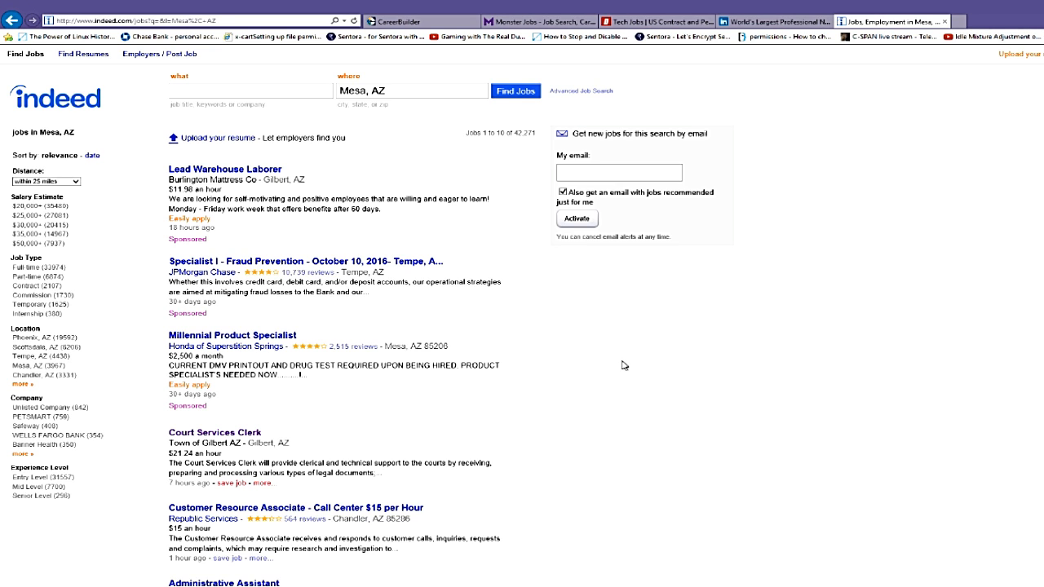
pyautogui.moveTo(540, 21)
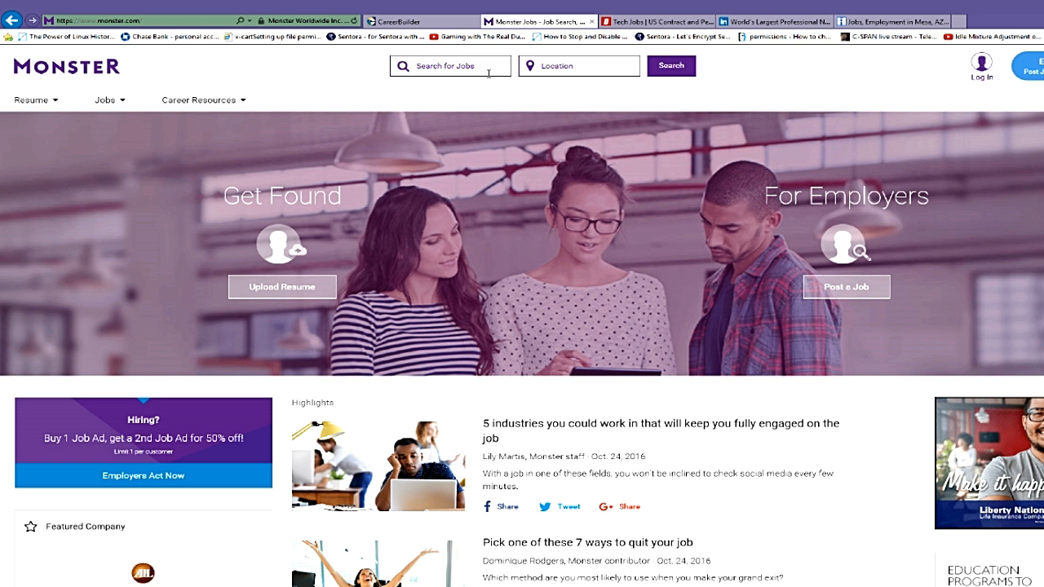
# Run a Monster job search with location phx
pyautogui.click(579, 65)
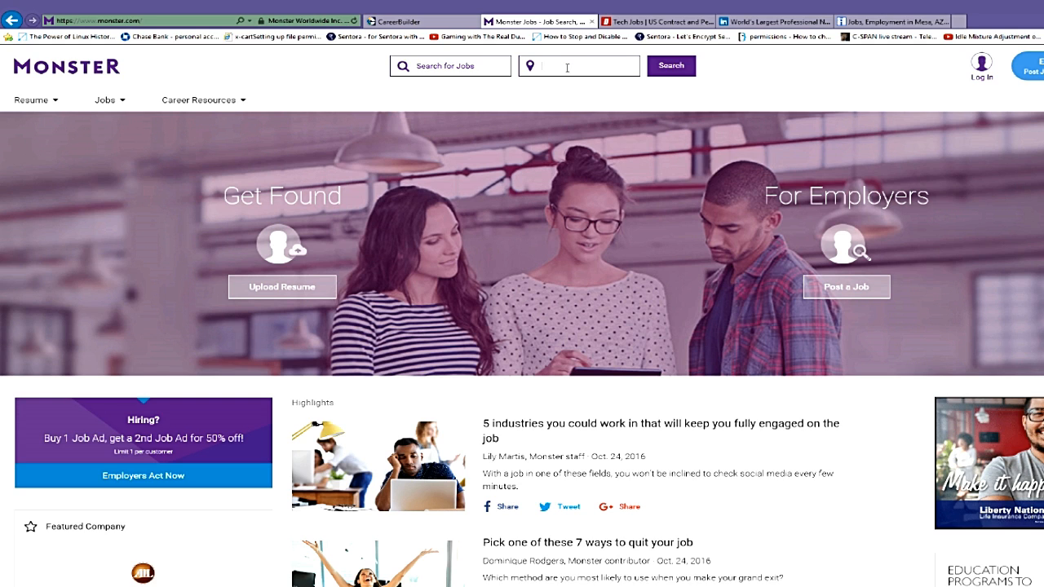
pyautogui.write('phx')
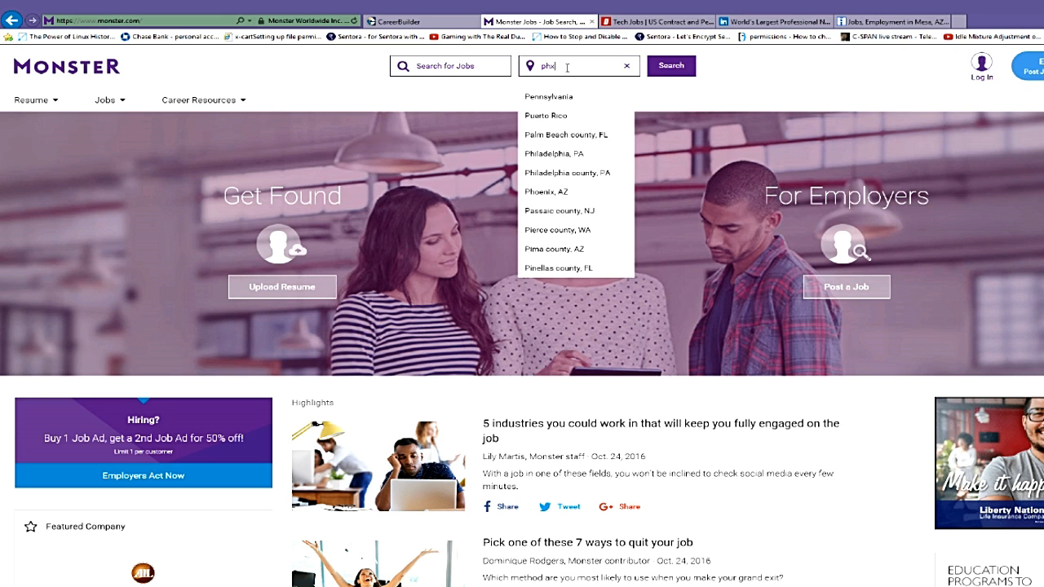
pyautogui.click(552, 191)
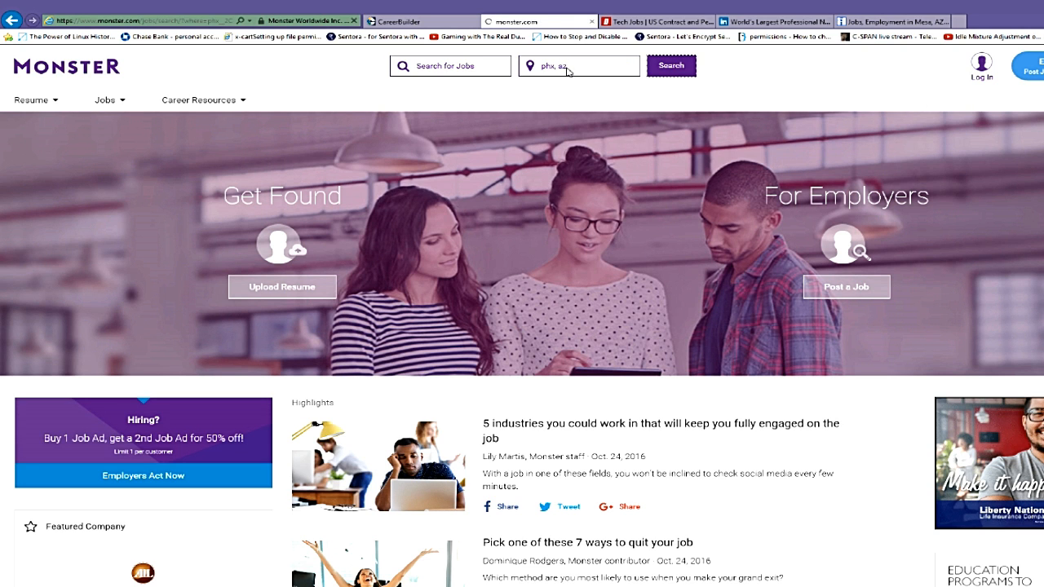
# Scroll through the 1000+ phx, az results and enter IT as the keyword
pyautogui.click(671, 65)
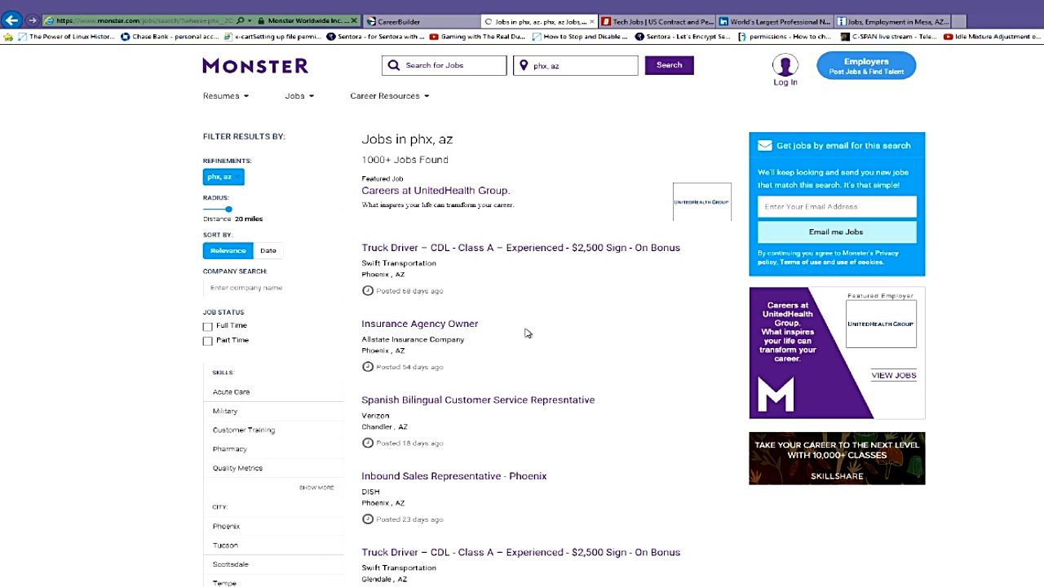
pyautogui.scroll(-3)
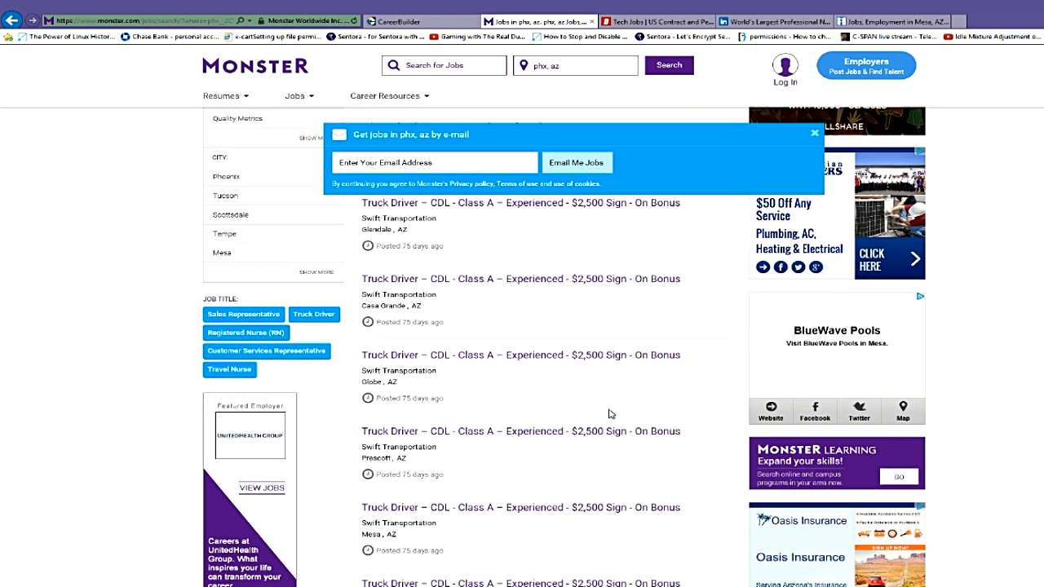
pyautogui.scroll(-3)
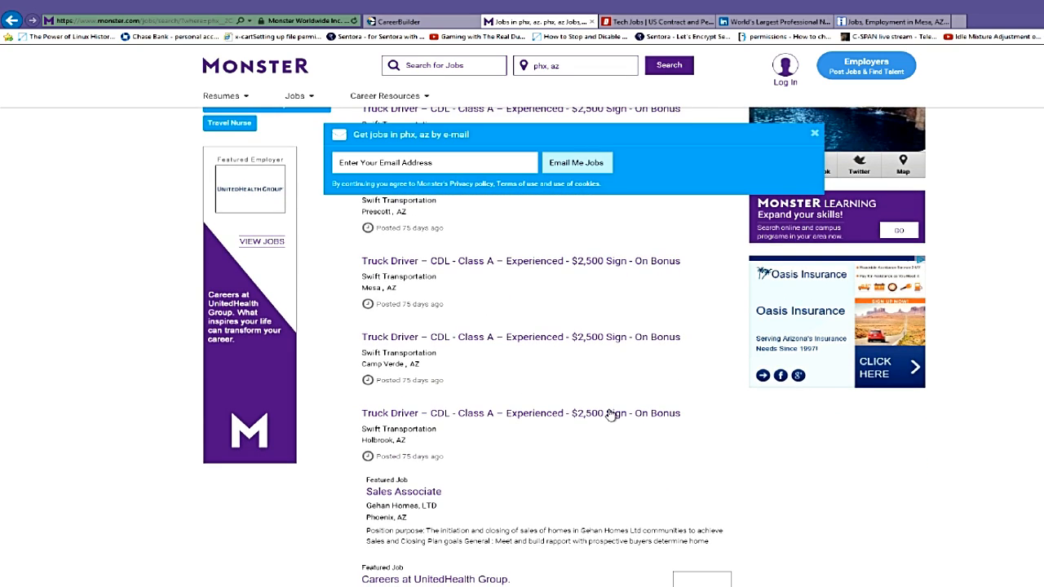
pyautogui.scroll(-3)
pyautogui.write('IT')
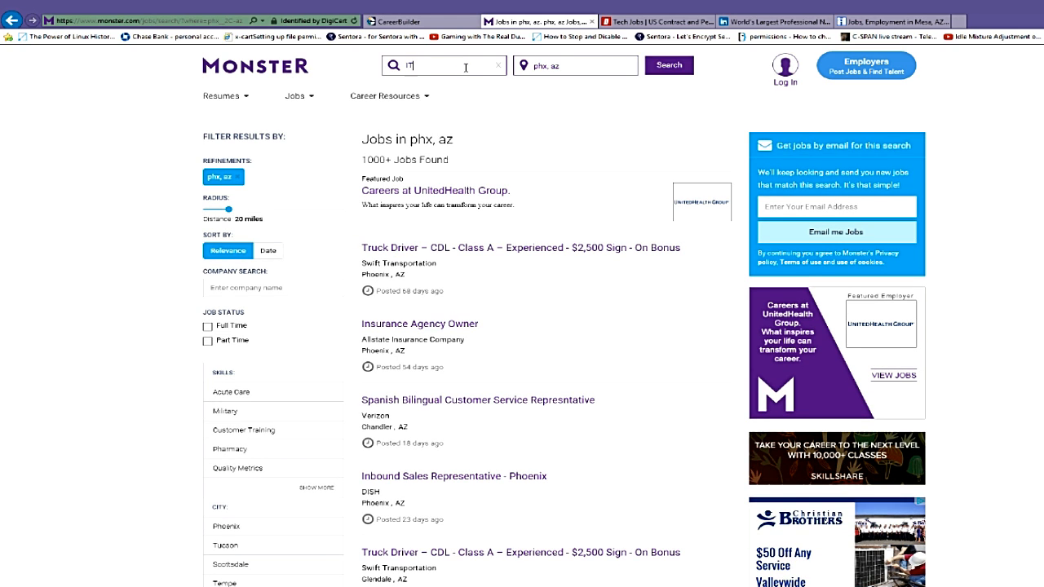
# Search IT jobs in phx, az and scroll through the network and systems roles
pyautogui.click(668, 66)
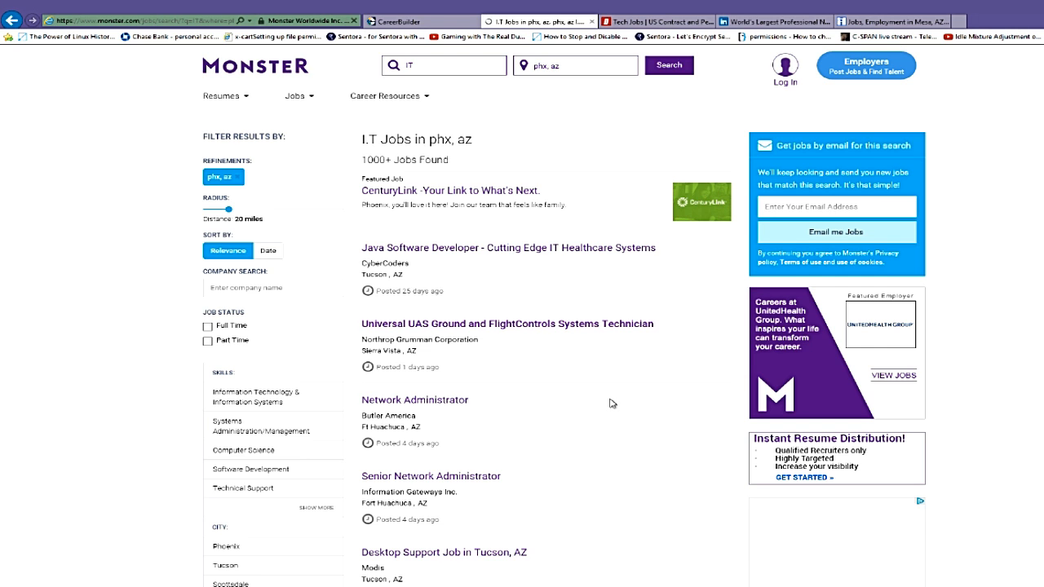
pyautogui.scroll(-3)
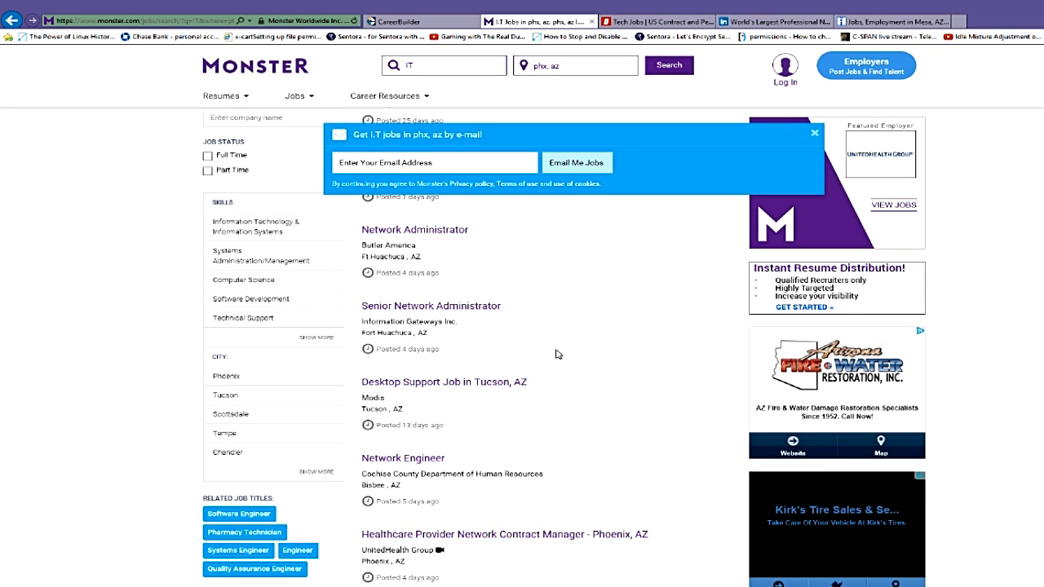
pyautogui.moveTo(395, 345)
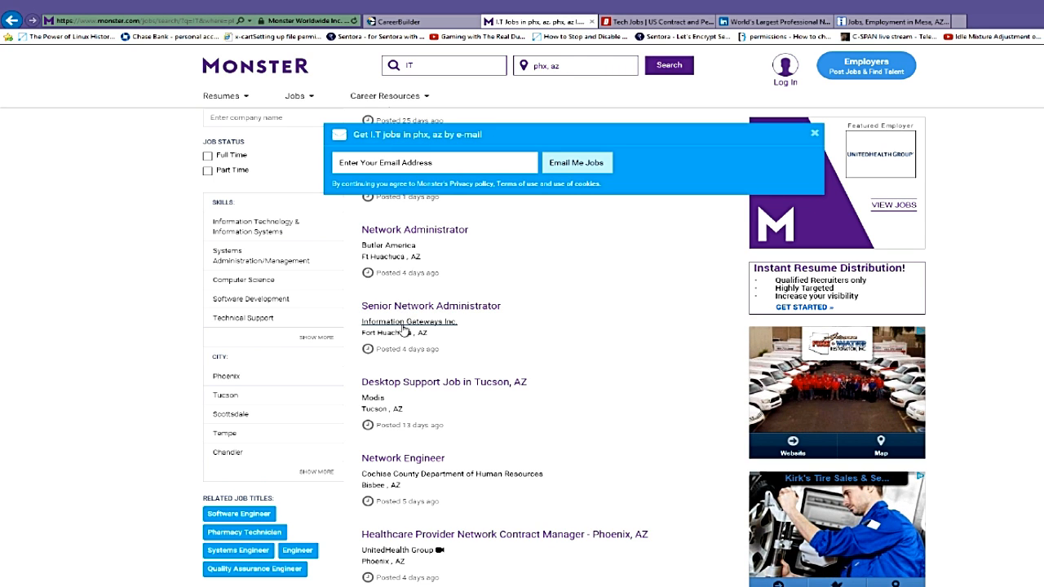
pyautogui.moveTo(461, 408)
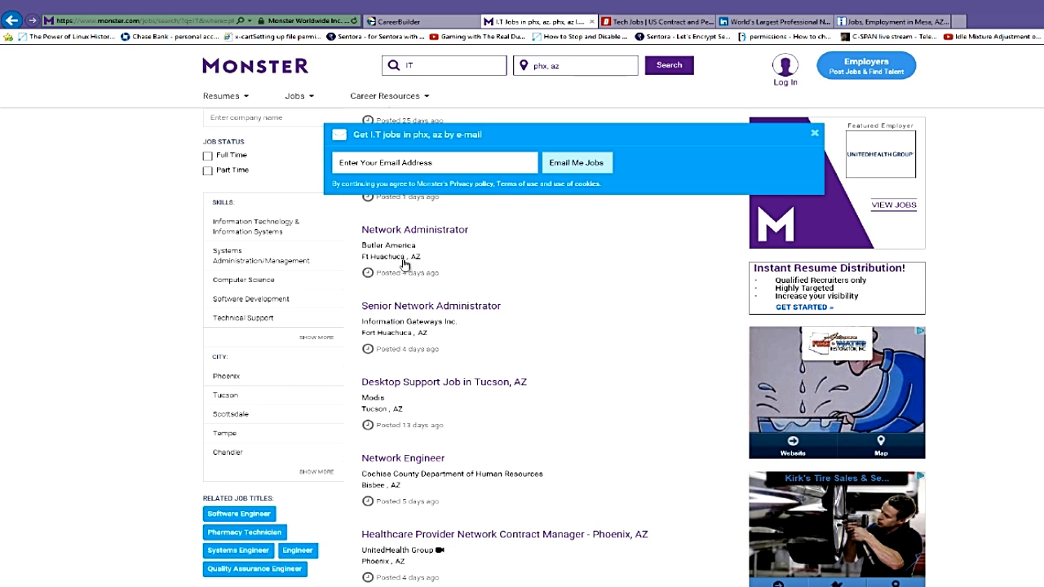
pyautogui.scroll(-3)
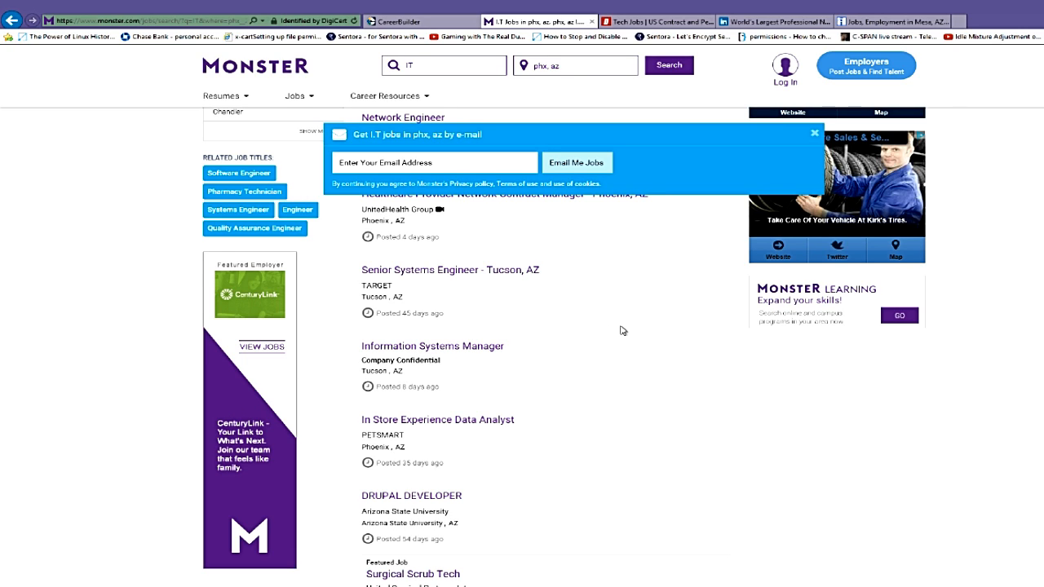
pyautogui.moveTo(433, 345)
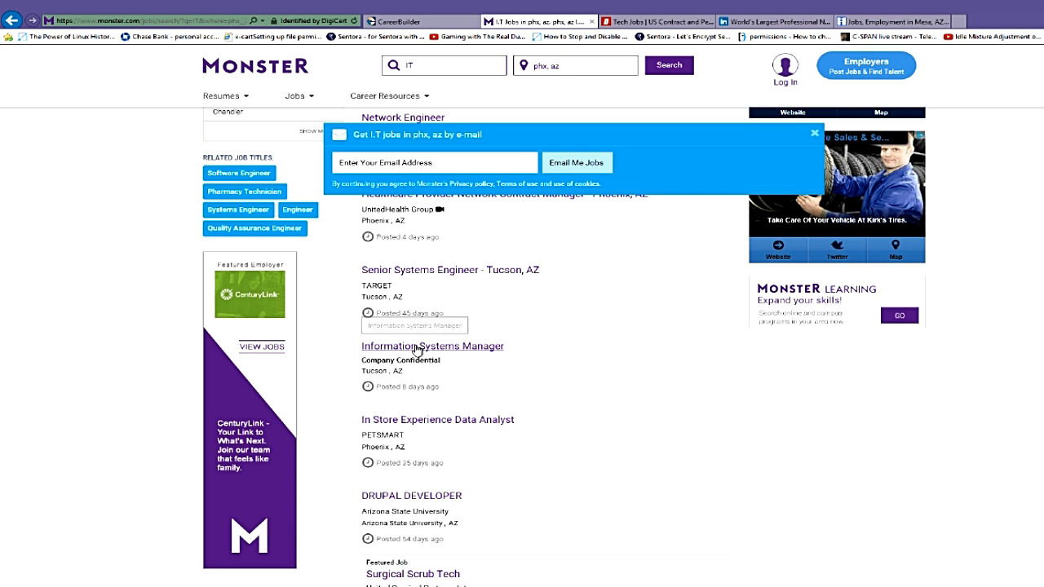
# Read the Tucson Information Systems Manager posting, then go back twice to phx, az results
pyautogui.click(431, 345)
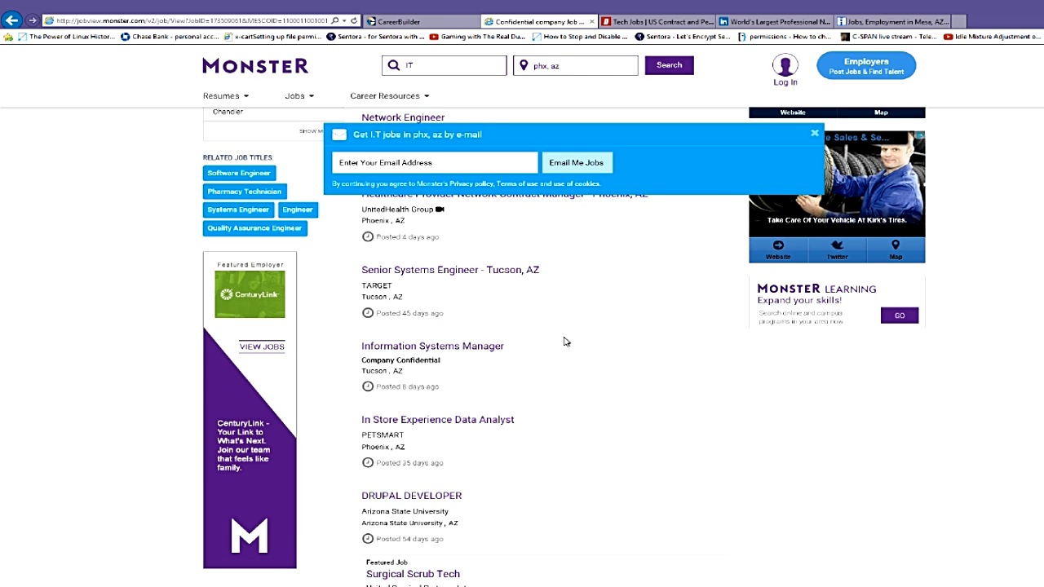
pyautogui.click(432, 346)
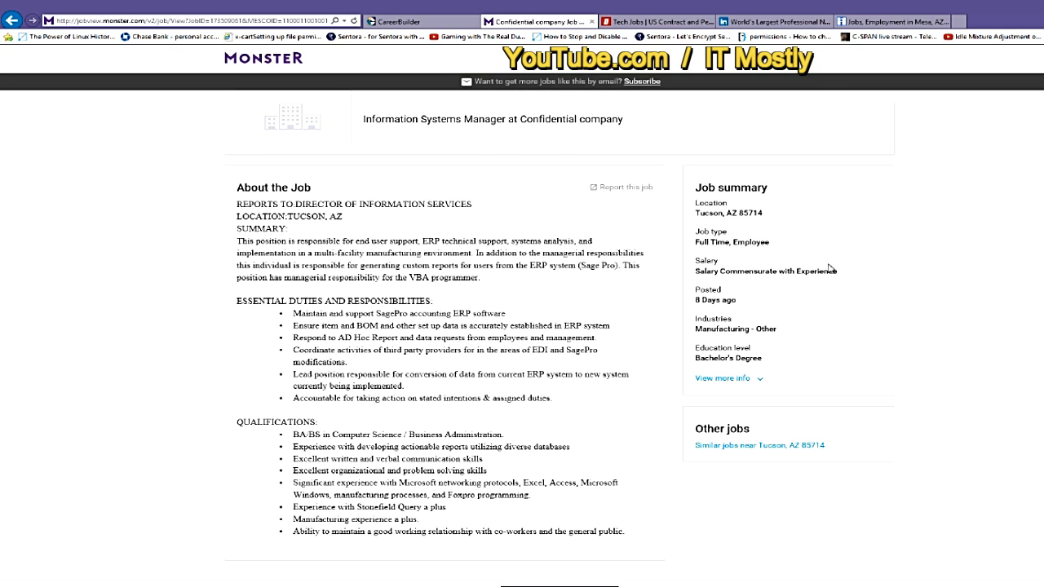
pyautogui.moveTo(860, 49)
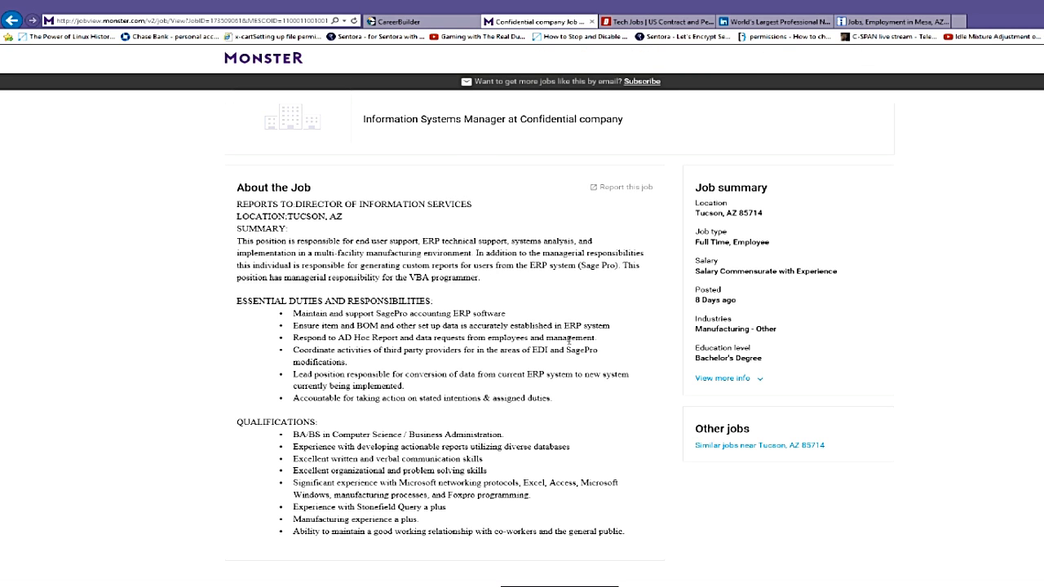
pyautogui.moveTo(860, 335)
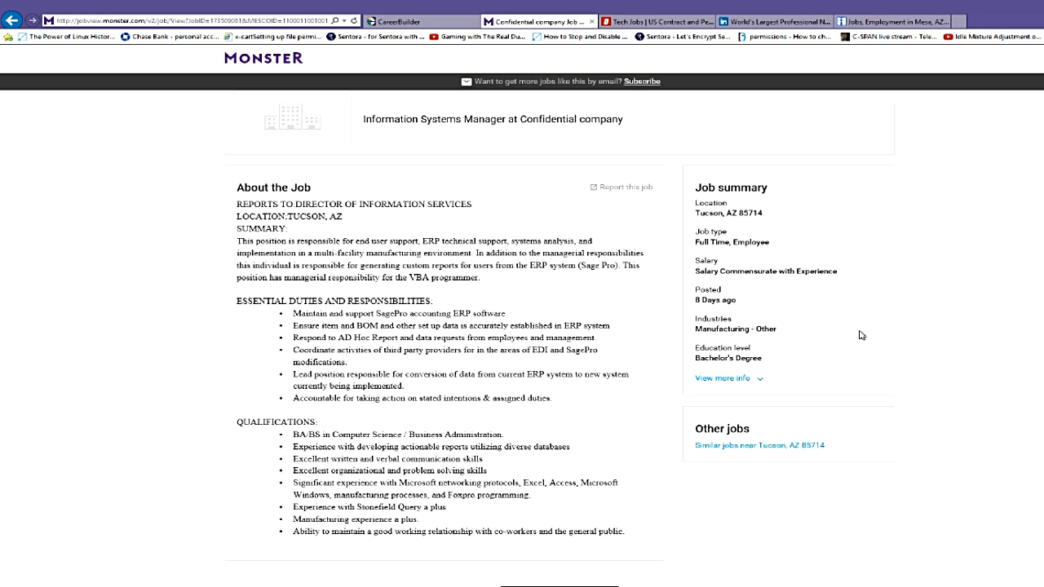
pyautogui.moveTo(776, 361)
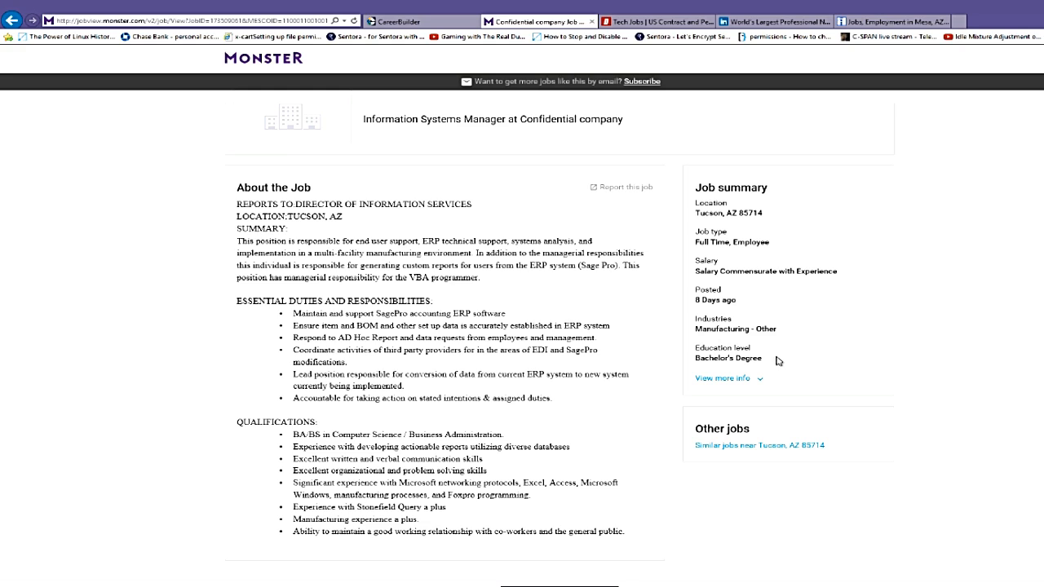
pyautogui.moveTo(359, 256)
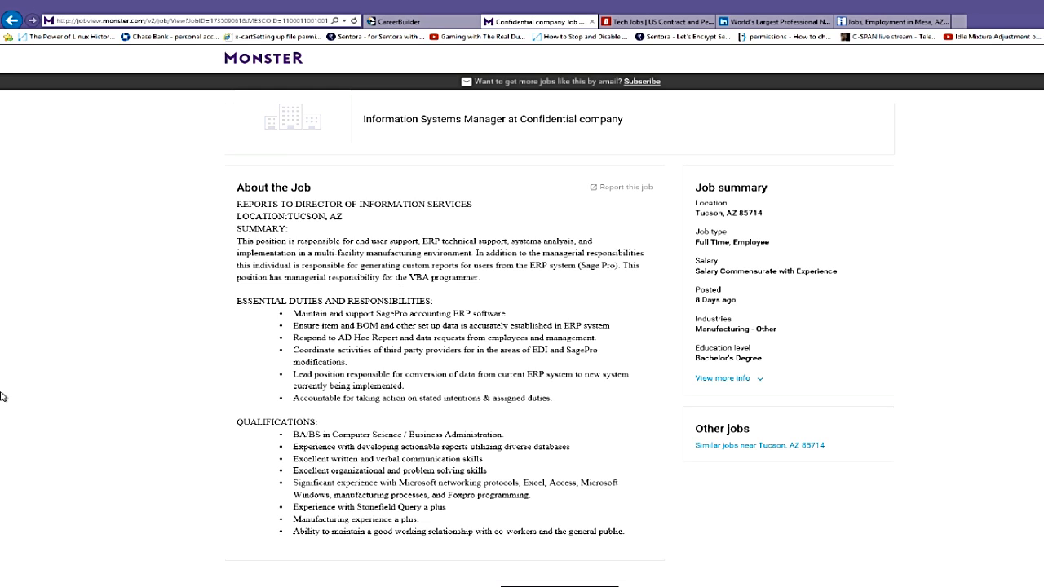
pyautogui.moveTo(617, 69)
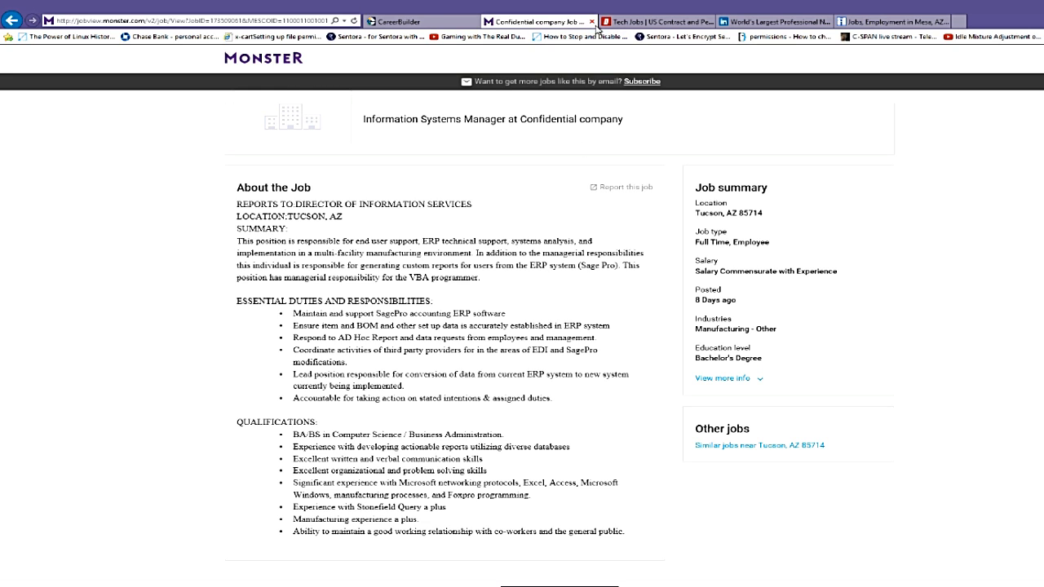
pyautogui.moveTo(591, 20)
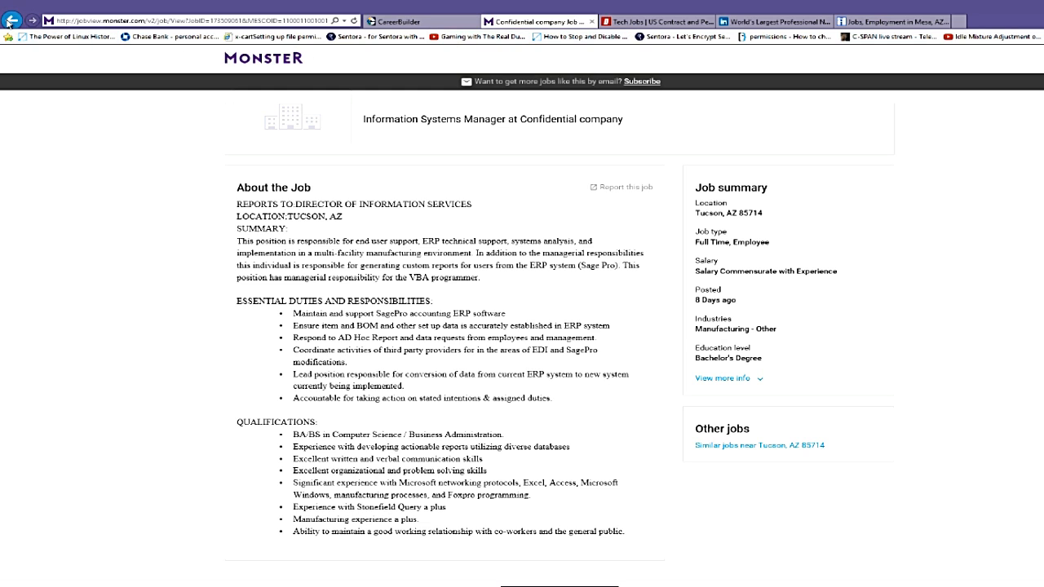
pyautogui.click(13, 20)
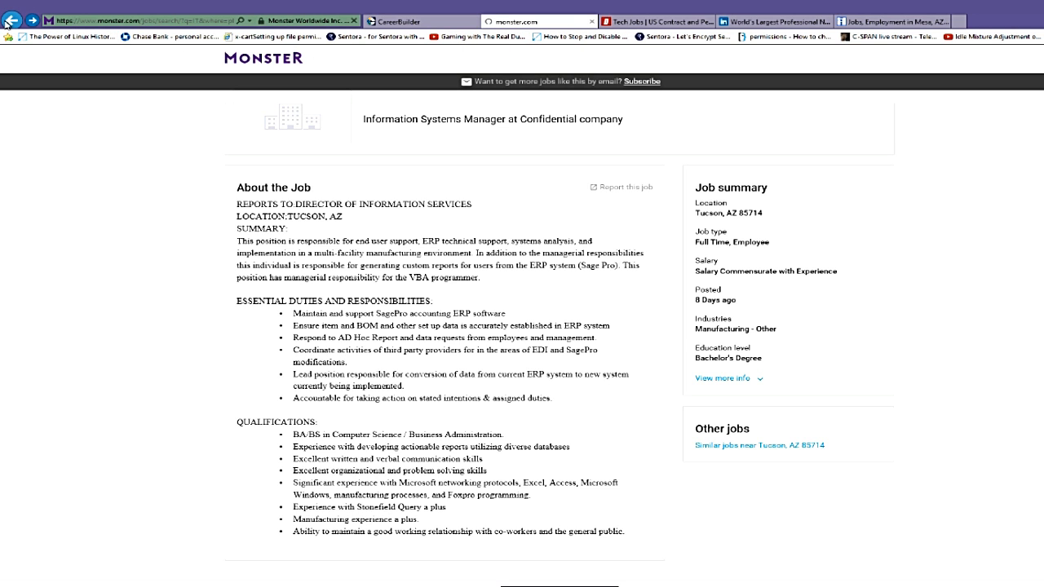
pyautogui.click(13, 20)
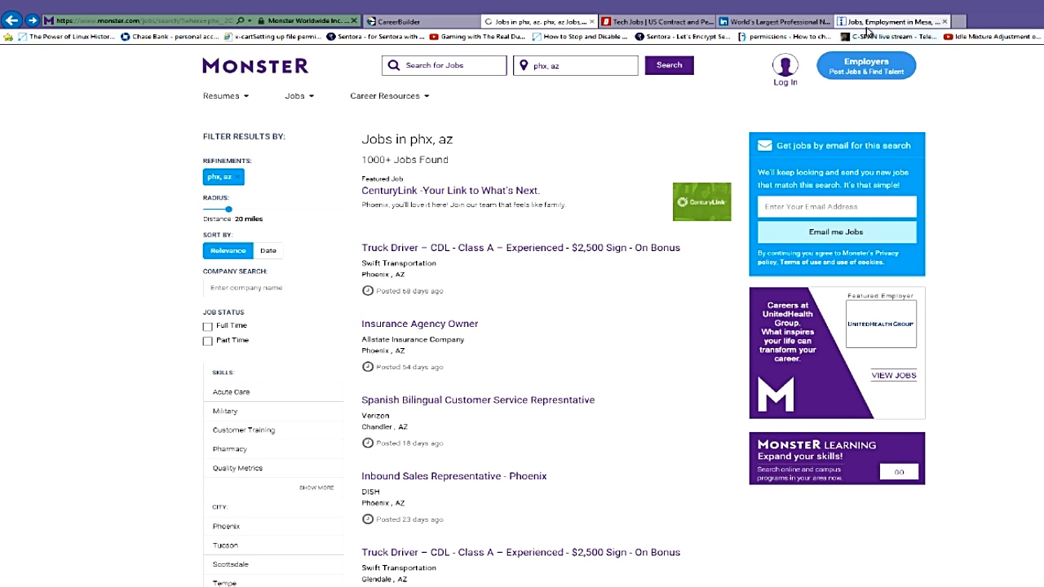
# Switch to the Indeed tab with the Mesa, AZ job results
pyautogui.click(889, 20)
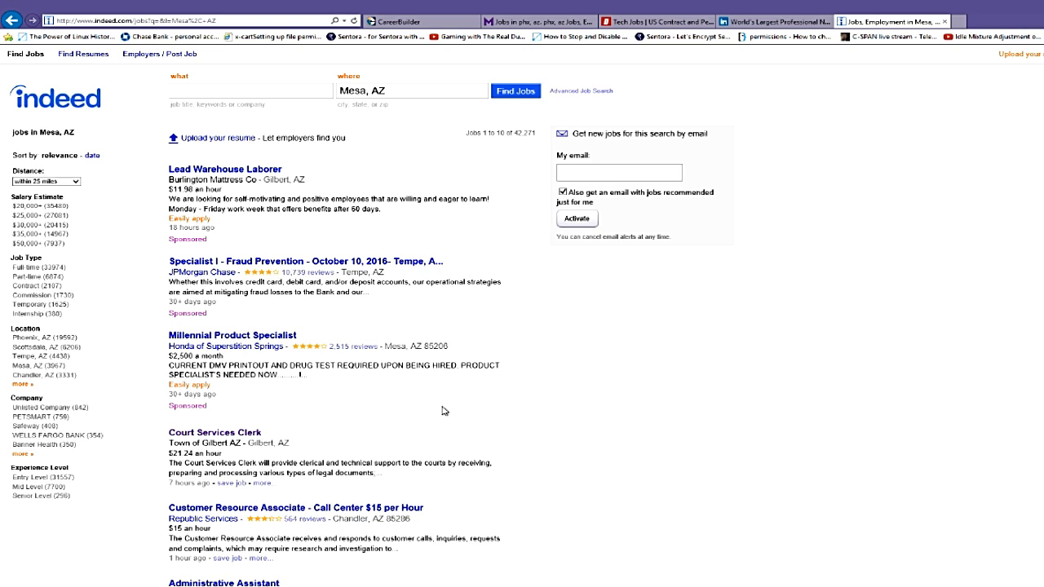
pyautogui.moveTo(247, 335)
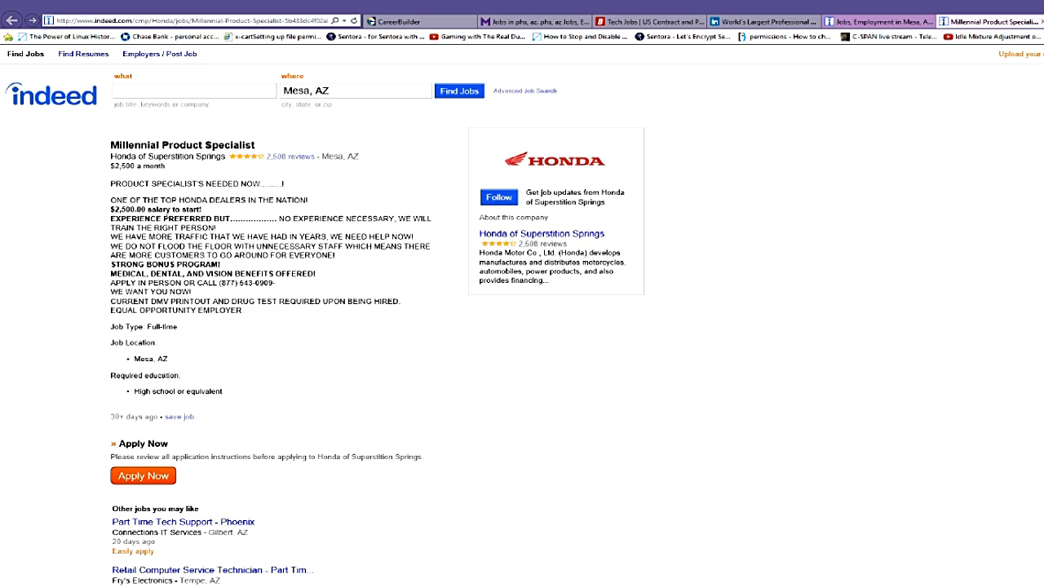
pyautogui.moveTo(264, 350)
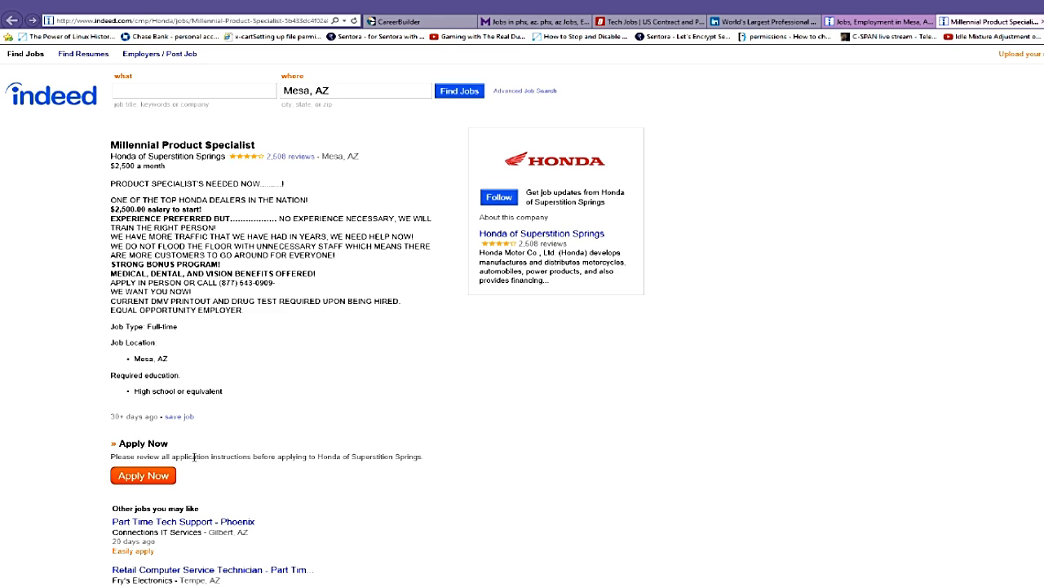
pyautogui.moveTo(327, 429)
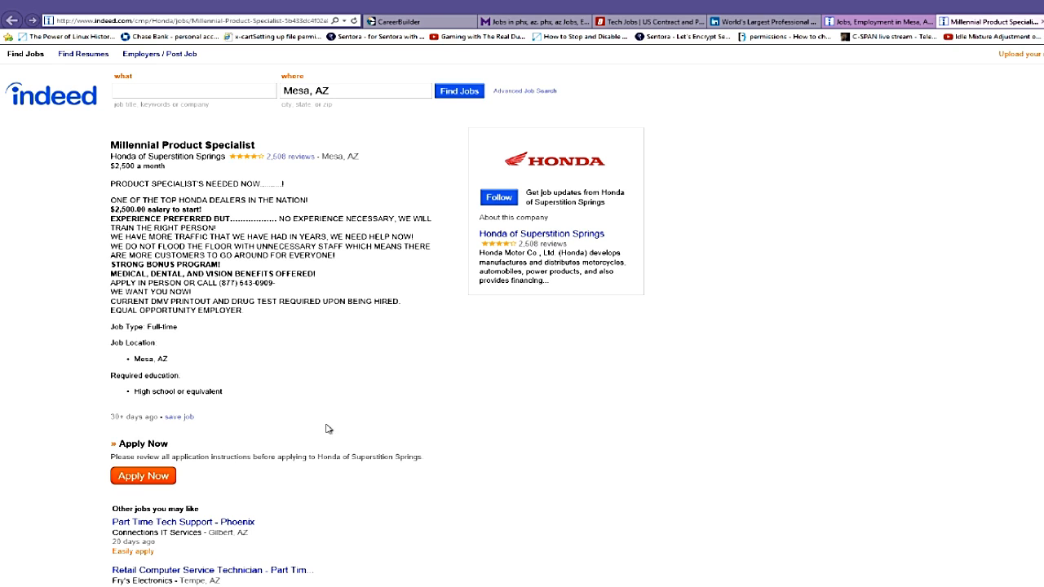
pyautogui.moveTo(763, 33)
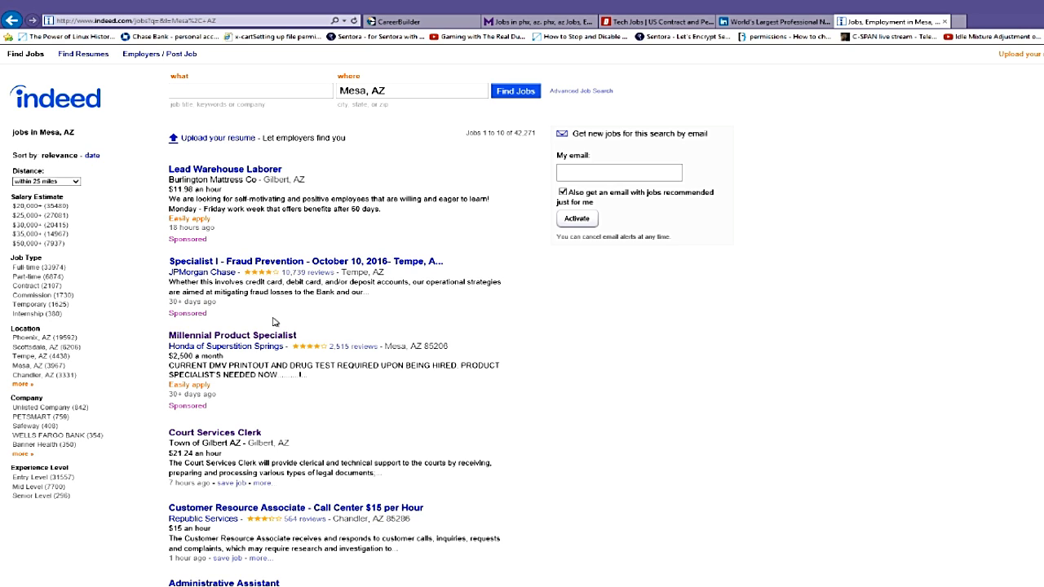
pyautogui.moveTo(292, 320)
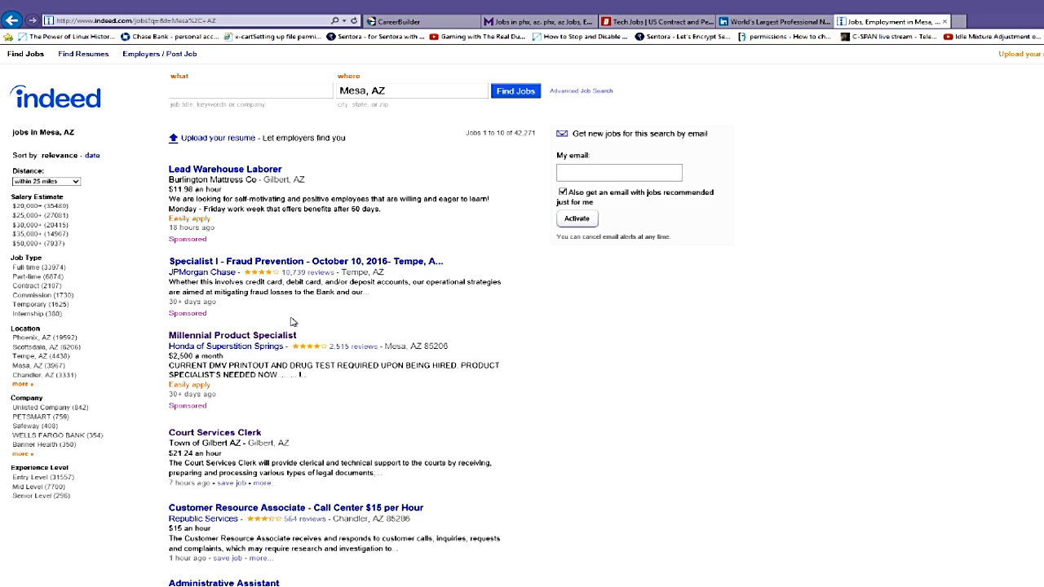
pyautogui.moveTo(106, 236)
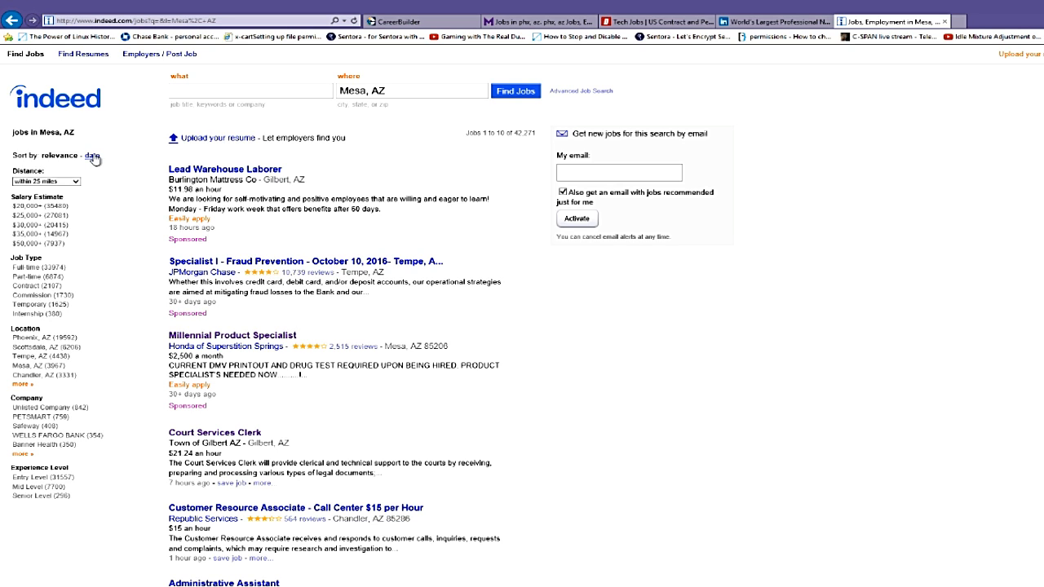
pyautogui.moveTo(271, 402)
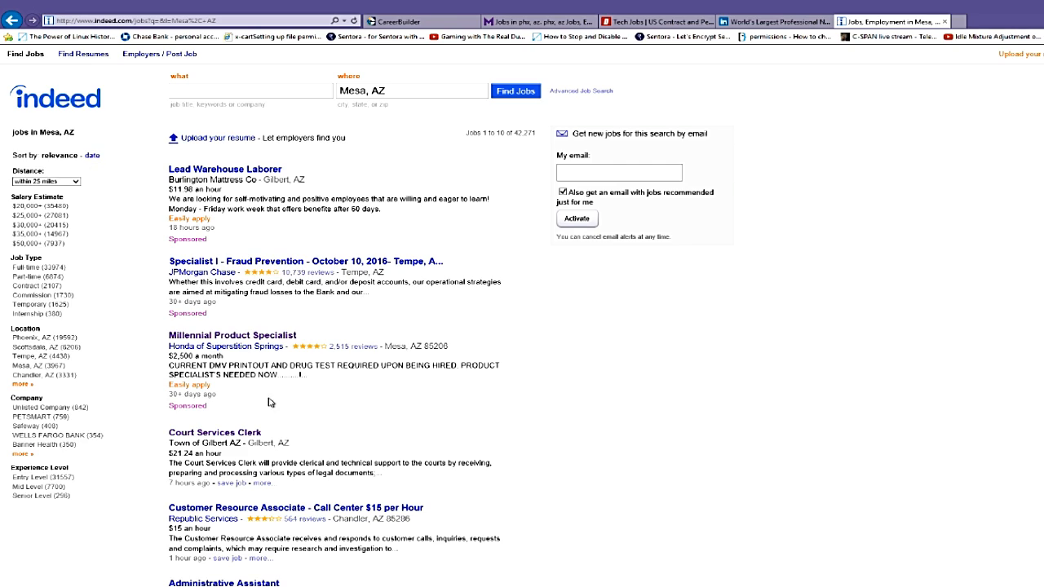
# Sort the Mesa, AZ job results by date and browse the newest listings
pyautogui.scroll(-3)
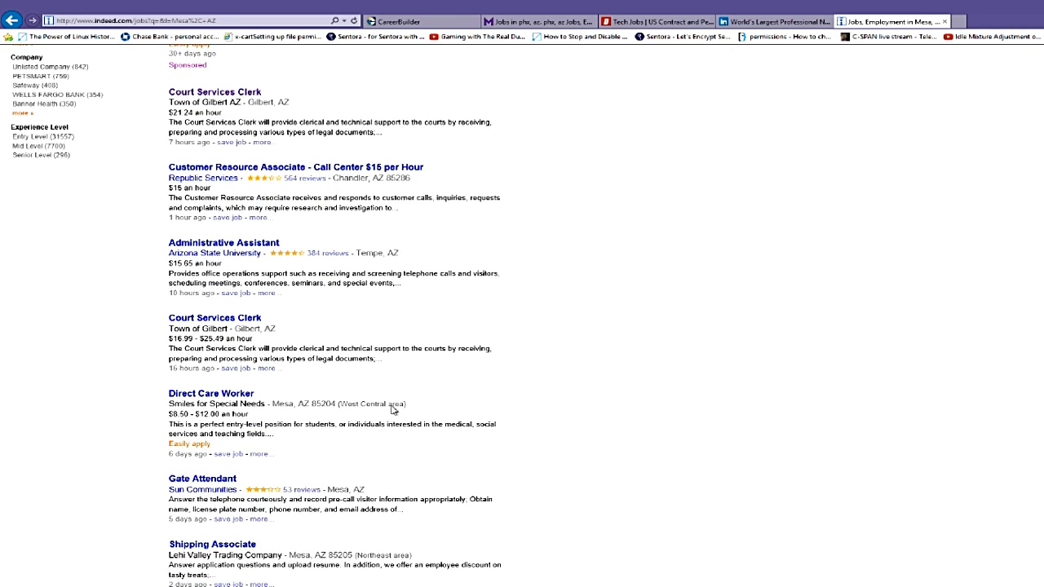
pyautogui.scroll(-3)
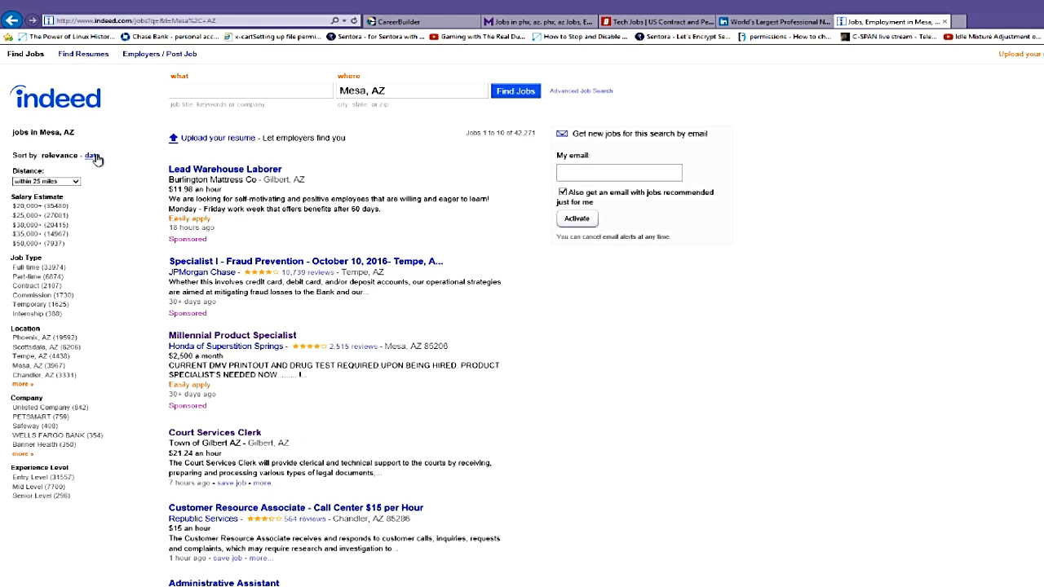
pyautogui.click(91, 155)
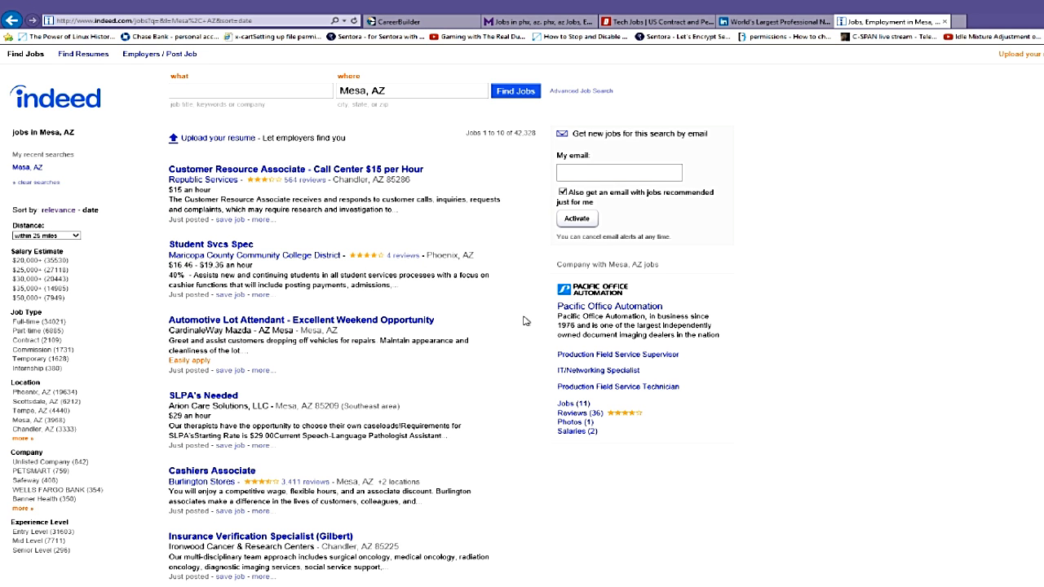
pyautogui.scroll(-3)
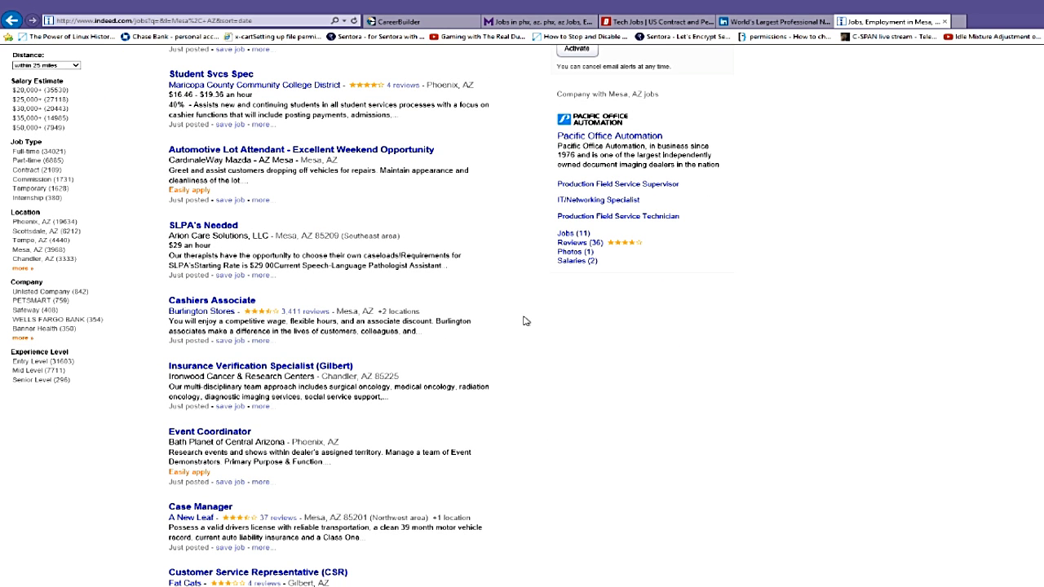
pyautogui.scroll(-3)
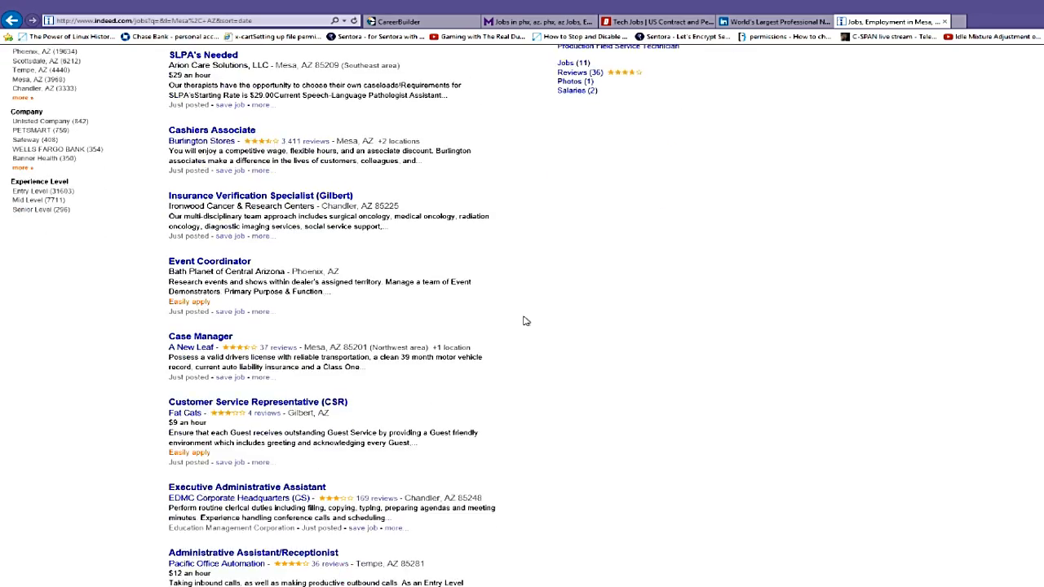
pyautogui.scroll(-3)
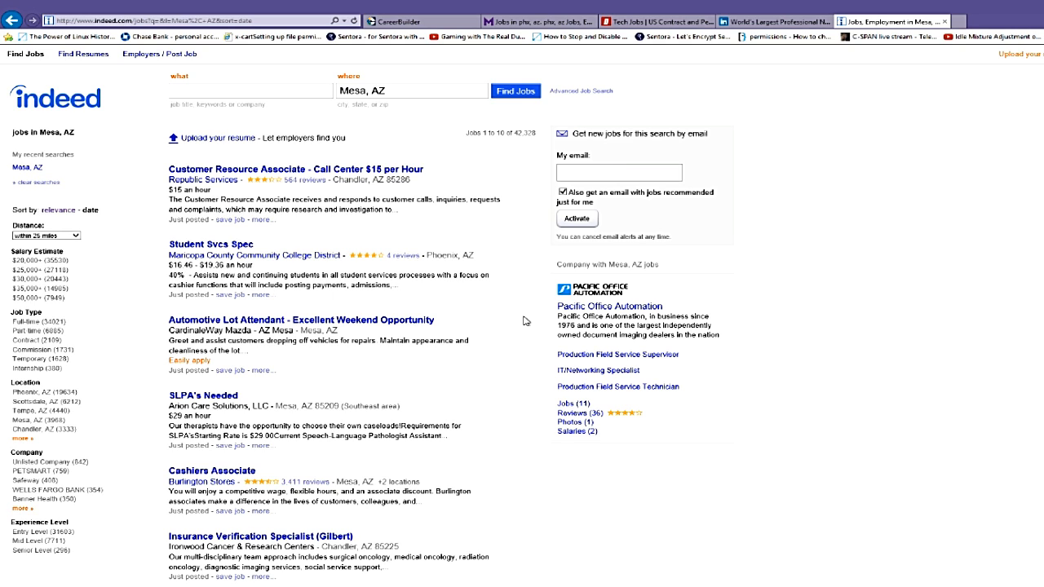
pyautogui.scroll(-3)
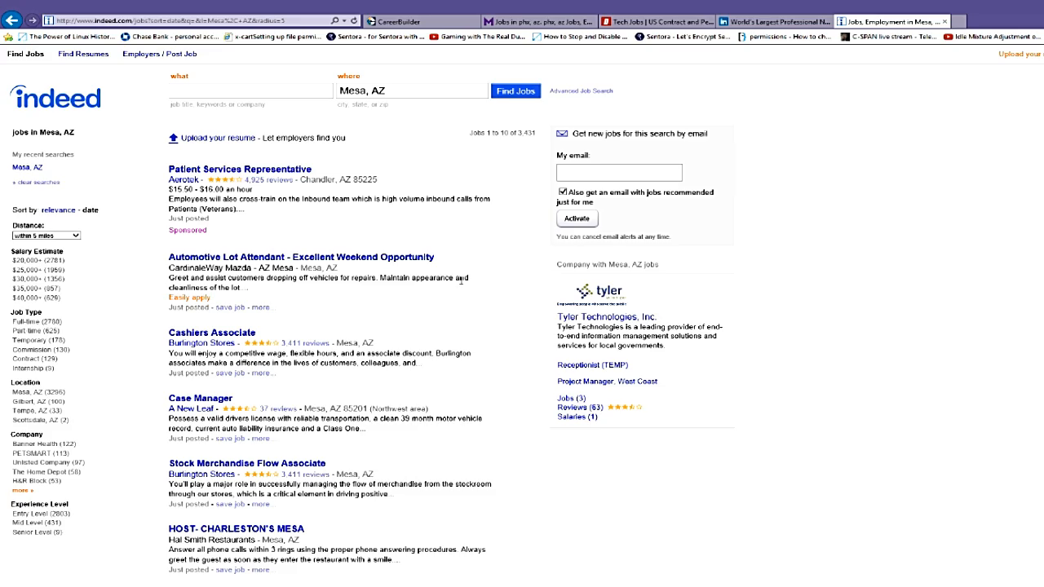
# Scroll up and down through the Mesa, AZ job results page
pyautogui.scroll(-3)
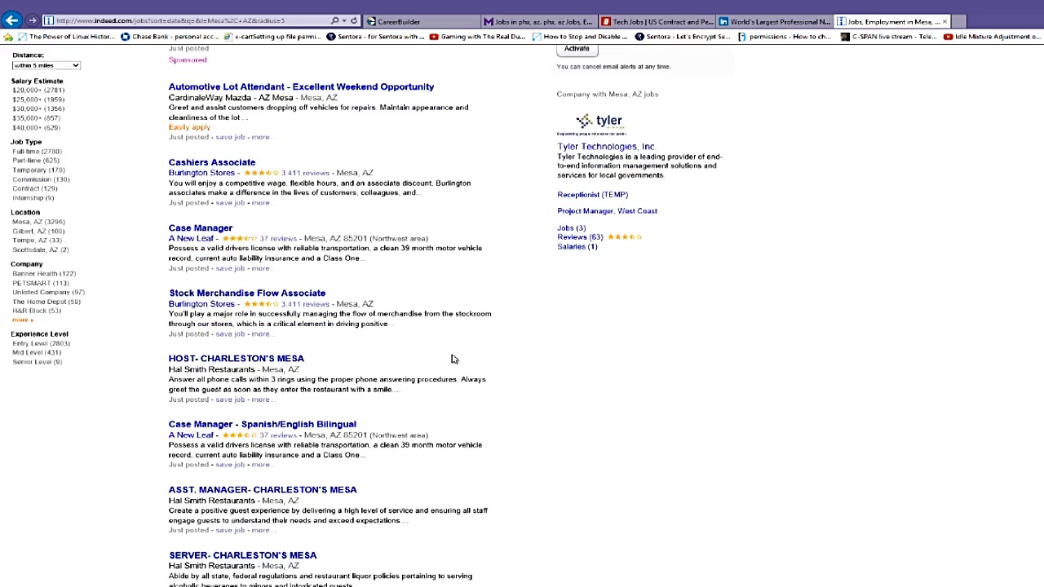
pyautogui.scroll(-3)
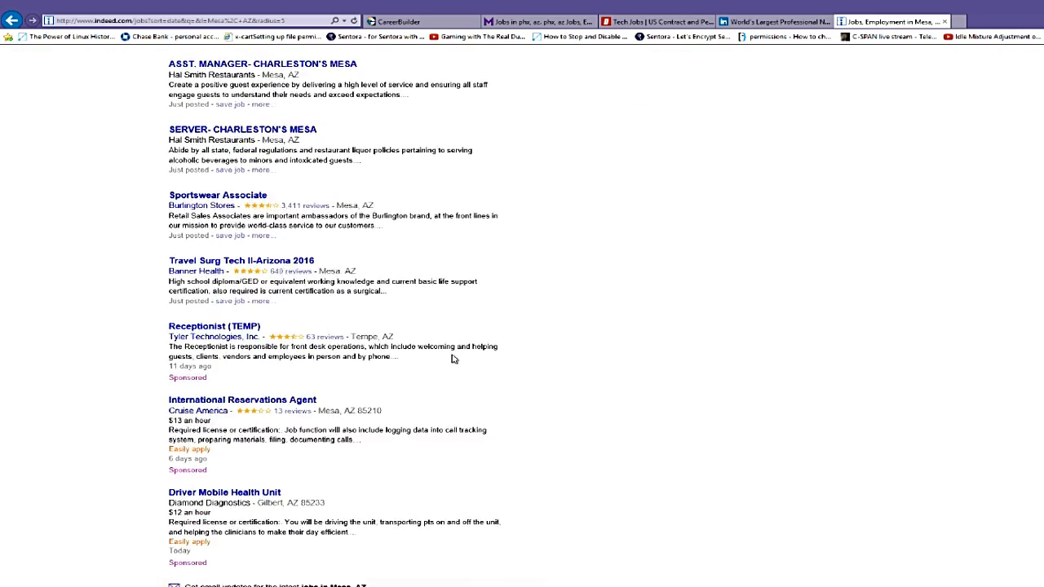
pyautogui.scroll(3)
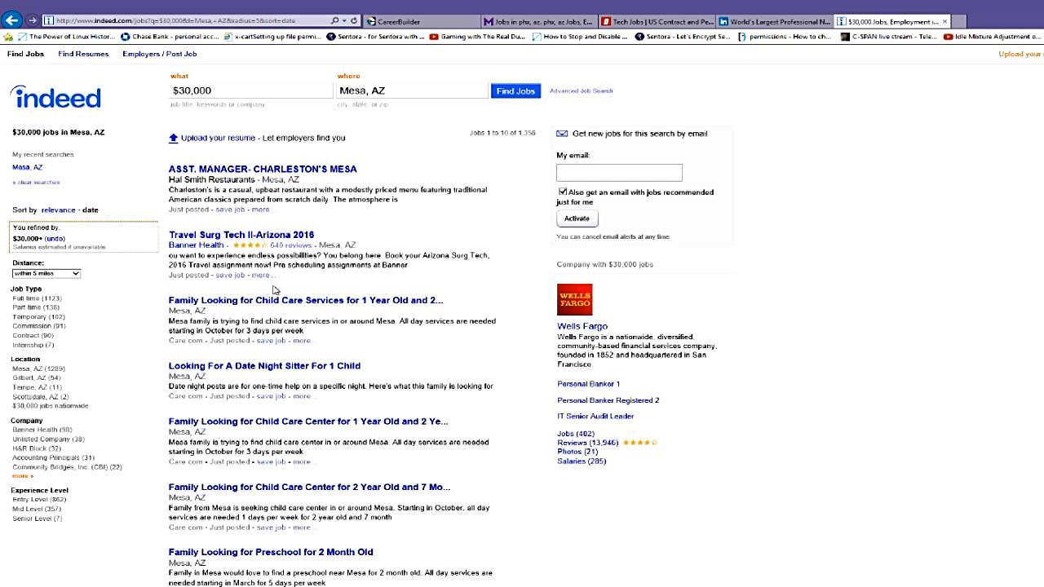
pyautogui.scroll(-3)
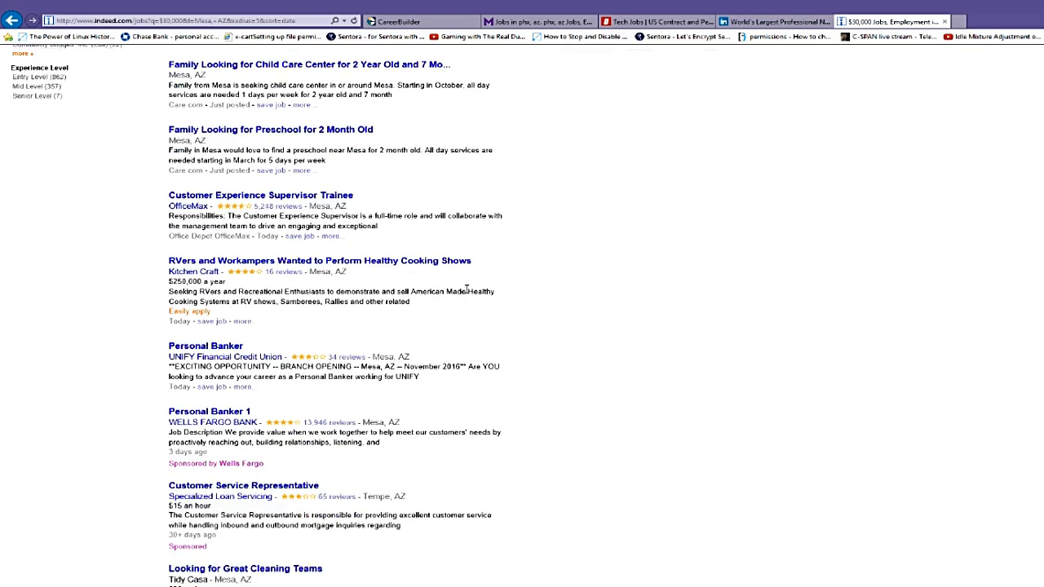
pyautogui.scroll(3)
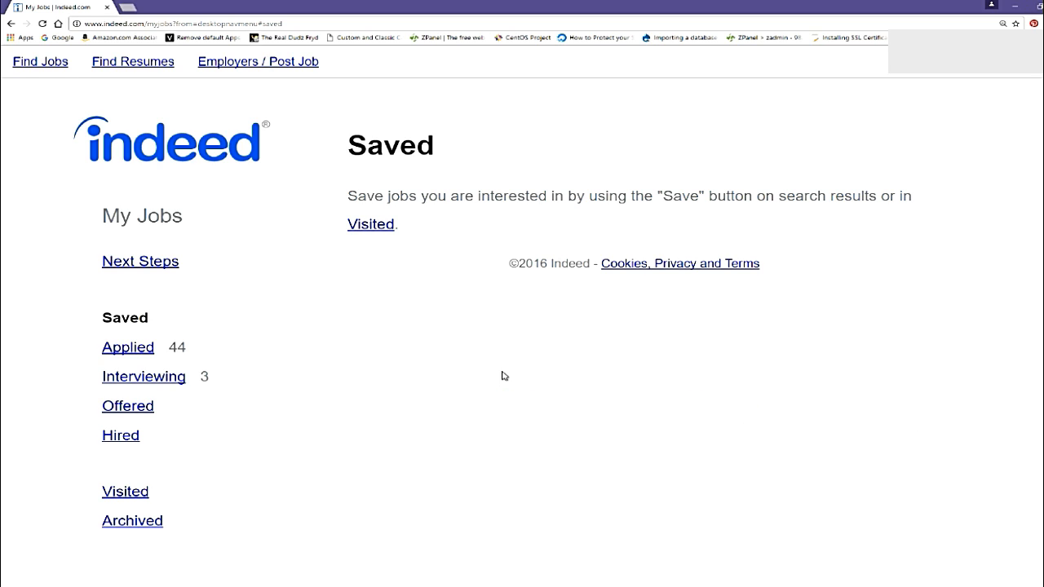
pyautogui.moveTo(161, 347)
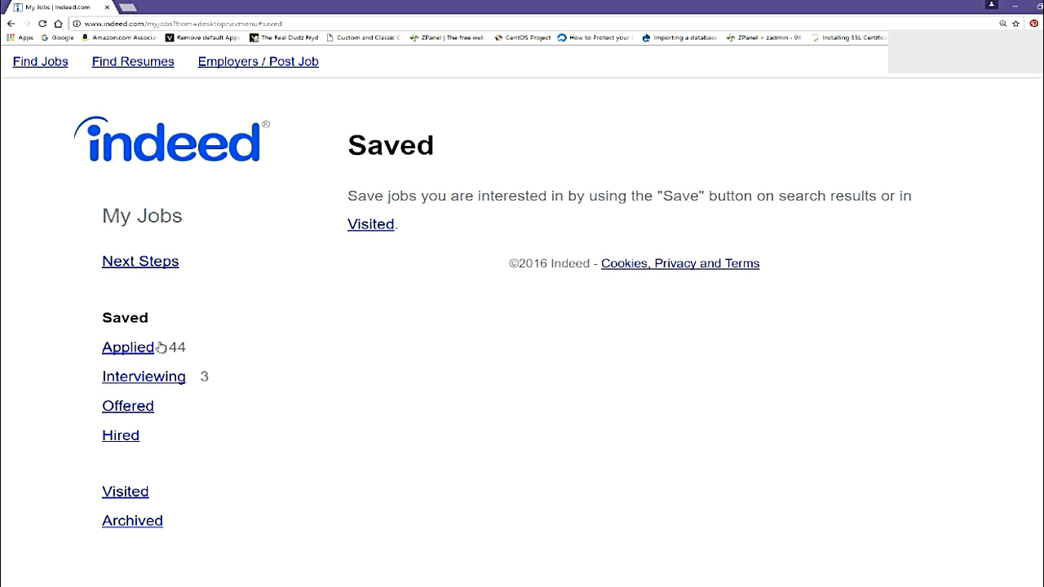
pyautogui.moveTo(154, 222)
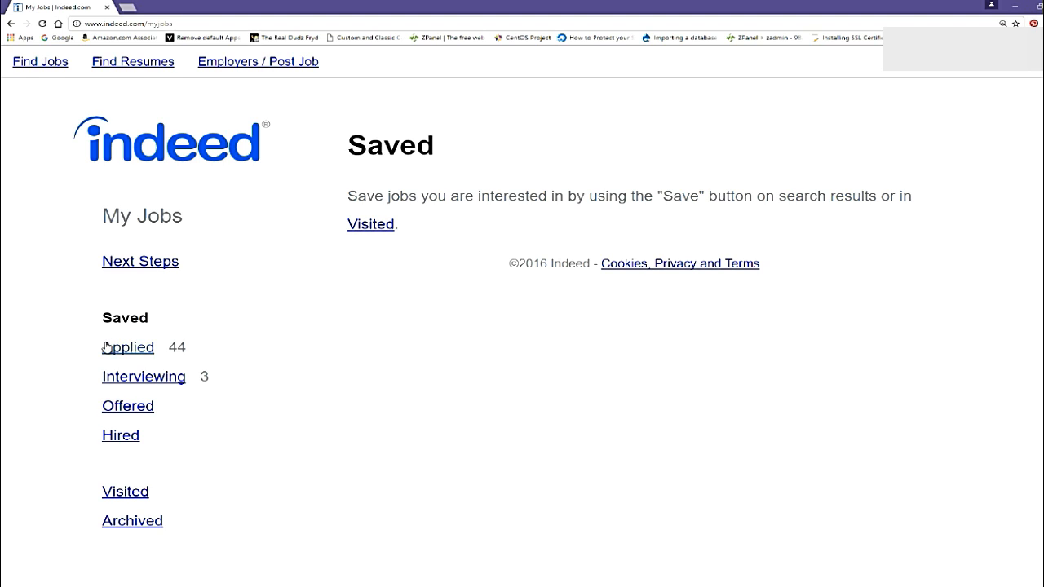
pyautogui.moveTo(134, 351)
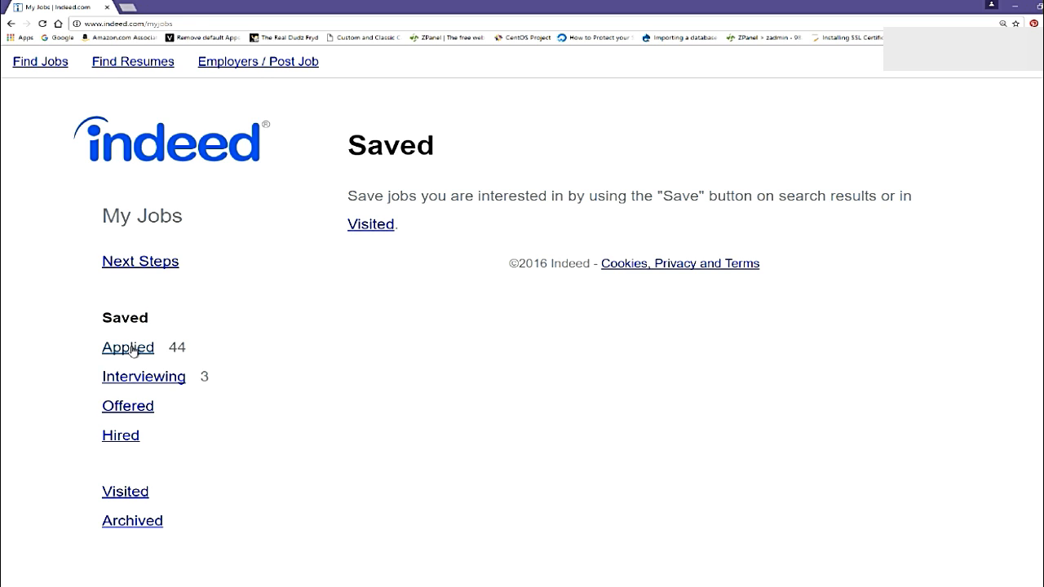
# Open the Applied jobs list and scroll down through it
pyautogui.click(127, 346)
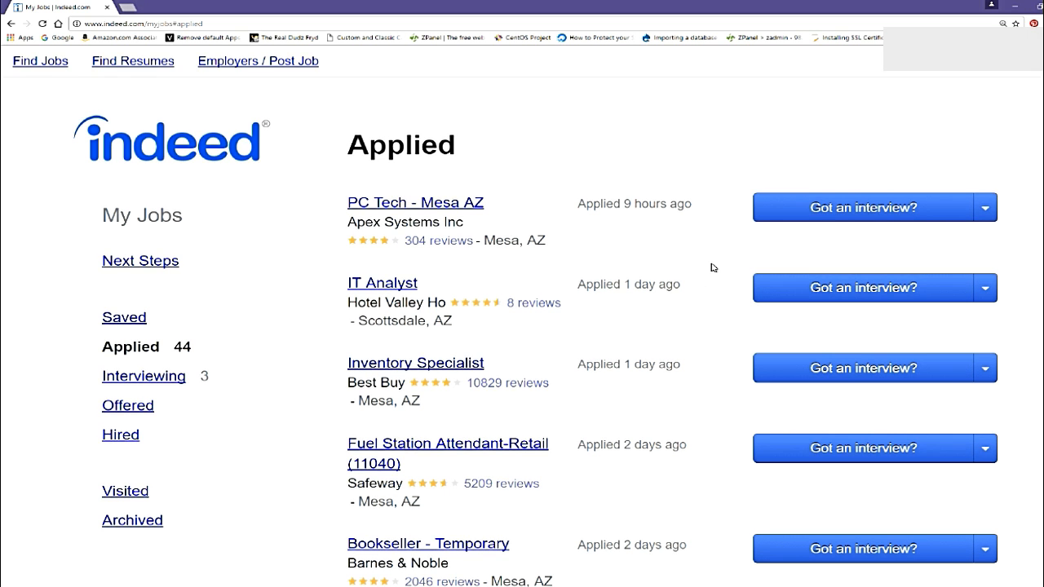
pyautogui.scroll(-3)
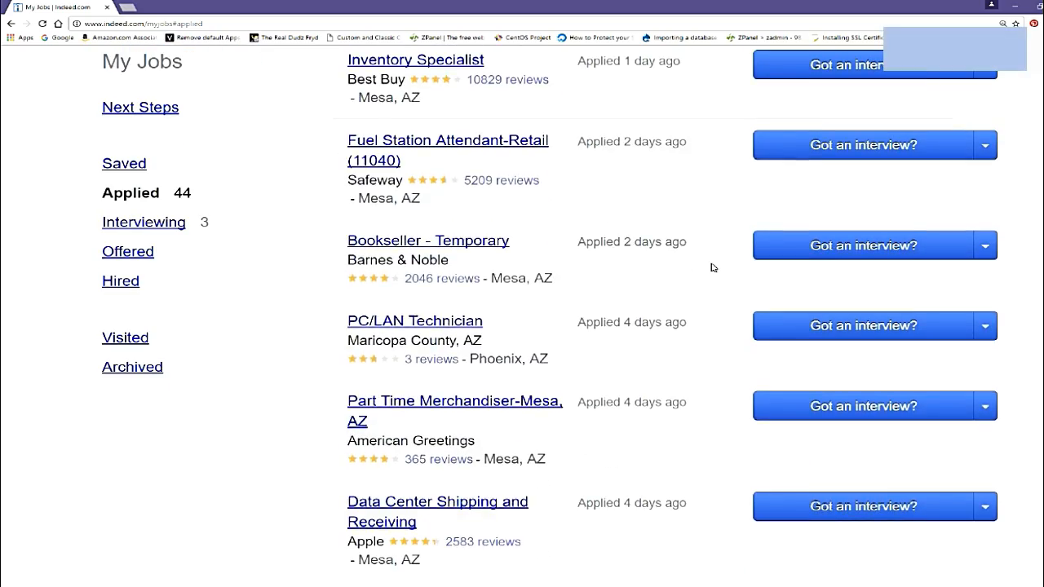
pyautogui.scroll(-3)
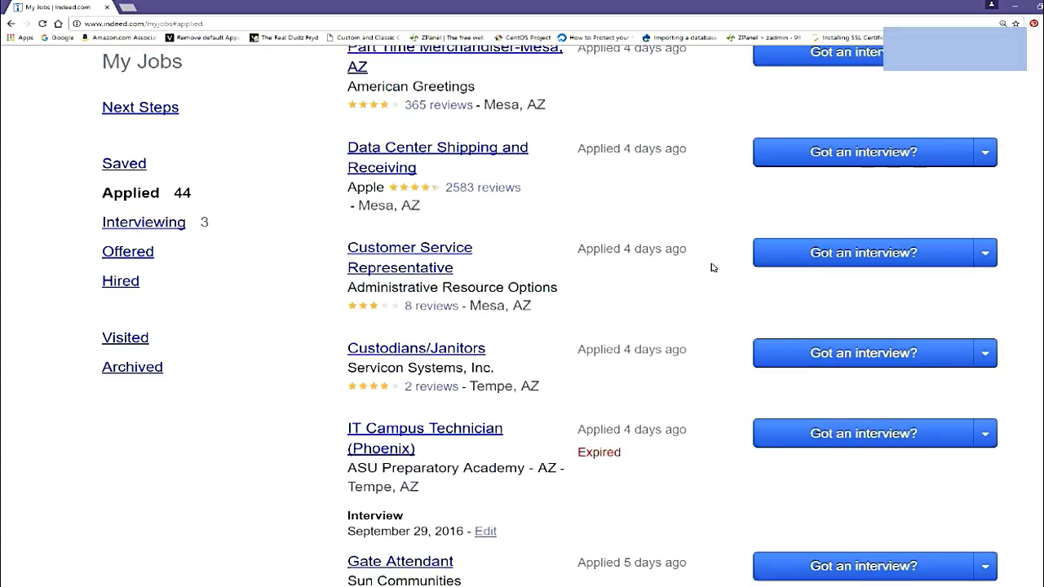
pyautogui.scroll(-3)
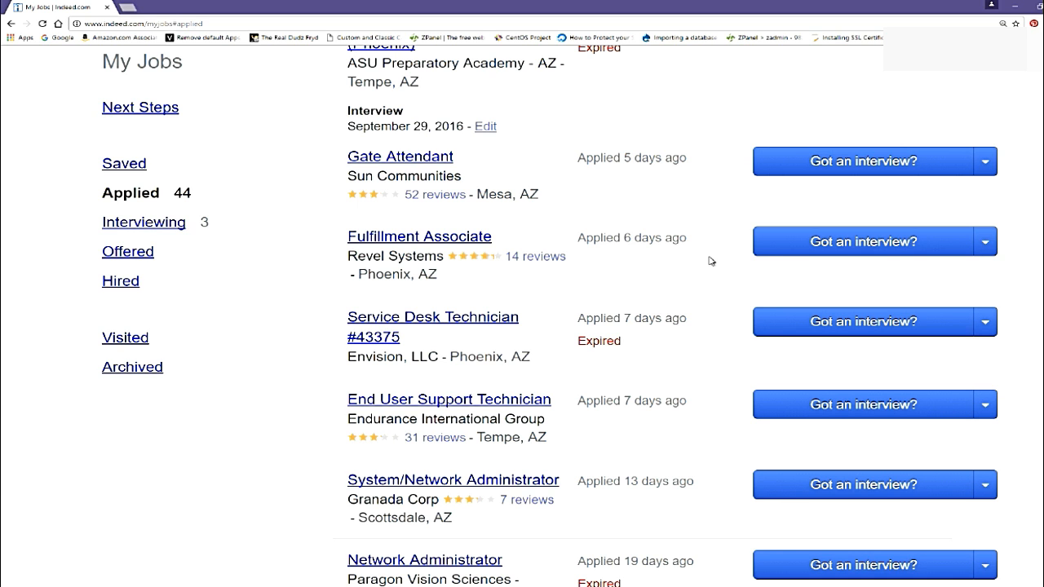
pyautogui.scroll(-3)
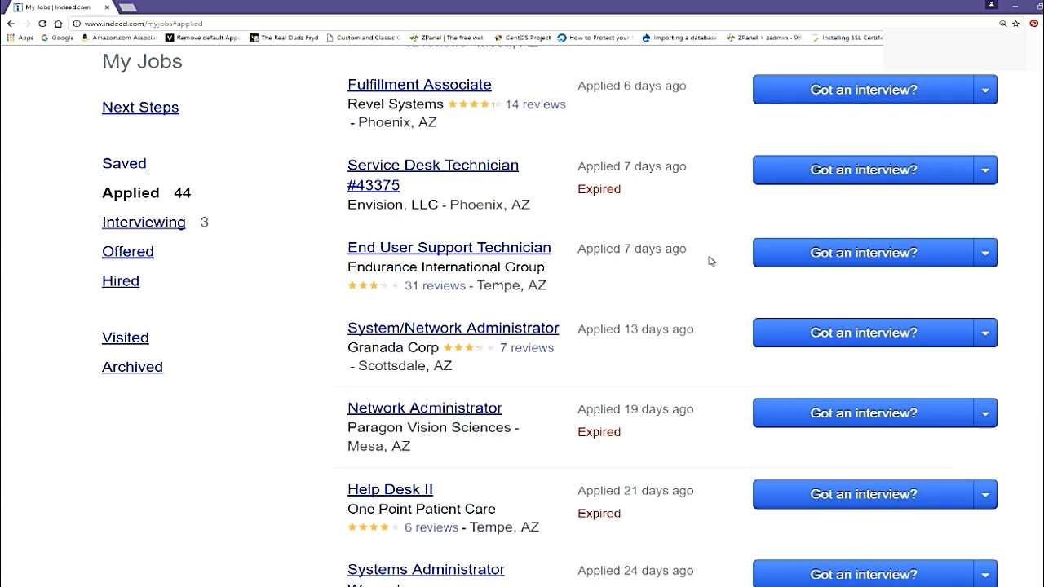
pyautogui.scroll(-3)
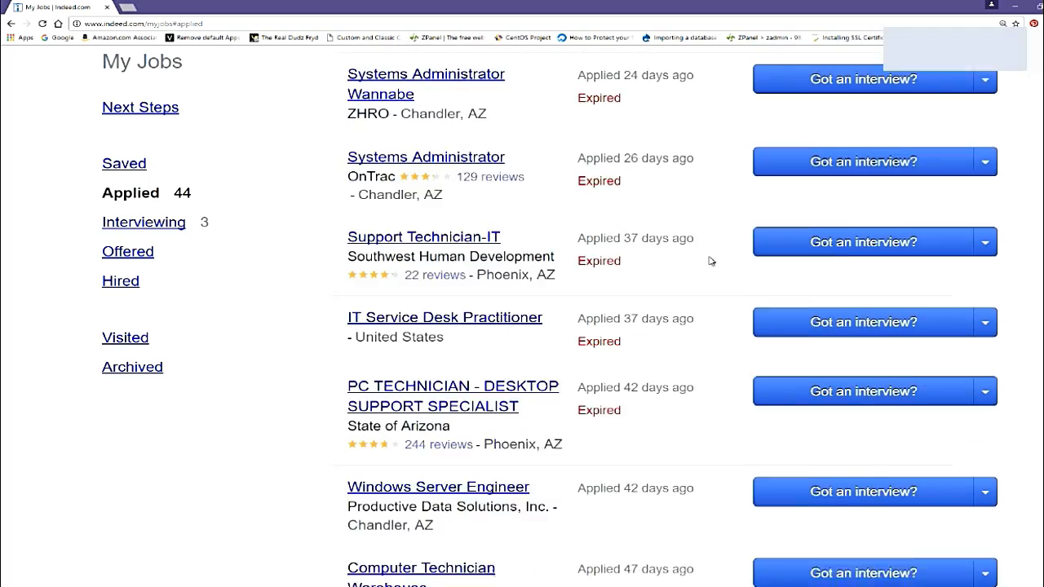
# Scroll back to the oldest applied job and open the expired 'PC Technician - LOCAL ARIZONA ONLY' posting
pyautogui.scroll(3)
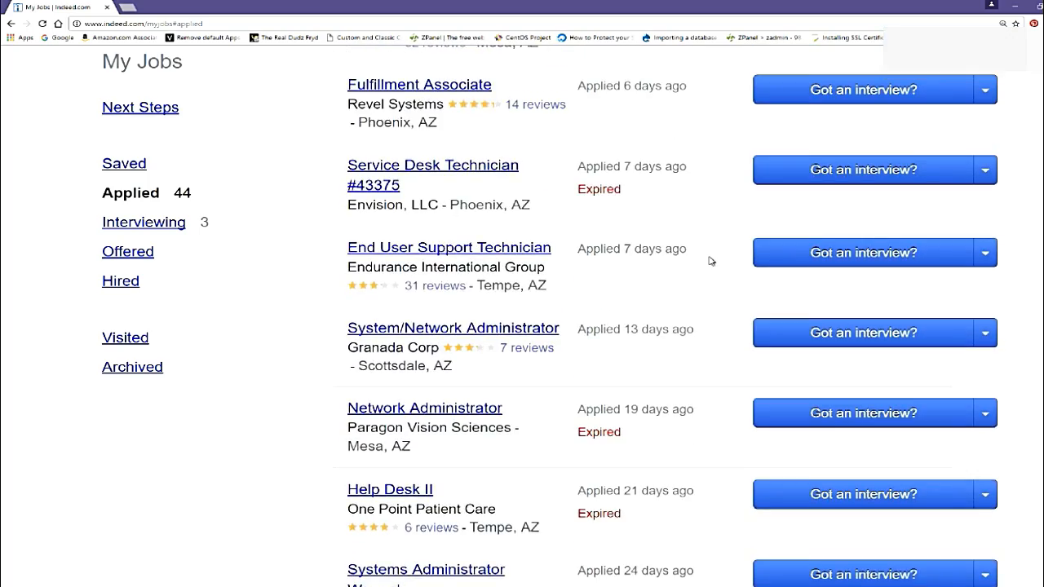
pyautogui.scroll(3)
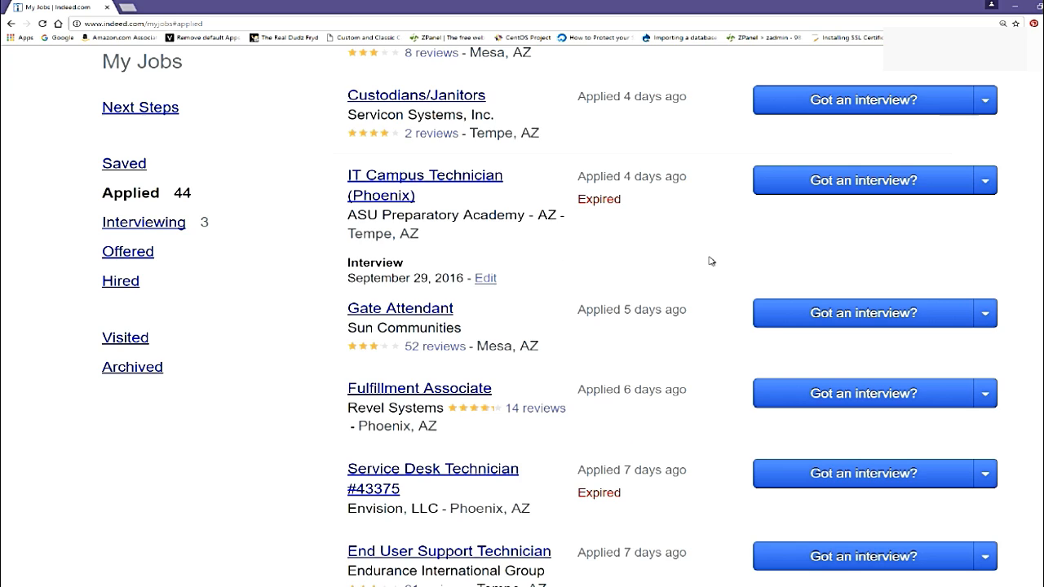
pyautogui.scroll(3)
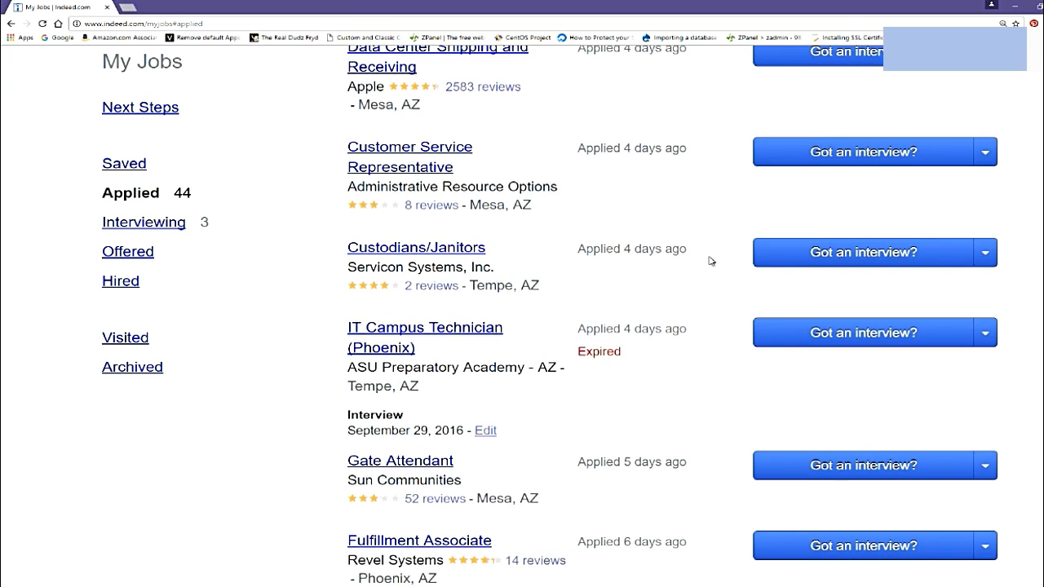
pyautogui.scroll(3)
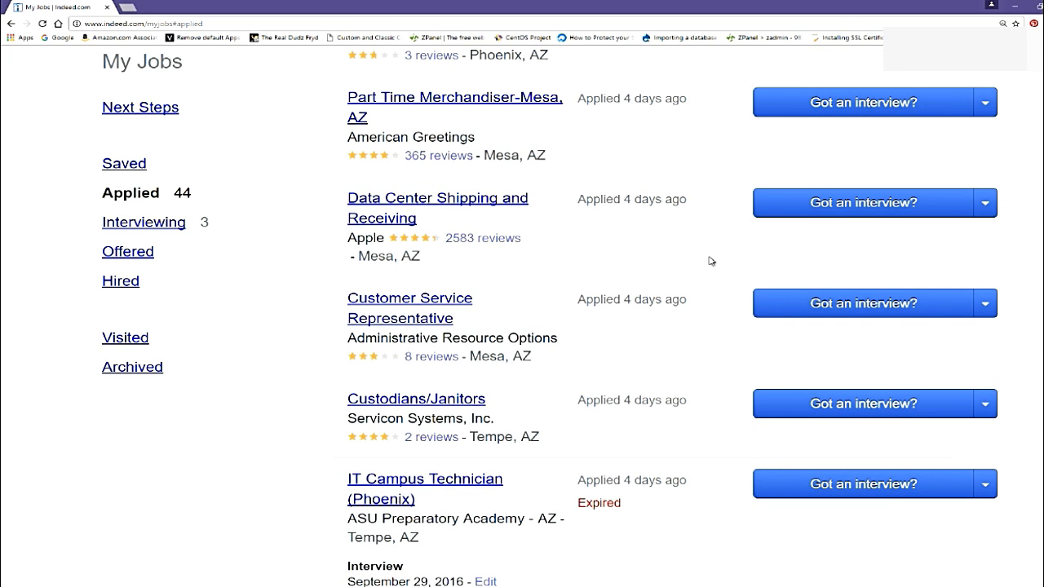
pyautogui.scroll(3)
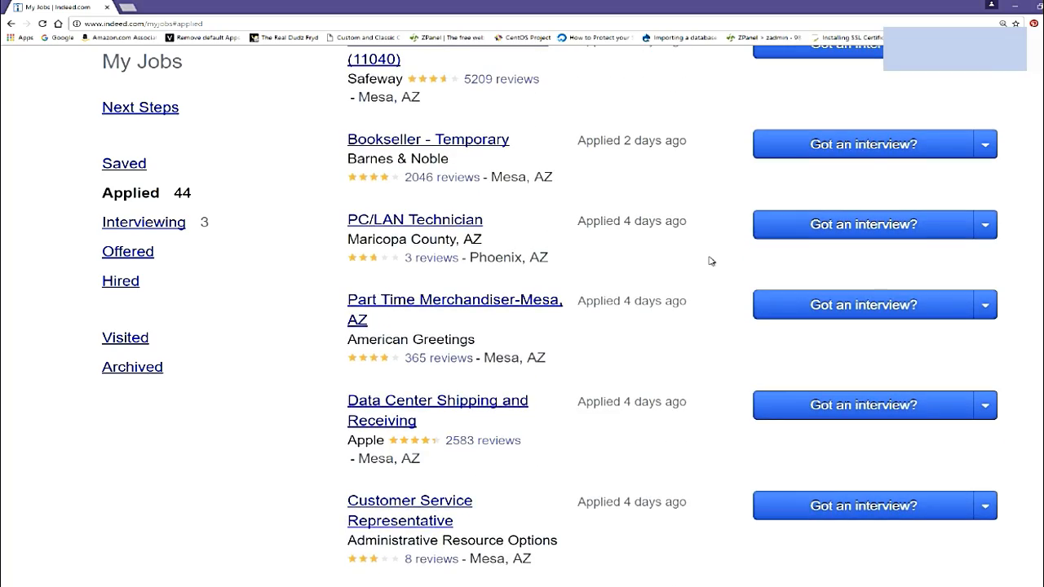
pyautogui.scroll(-3)
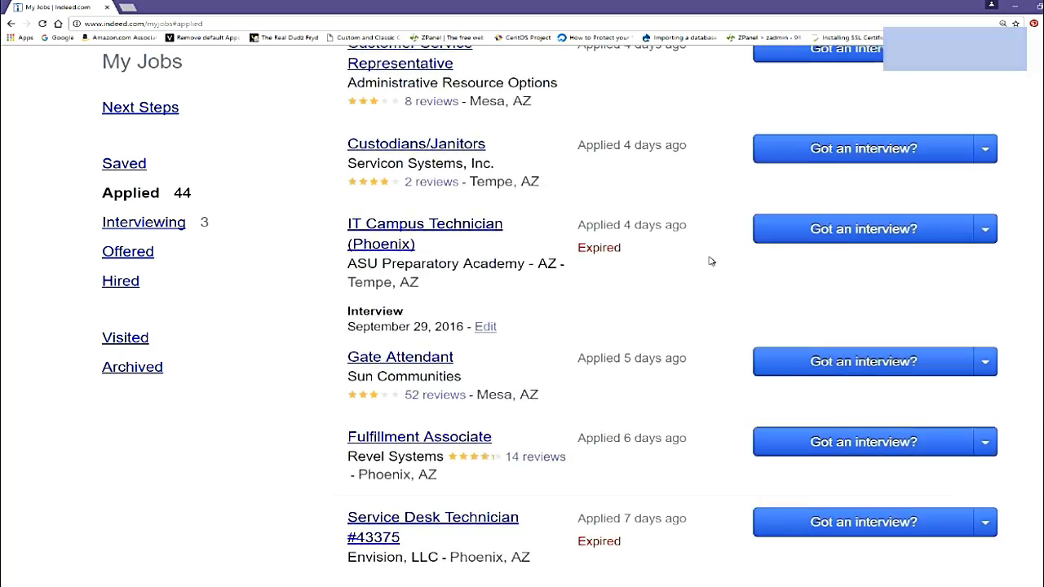
pyautogui.scroll(-3)
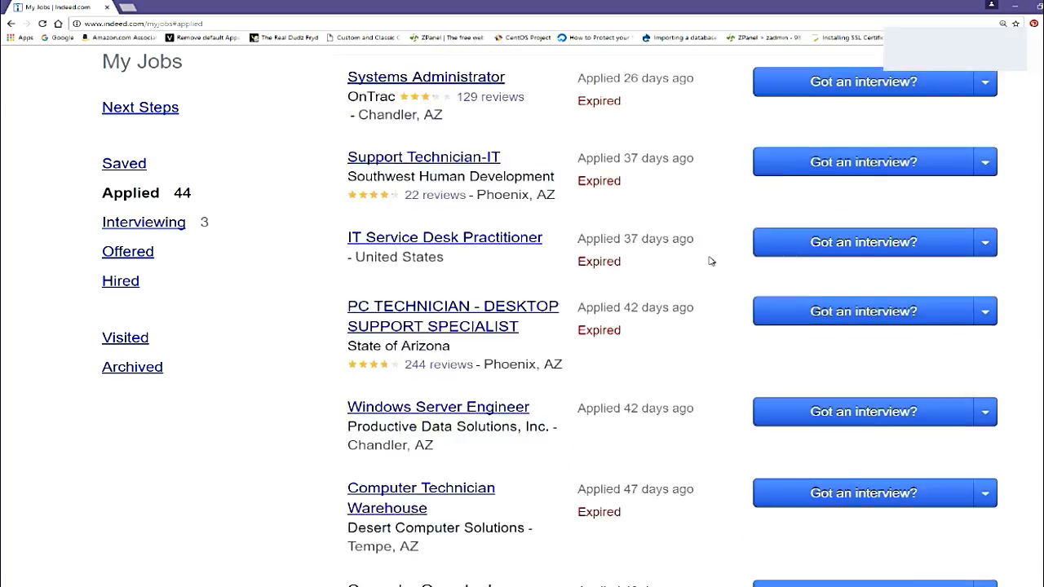
pyautogui.scroll(-3)
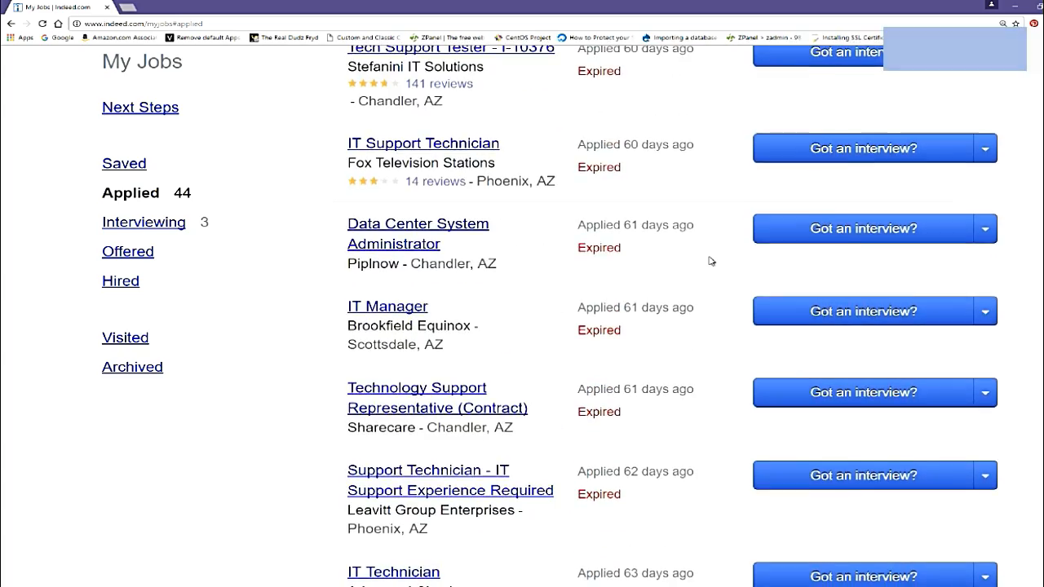
pyautogui.scroll(-3)
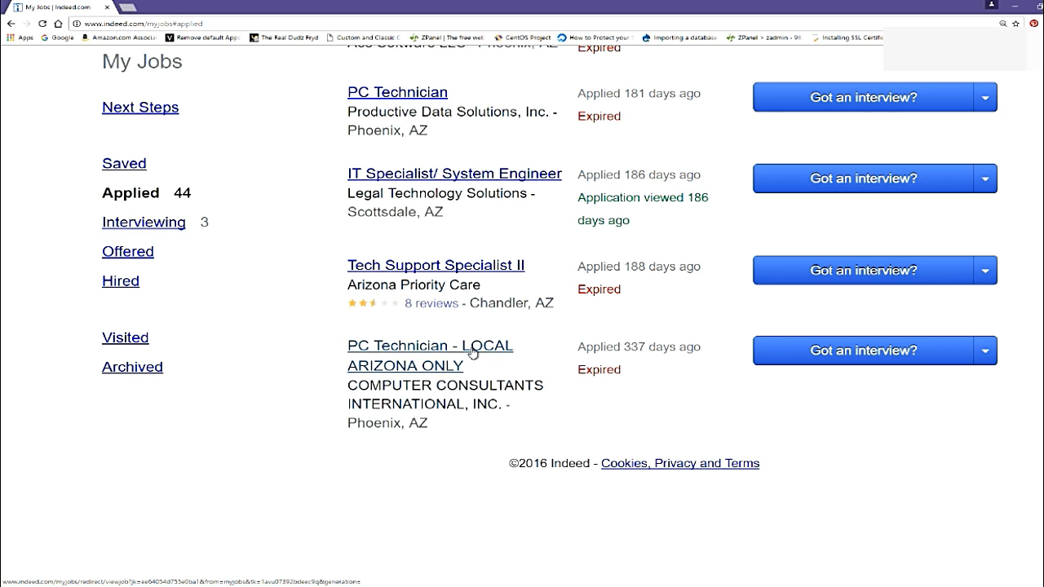
pyautogui.click(430, 345)
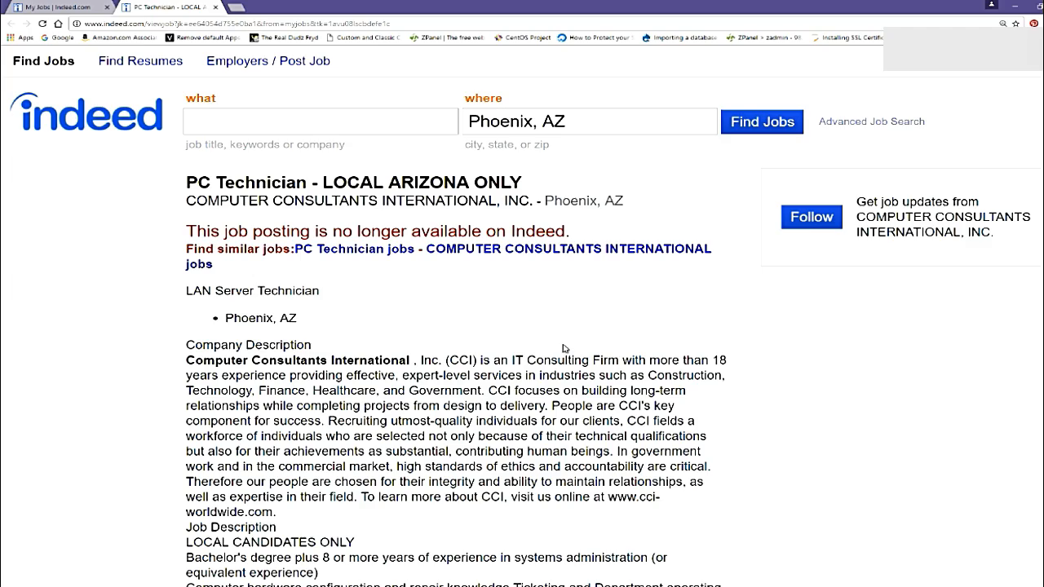
# Scroll down the expired PC Technician posting to its Applied status, then back to its heading
pyautogui.scroll(-3)
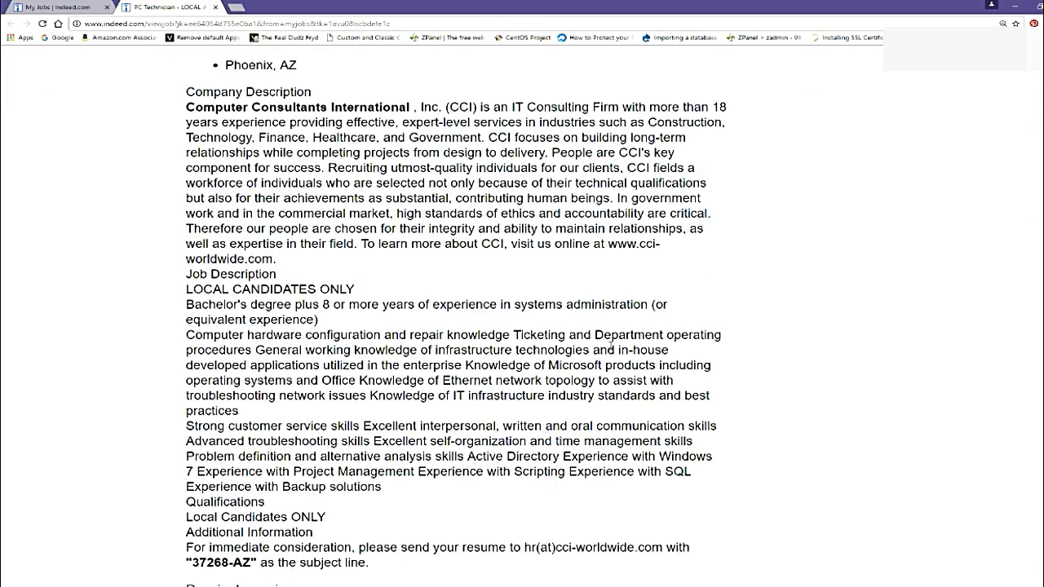
pyautogui.scroll(-3)
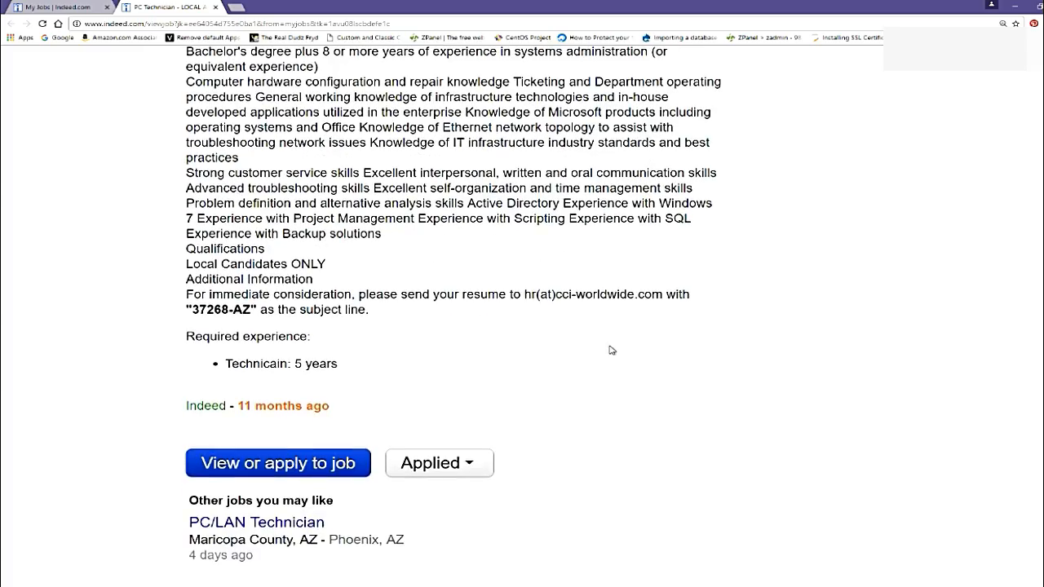
pyautogui.scroll(3)
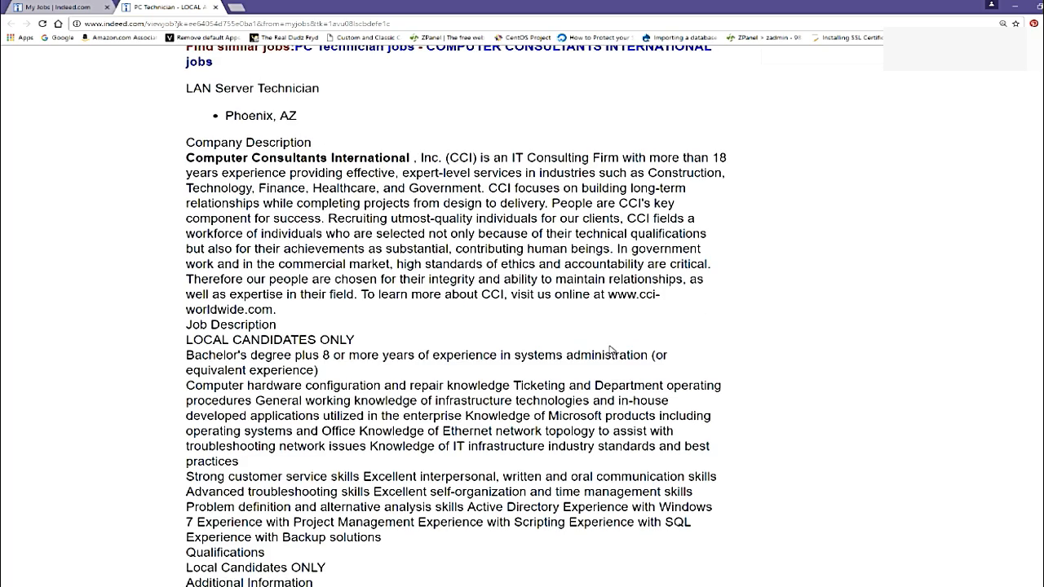
pyautogui.scroll(3)
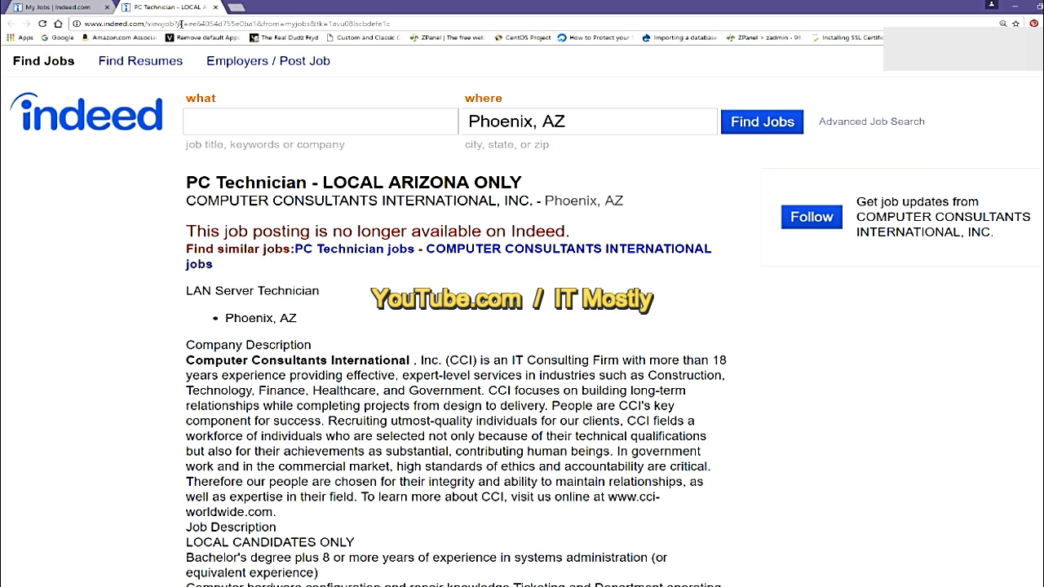
pyautogui.moveTo(551, 322)
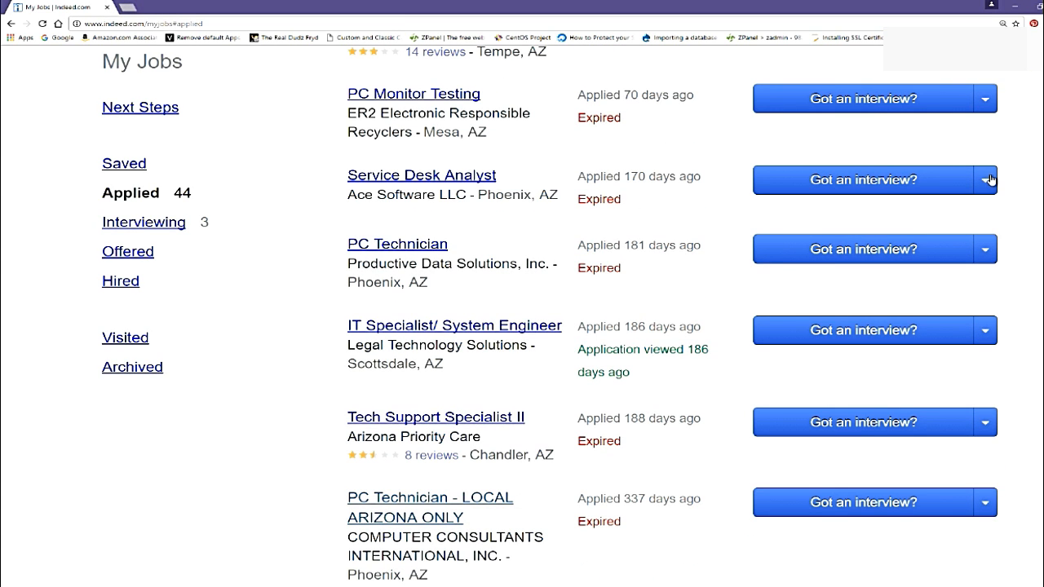
# Check the Service Desk Analyst application's action menu, then show the three Interviewing jobs
pyautogui.click(984, 180)
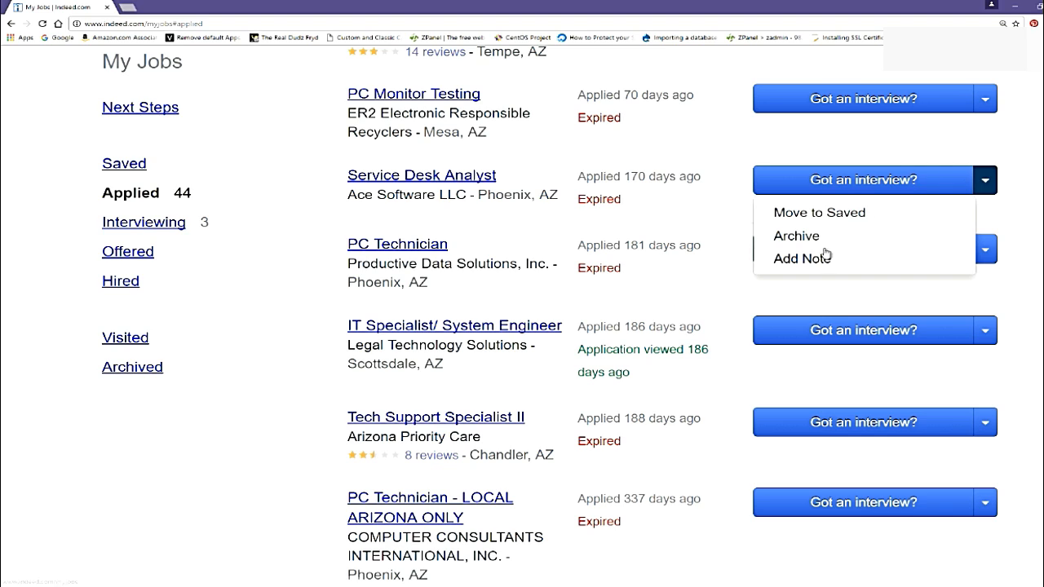
pyautogui.moveTo(824, 237)
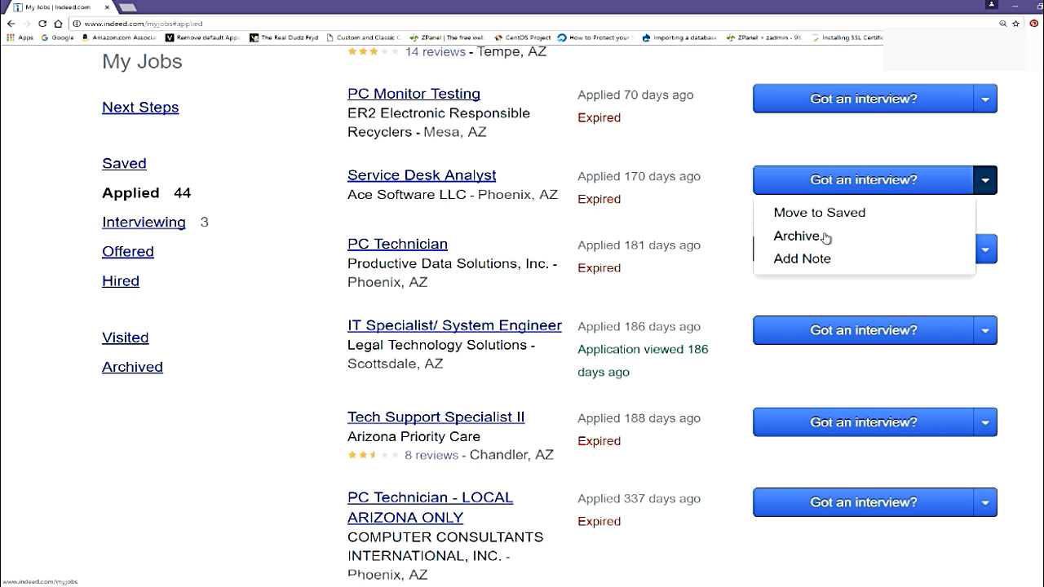
pyautogui.moveTo(846, 206)
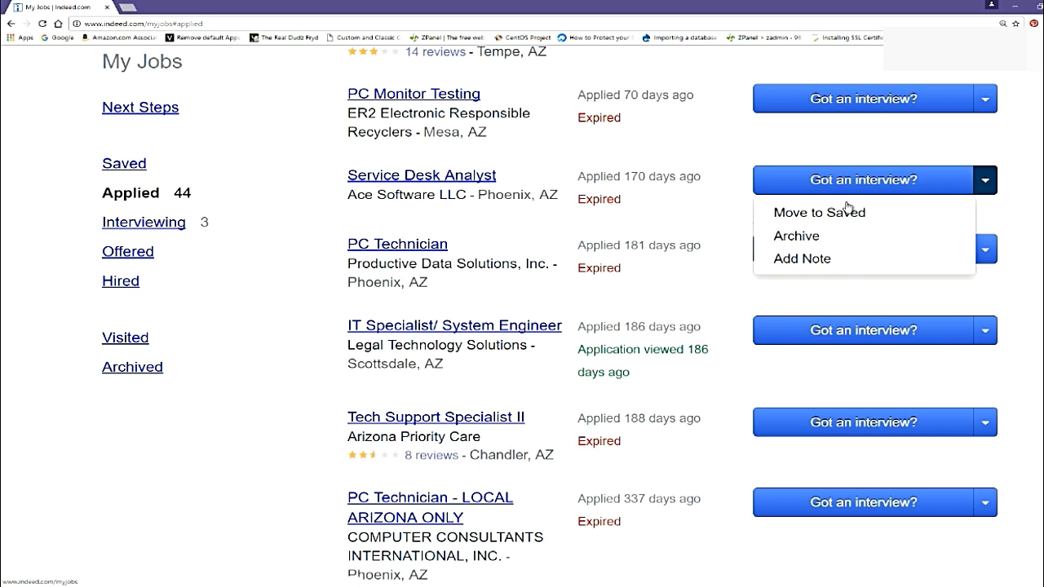
pyautogui.moveTo(145, 231)
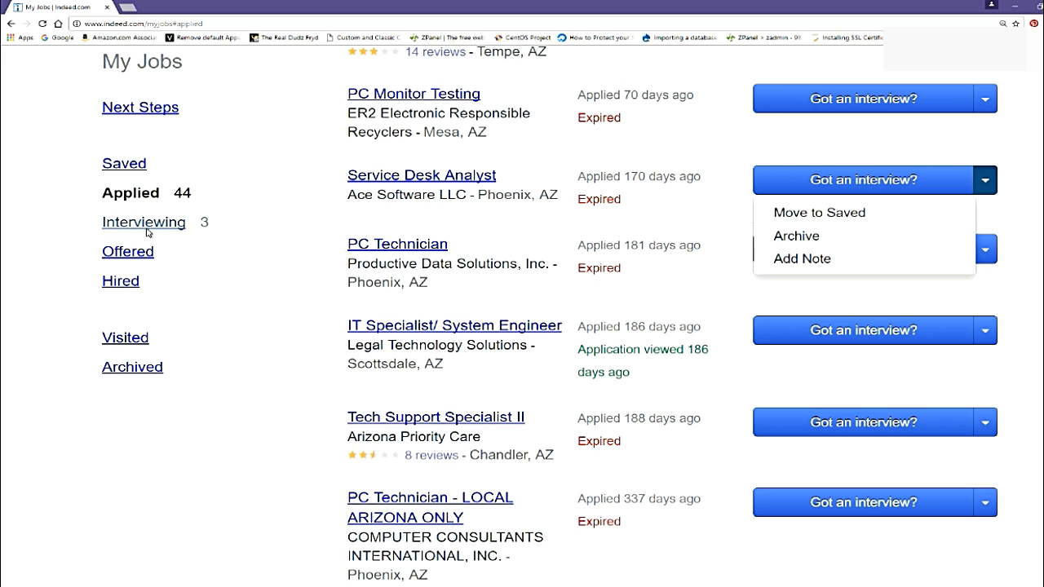
pyautogui.click(144, 221)
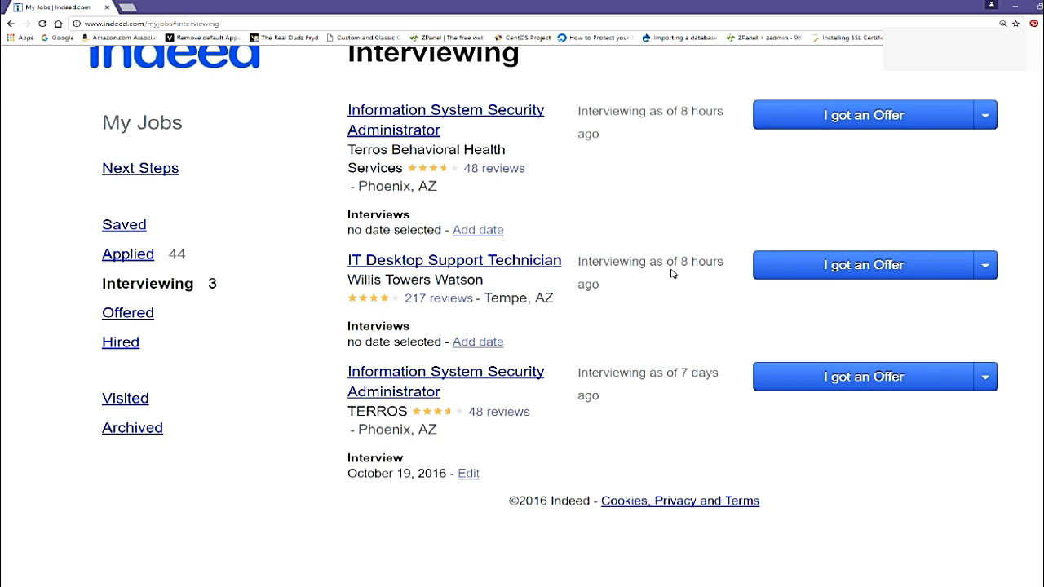
pyautogui.scroll(3)
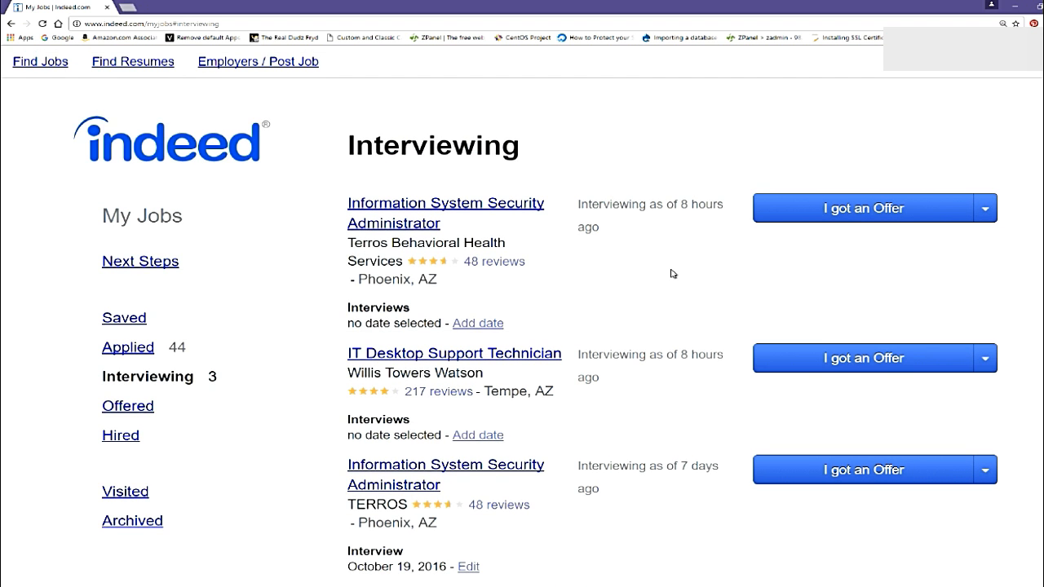
pyautogui.moveTo(423, 236)
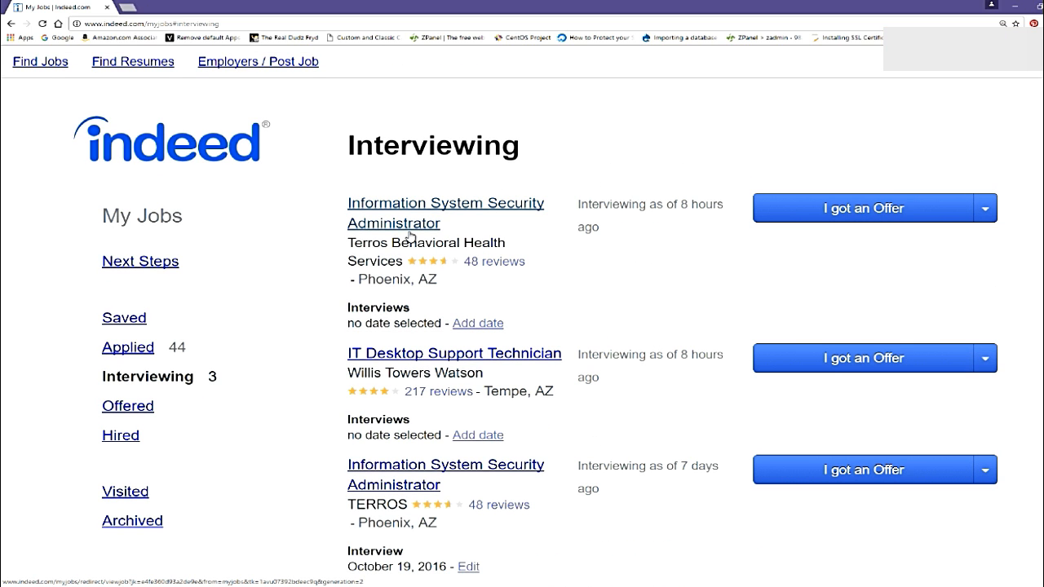
pyautogui.moveTo(269, 297)
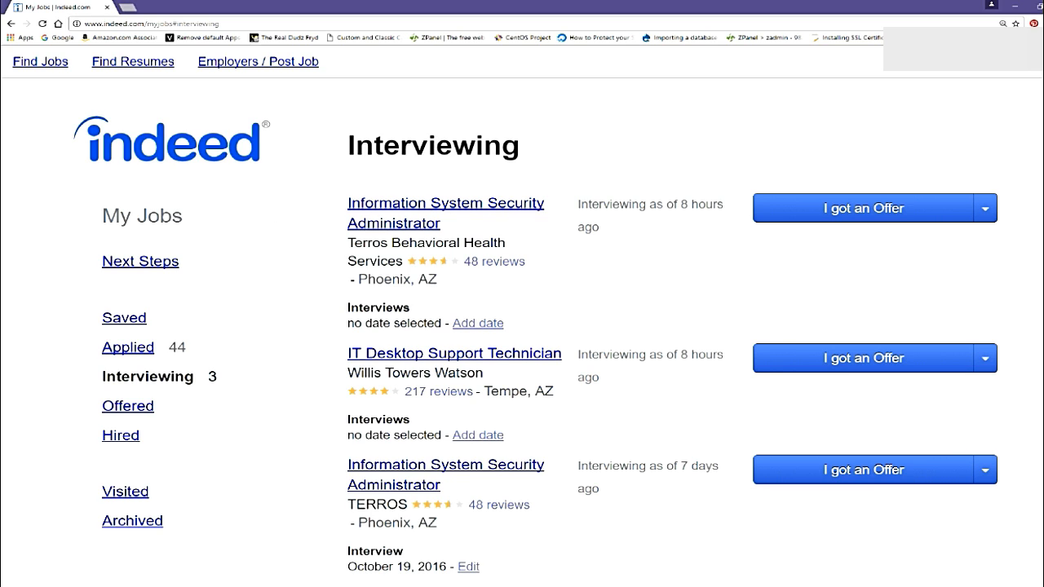
pyautogui.moveTo(1006, 167)
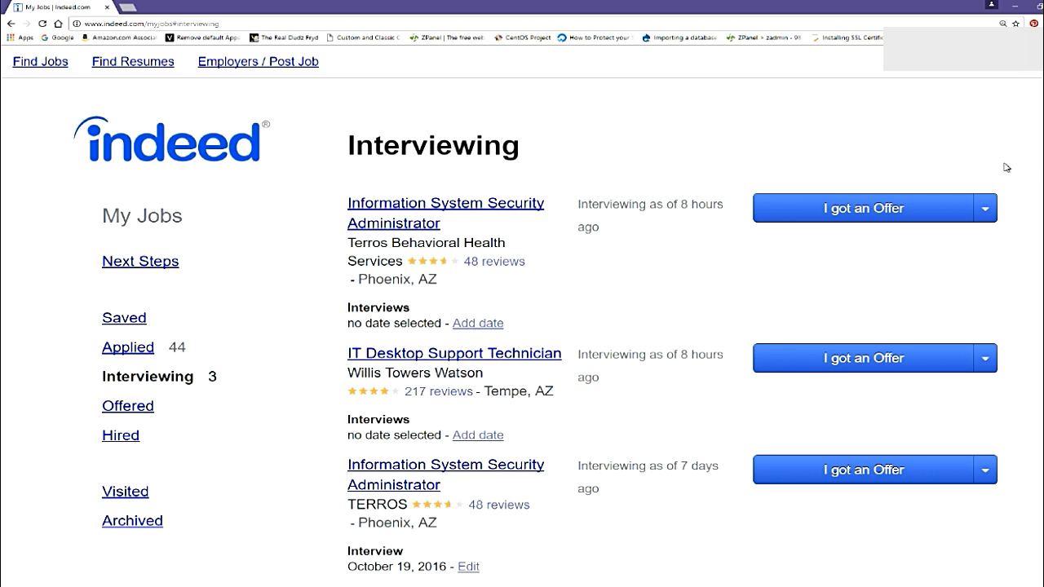